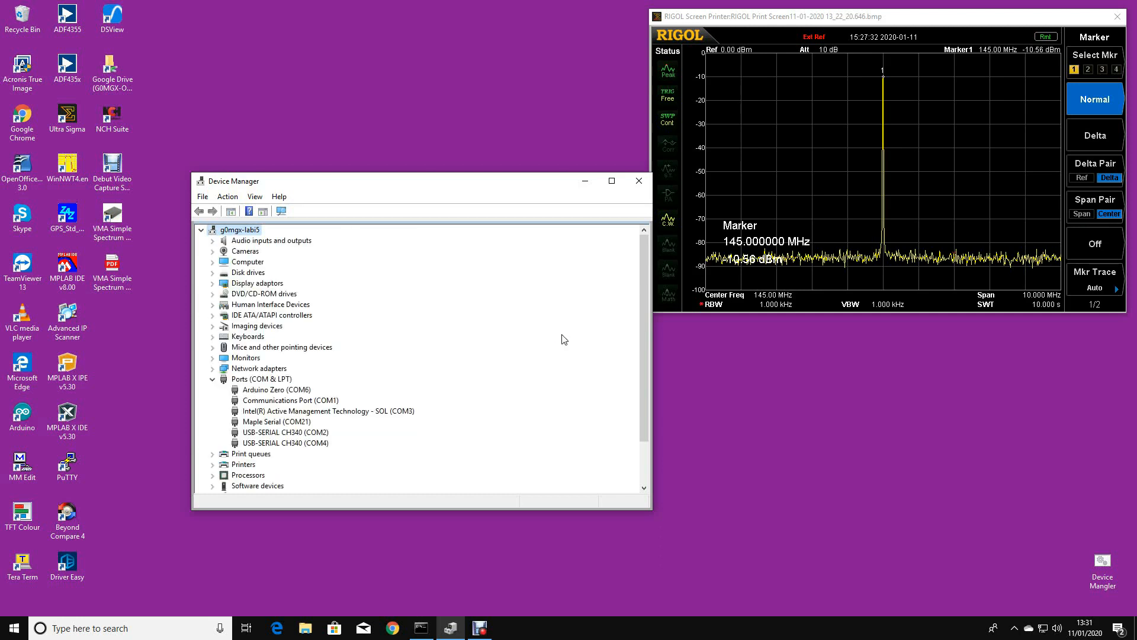
# Select the USB-SERIAL CH340 adapter on COM4 under Ports (COM & LPT).
pyautogui.click(286, 442)
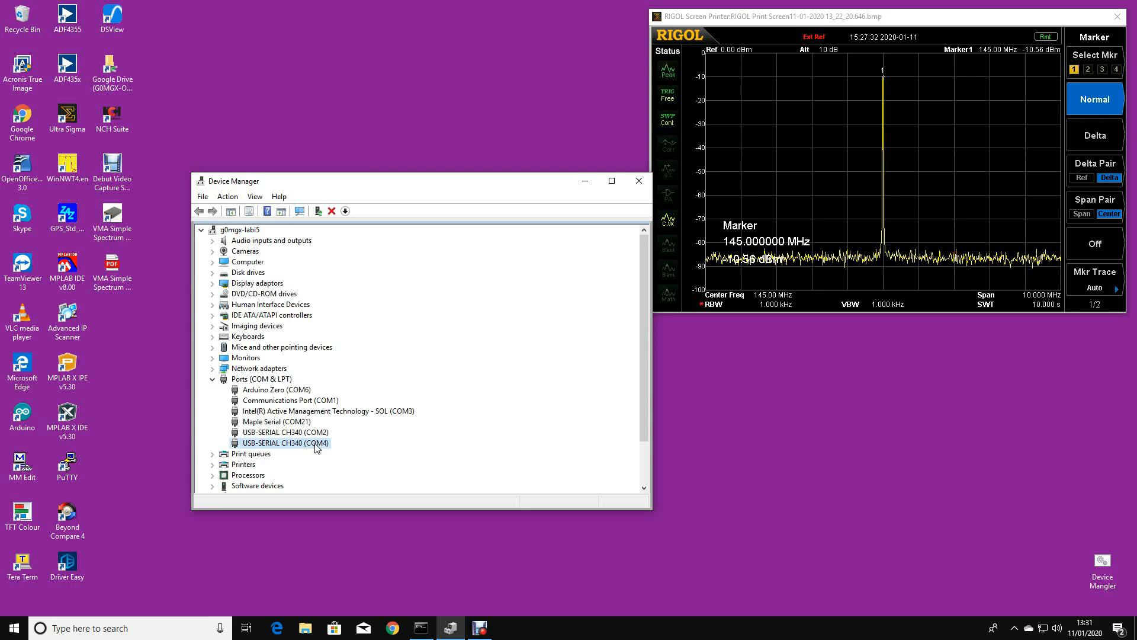
pyautogui.moveTo(457, 177)
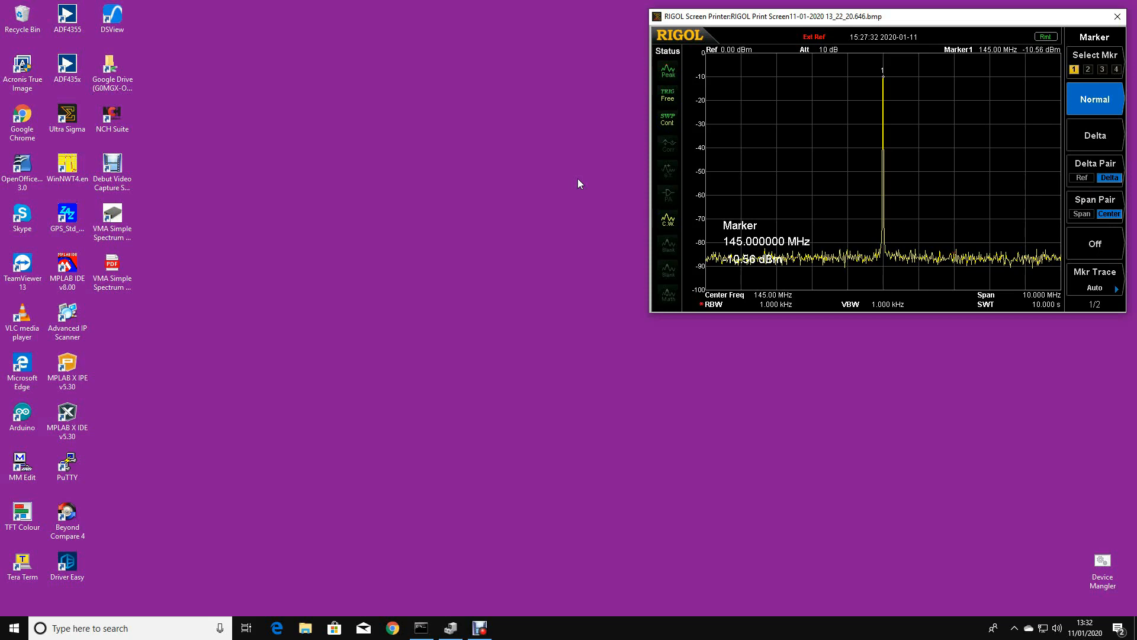
pyautogui.moveTo(404, 194)
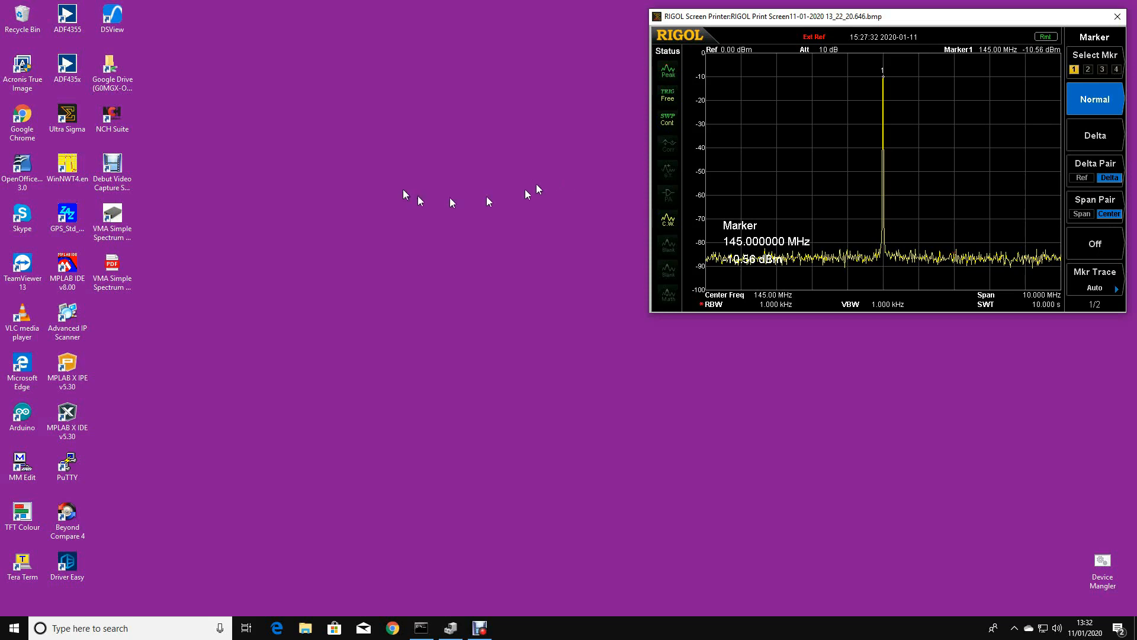
# Launch WinNWT4 from the desktop and look at its program options without changing them.
pyautogui.click(66, 164)
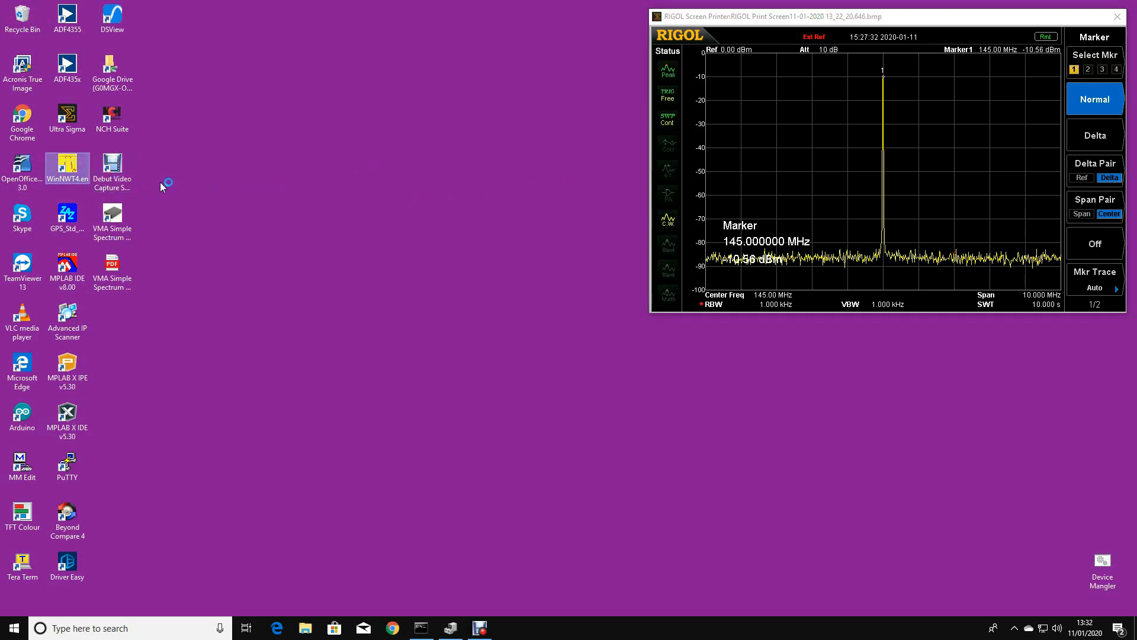
pyautogui.doubleClick(66, 167)
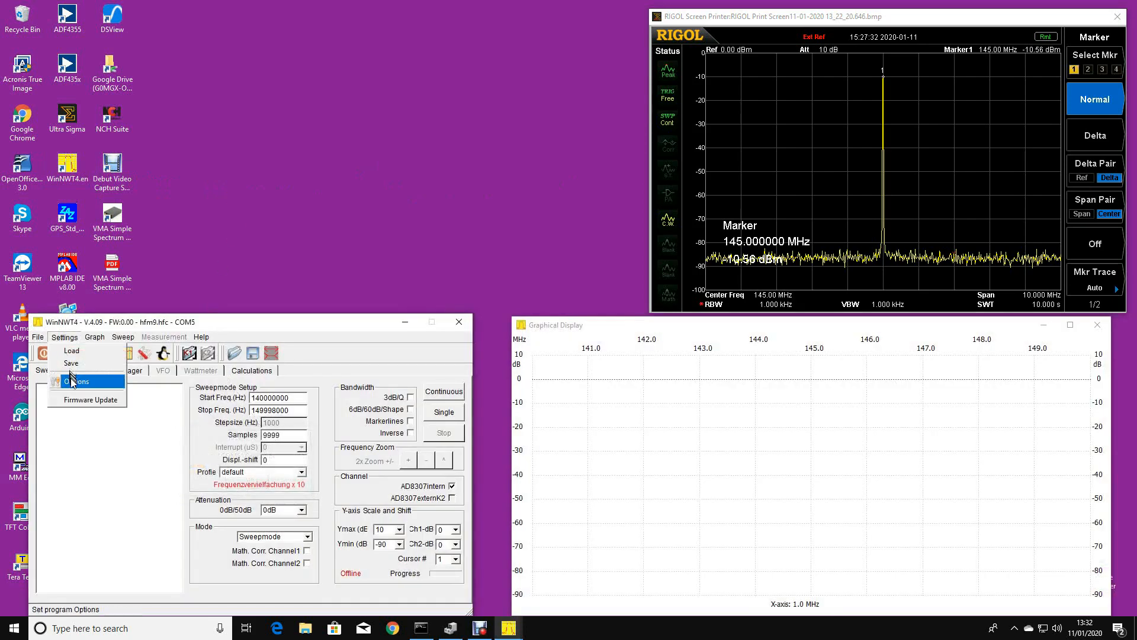
pyautogui.click(76, 381)
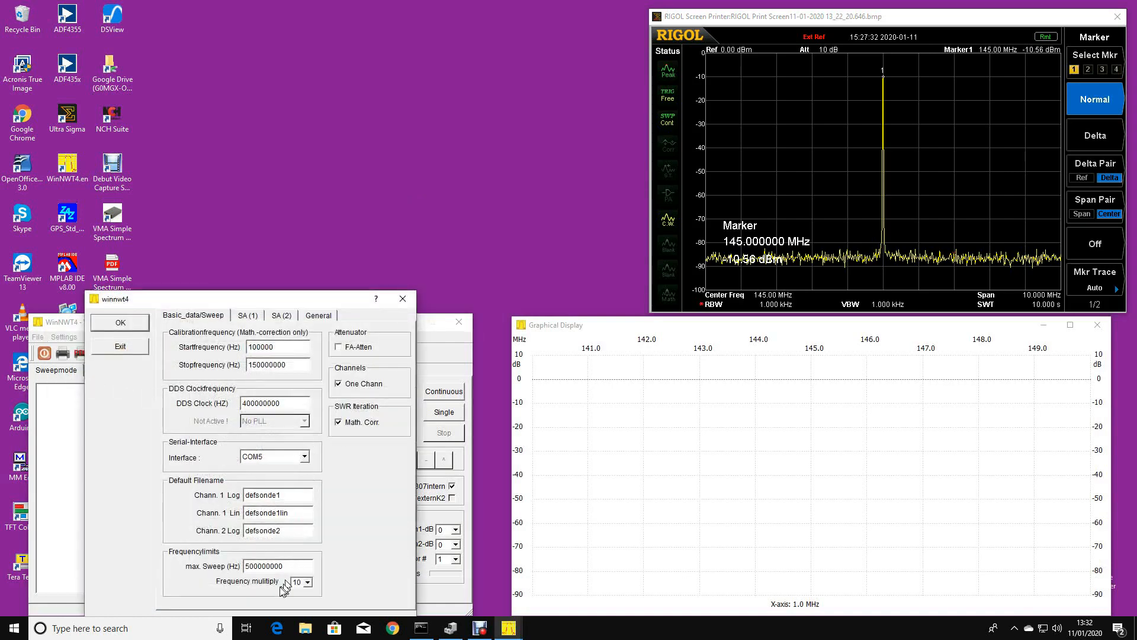
pyautogui.moveTo(403, 299)
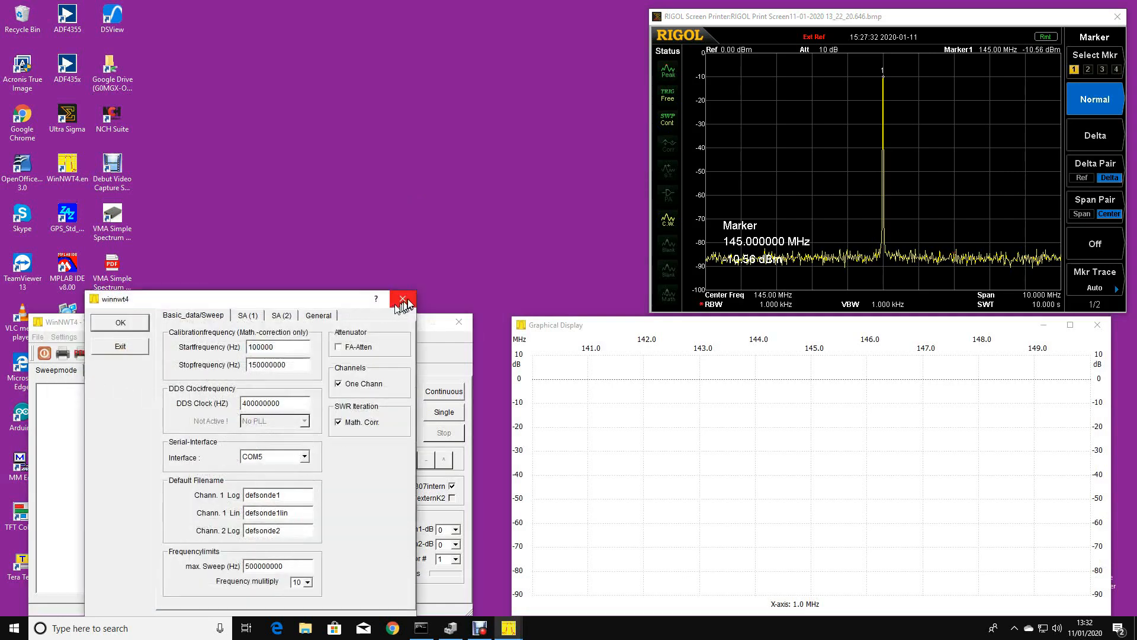
pyautogui.click(403, 298)
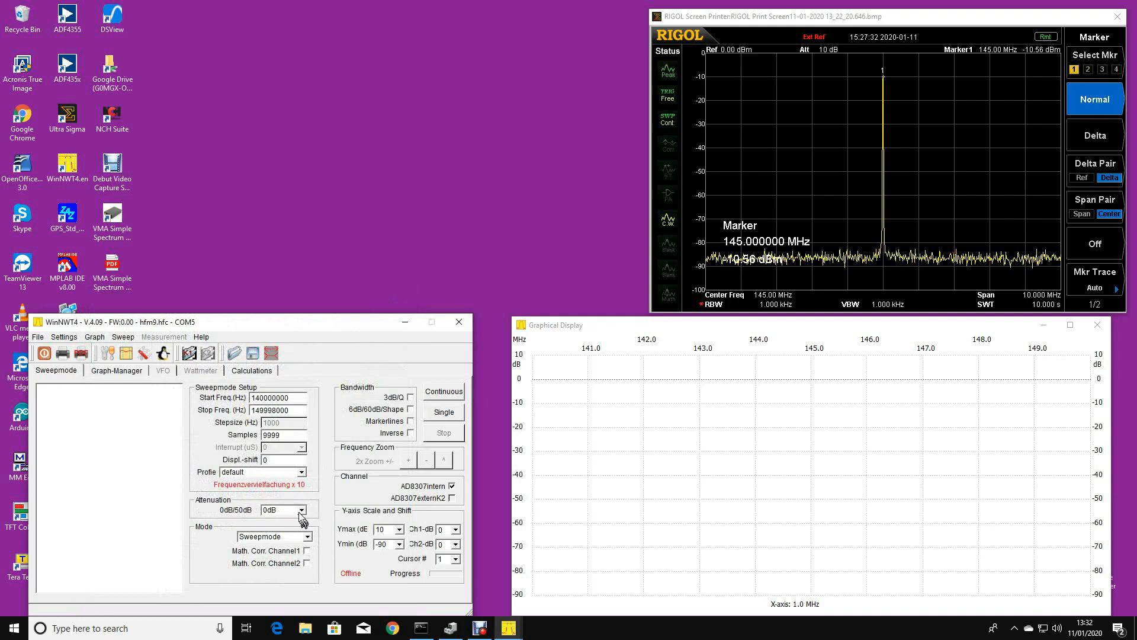
# Set the serial interface to COM4 in Settings > Options so the analyser shows Online.
pyautogui.click(64, 337)
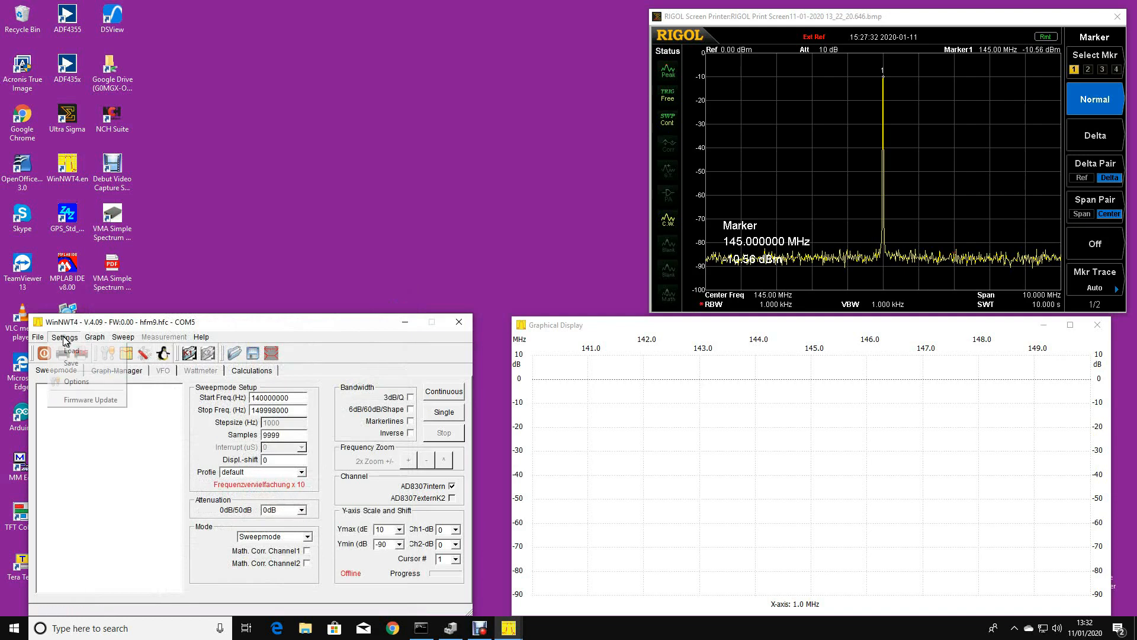
pyautogui.click(75, 380)
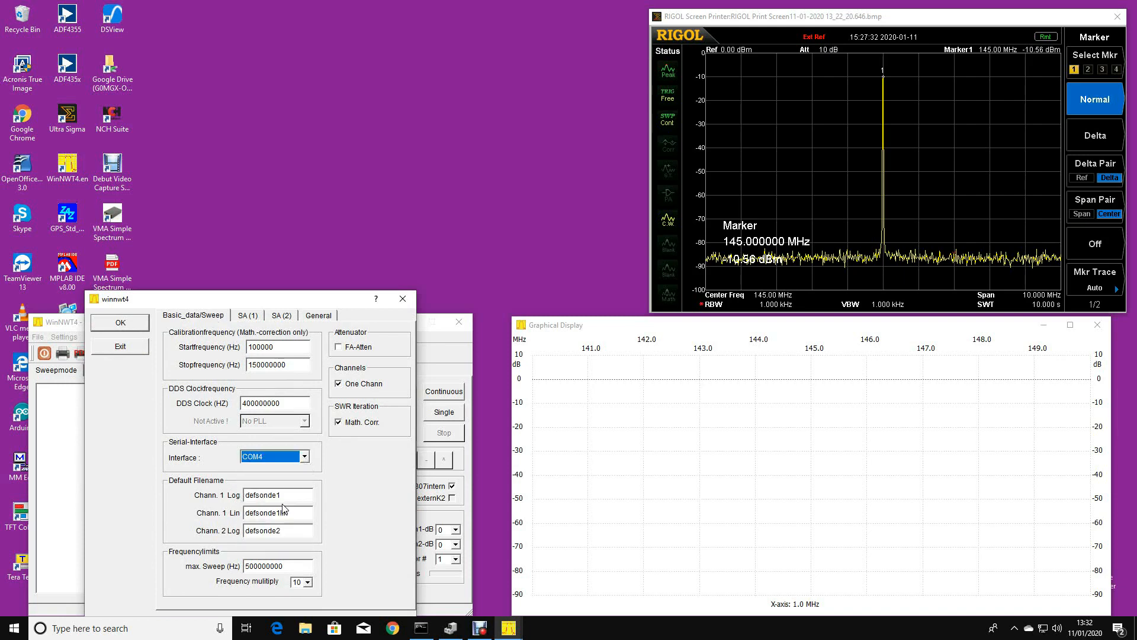
pyautogui.click(118, 322)
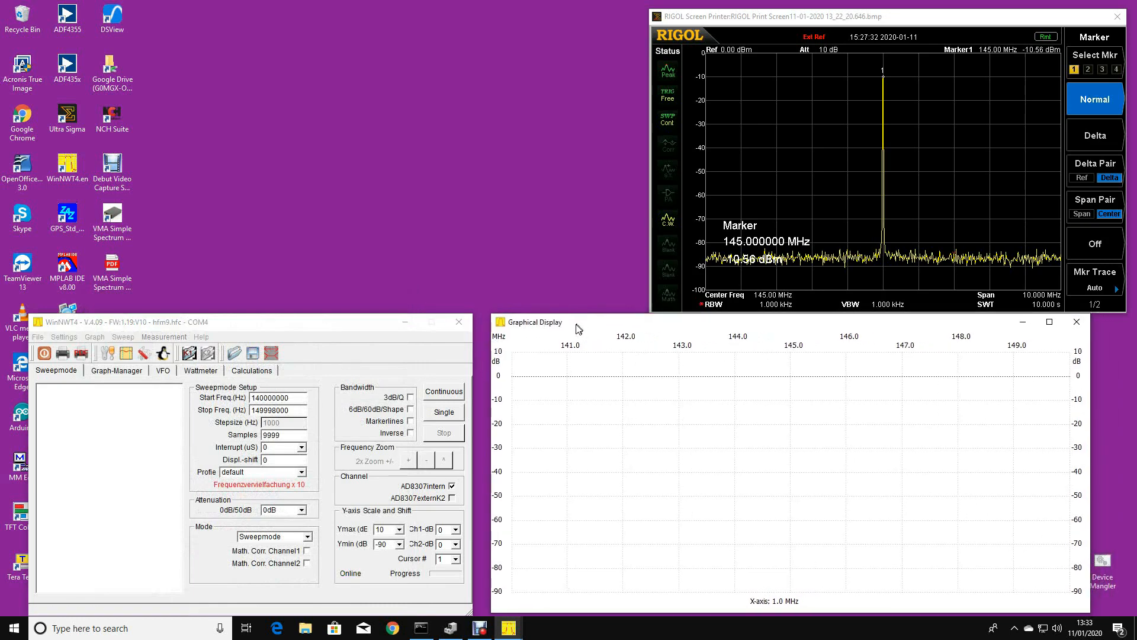
# Enter start 140 MHz, stop 150 MHz and 9999 samples, then run a single sweep.
pyautogui.tripleClick(277, 398)
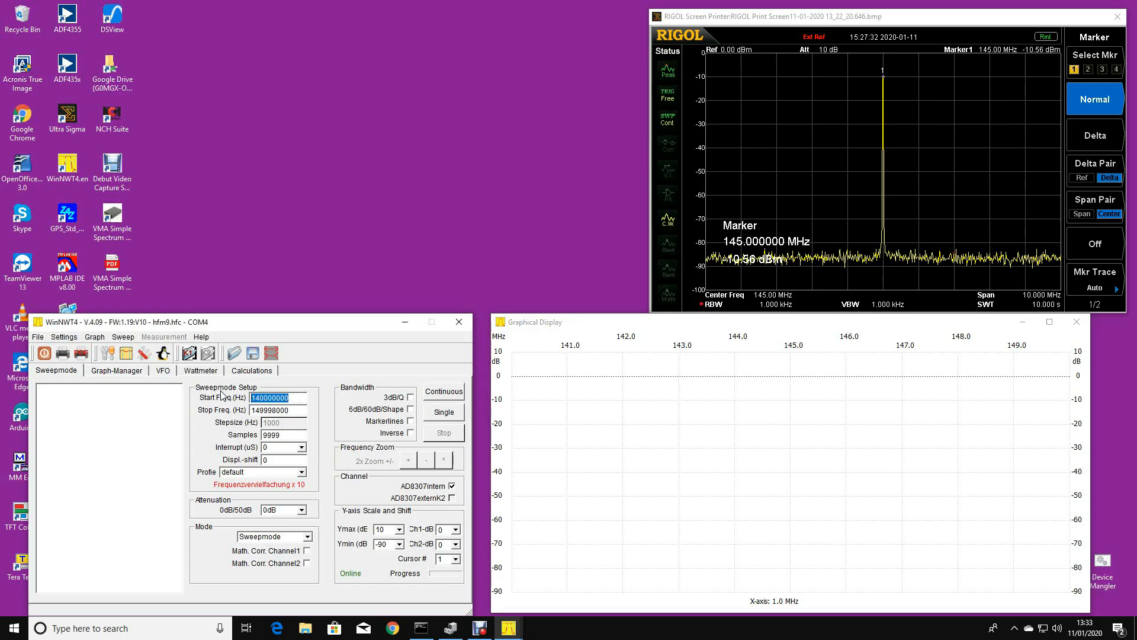
pyautogui.click(278, 398)
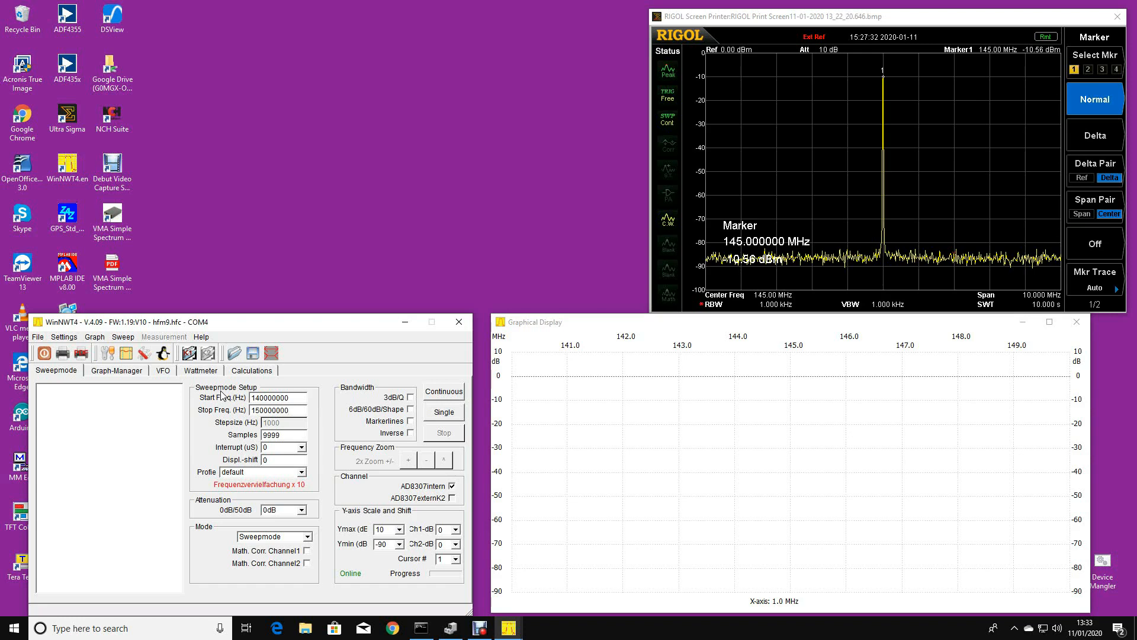
pyautogui.tripleClick(274, 435)
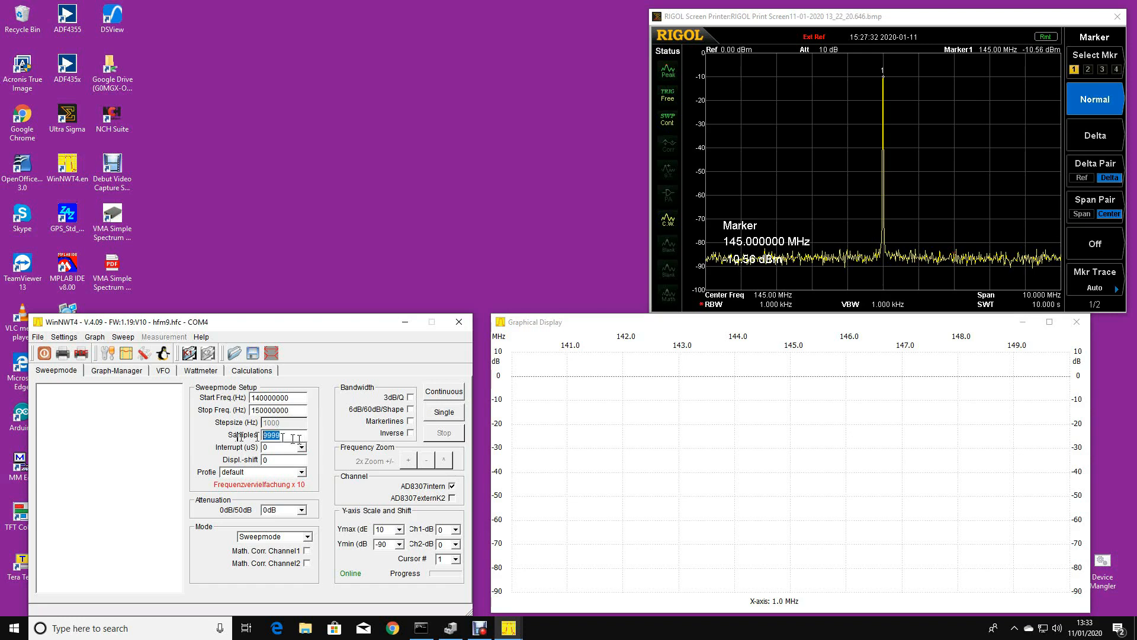
pyautogui.moveTo(231, 443)
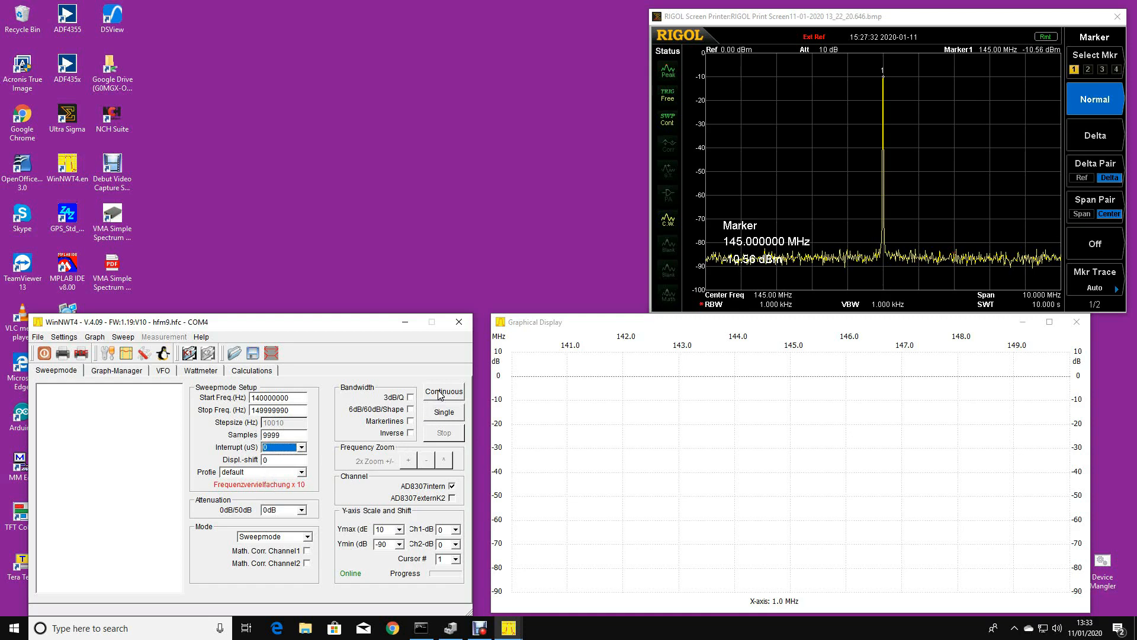
pyautogui.moveTo(439, 415)
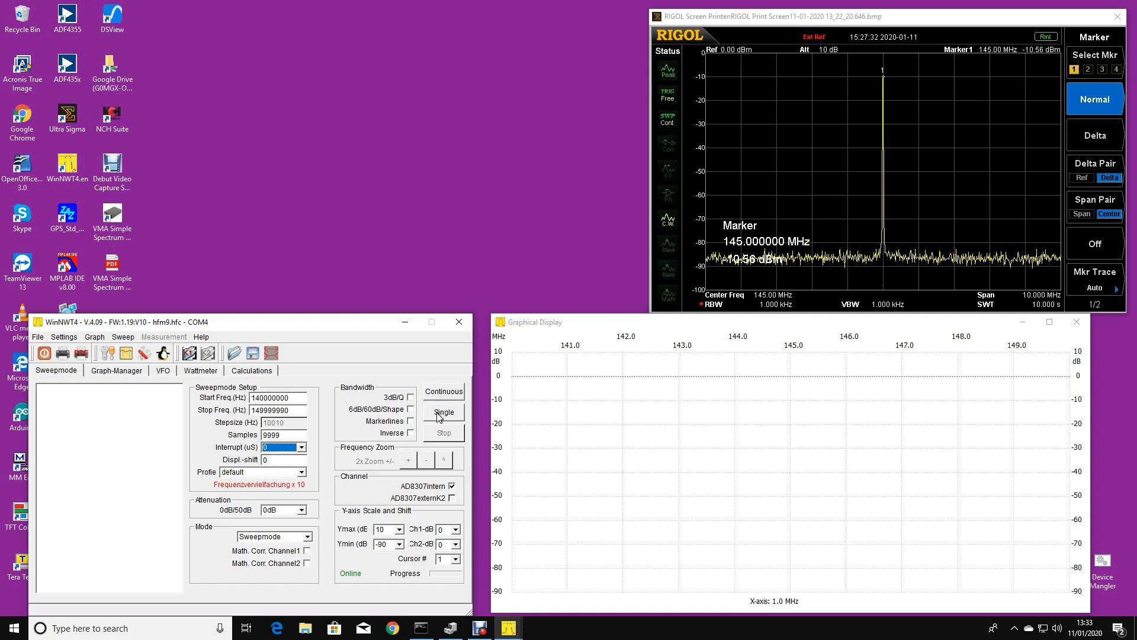
pyautogui.click(443, 411)
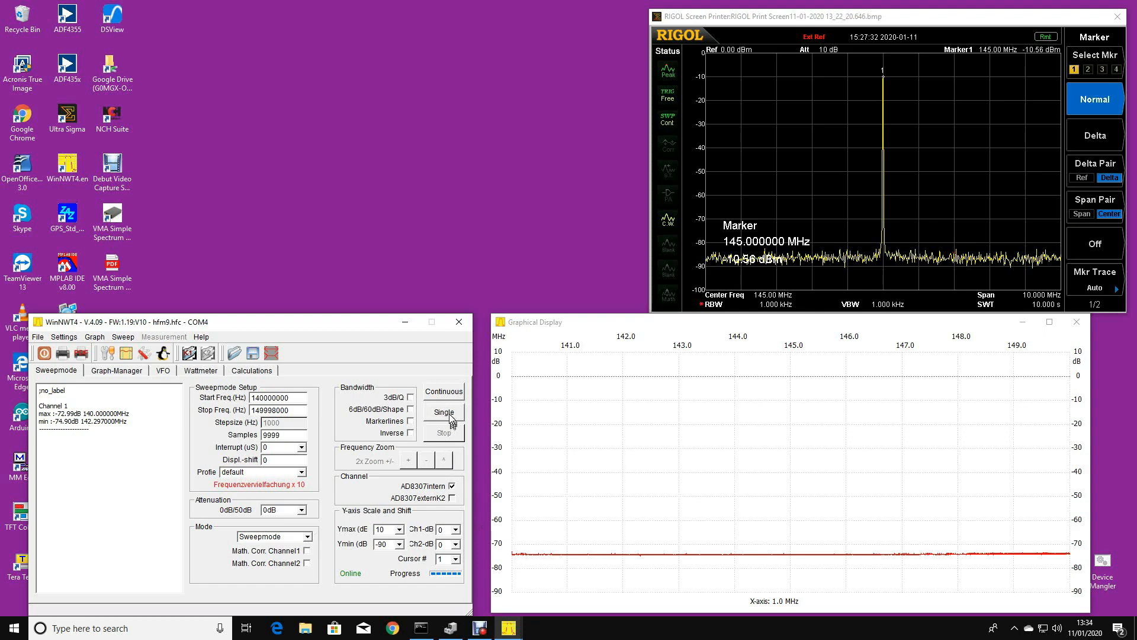
# Run single sweeps with the device connected, giving twin peaks near 145 MHz at about −5.7 dB.
pyautogui.click(443, 412)
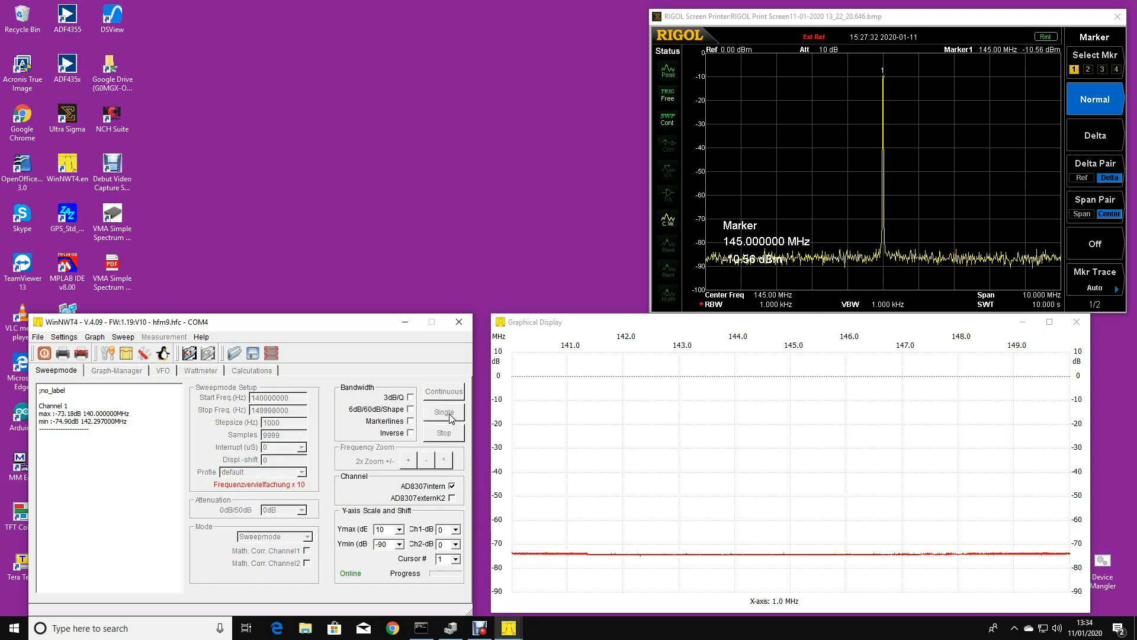
pyautogui.click(443, 412)
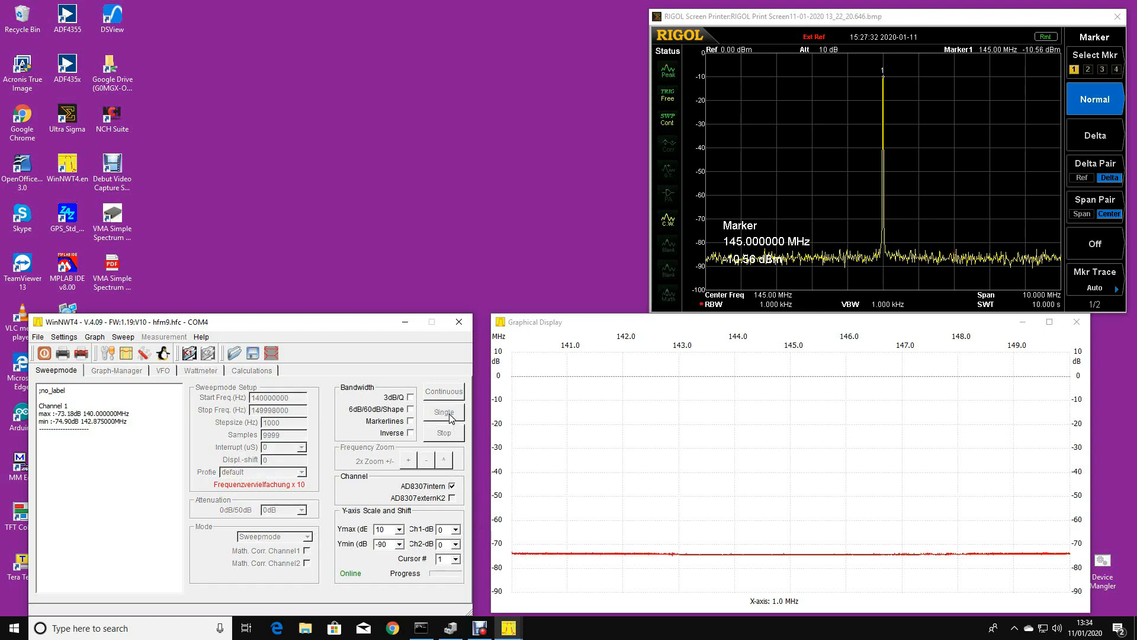
pyautogui.click(443, 412)
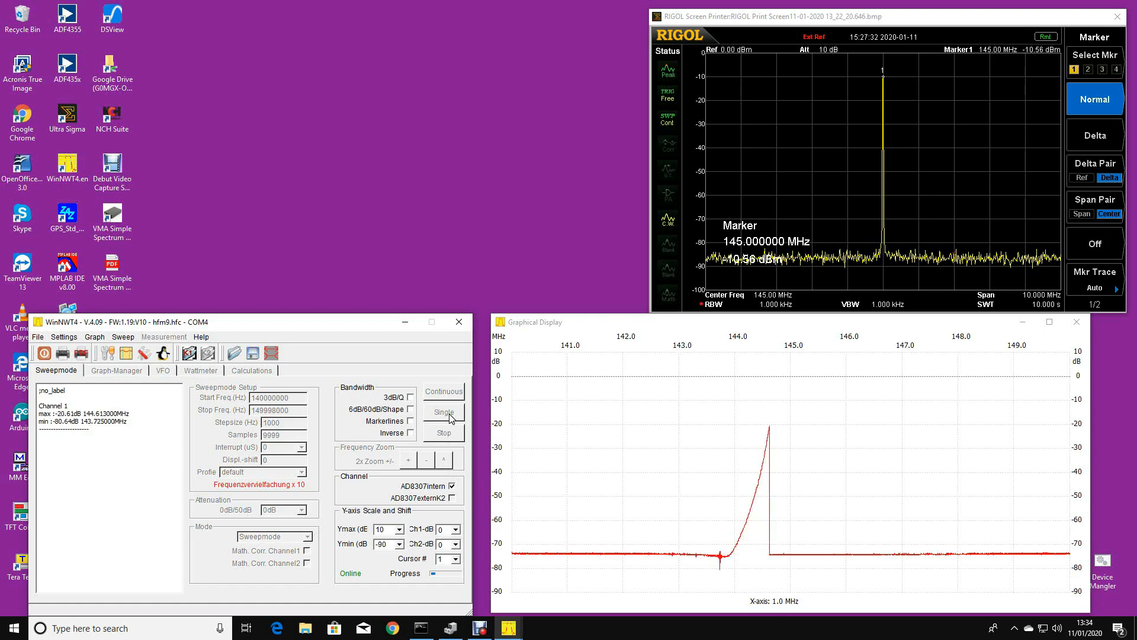
pyautogui.click(443, 413)
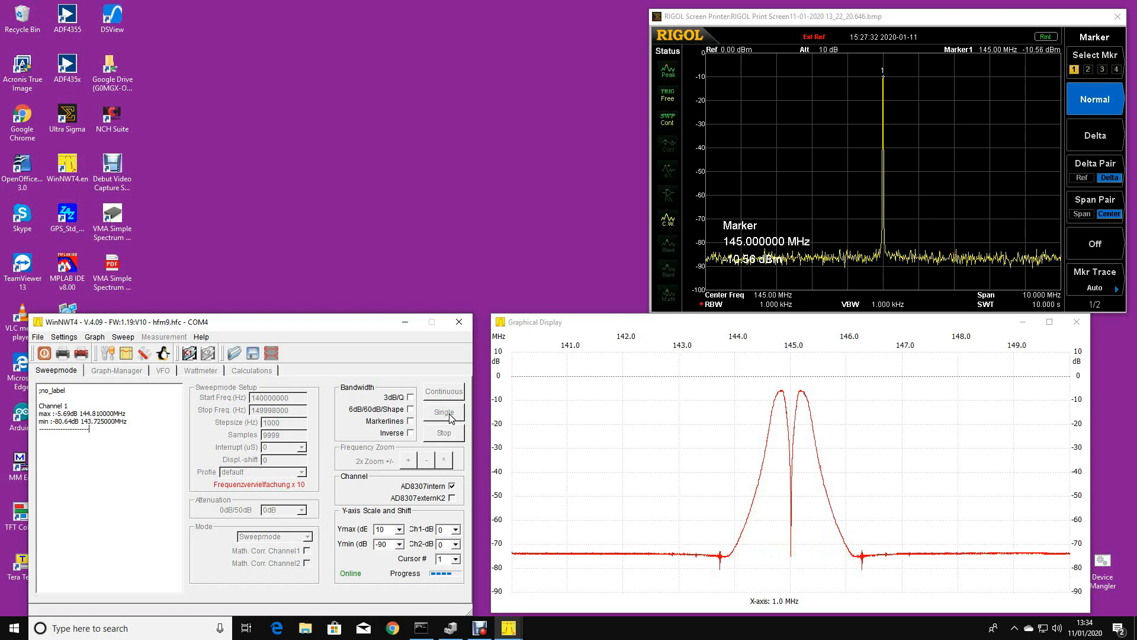
pyautogui.click(443, 412)
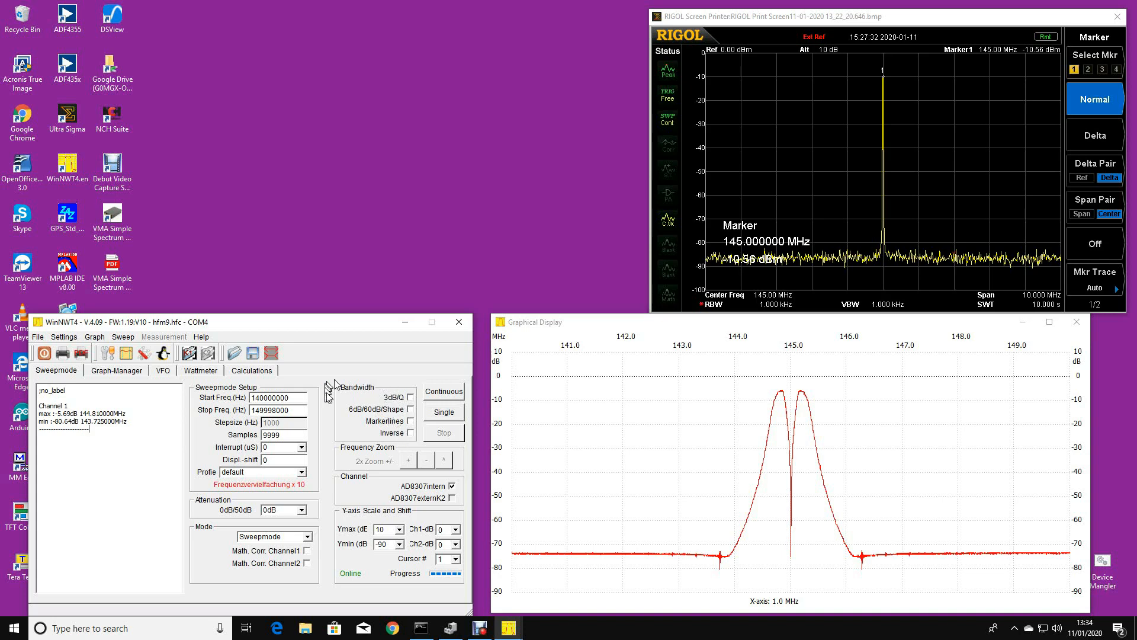
# Enable the 3dB/Q readout, reporting ~163 kHz bandwidth and Q ≈ 888 around 144.8 MHz.
pyautogui.click(411, 398)
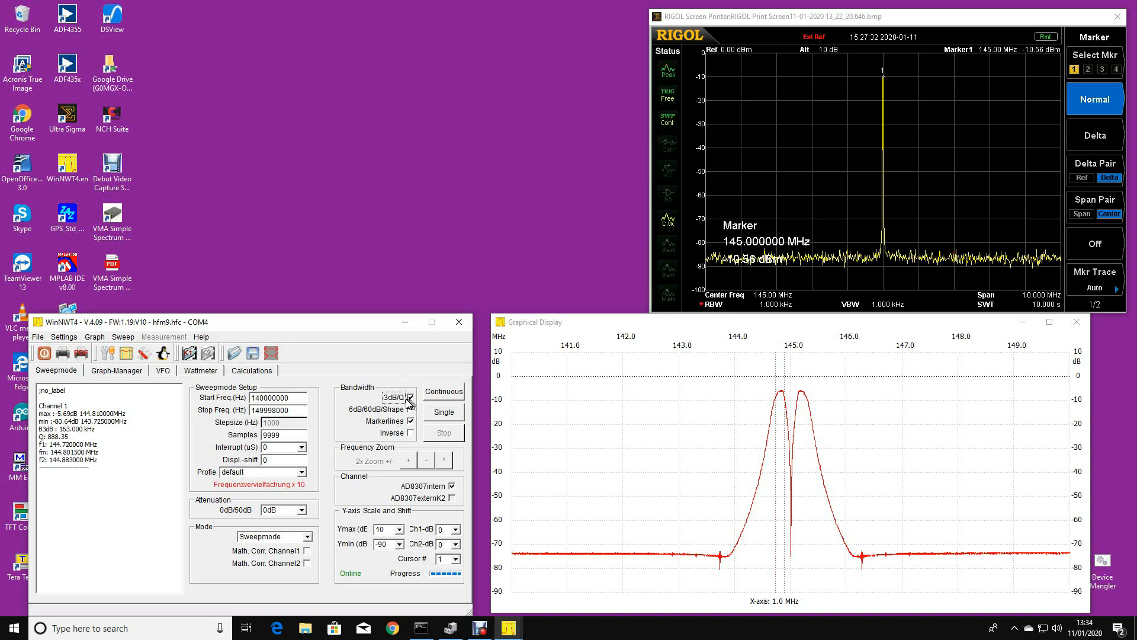
pyautogui.moveTo(792, 405)
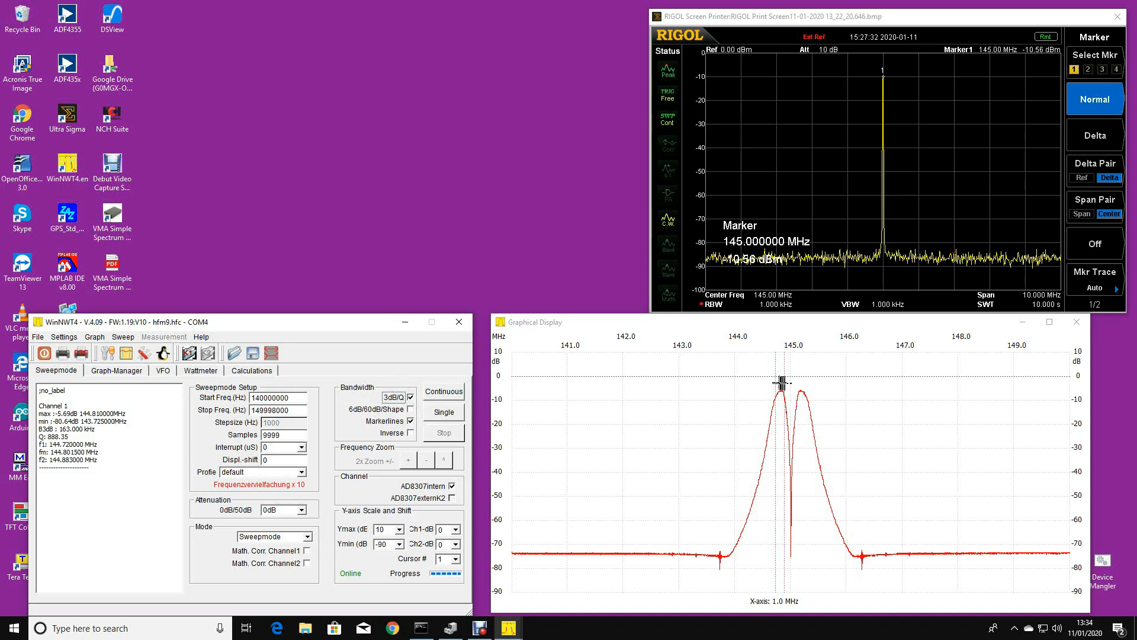
pyautogui.moveTo(162, 509)
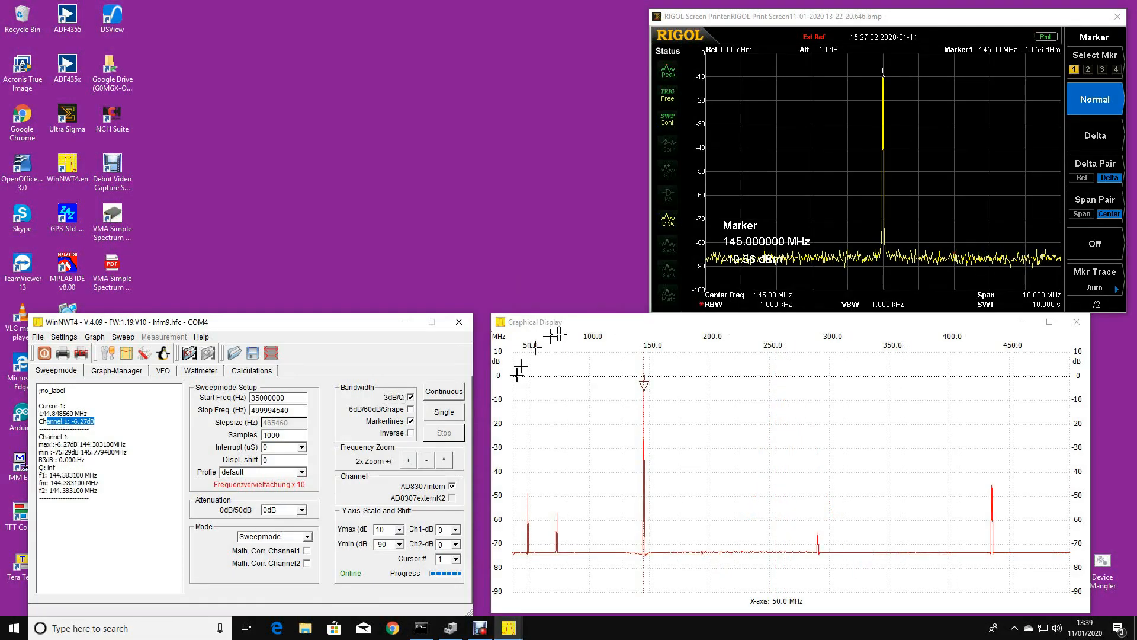
pyautogui.moveTo(511, 379)
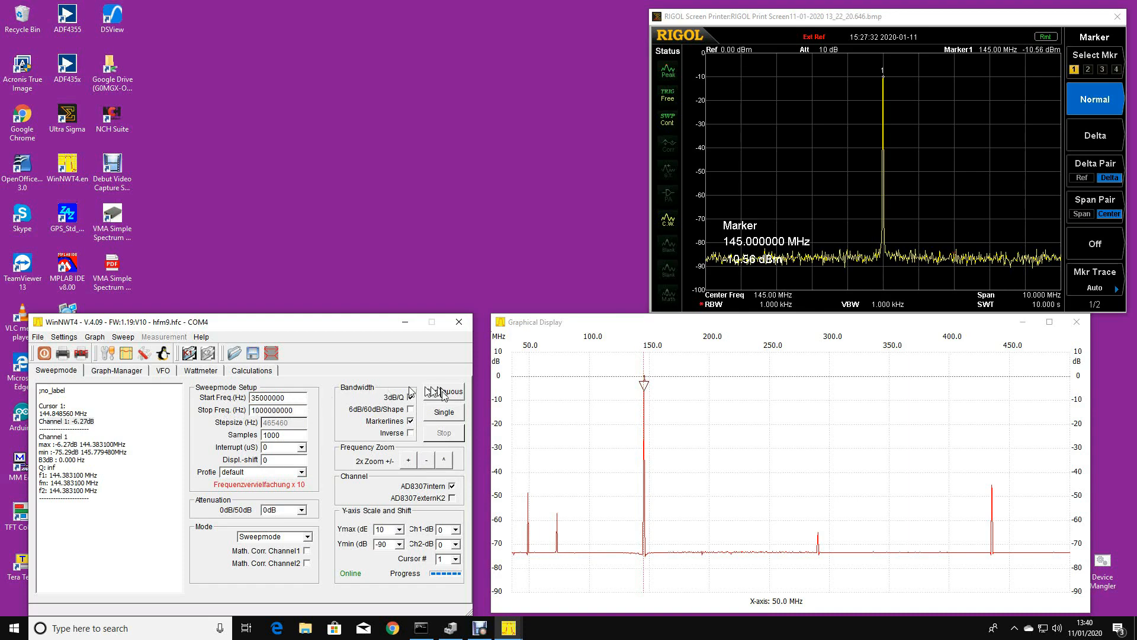
# Run a single wide-range sweep showing a spike near 498.7 MHz at about −18.7 dB.
pyautogui.click(443, 411)
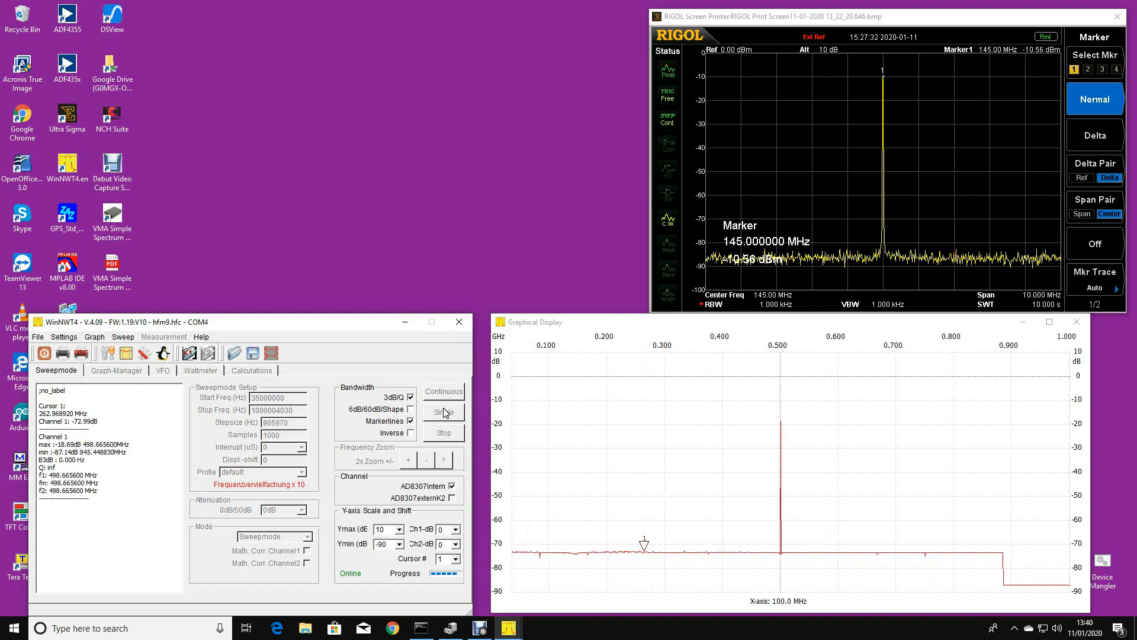
pyautogui.click(443, 412)
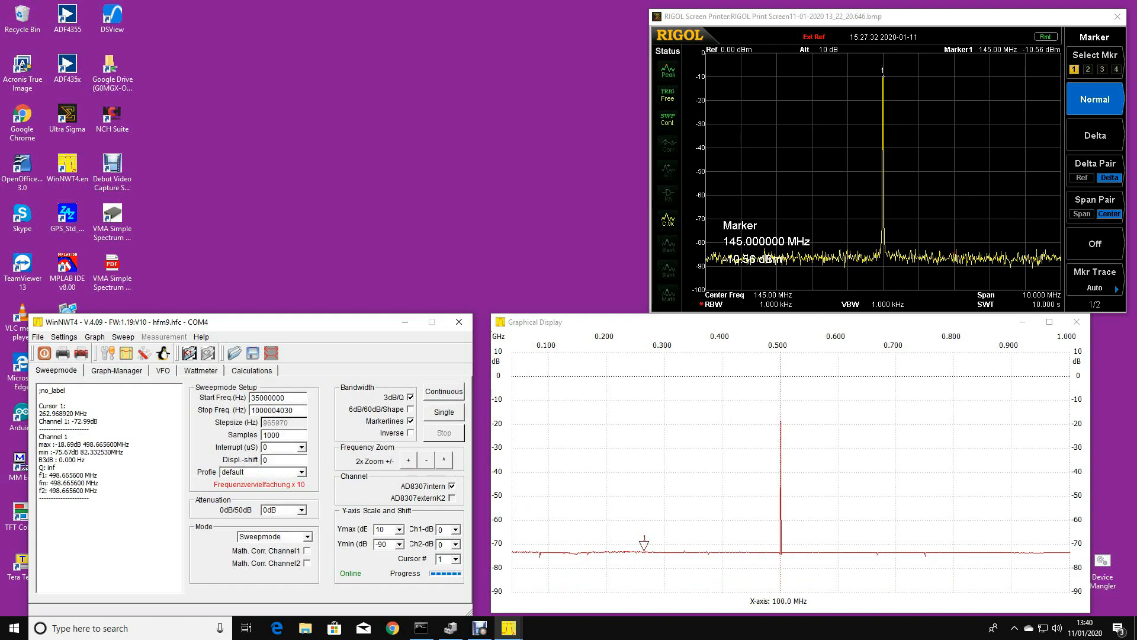
pyautogui.moveTo(782, 428)
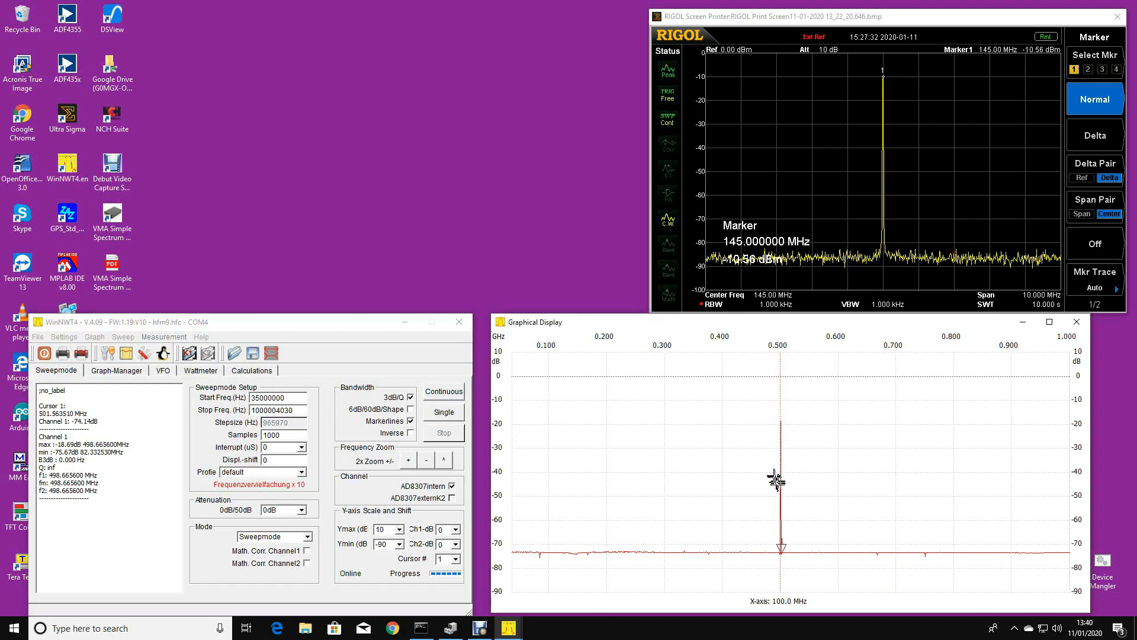
pyautogui.moveTo(772, 435)
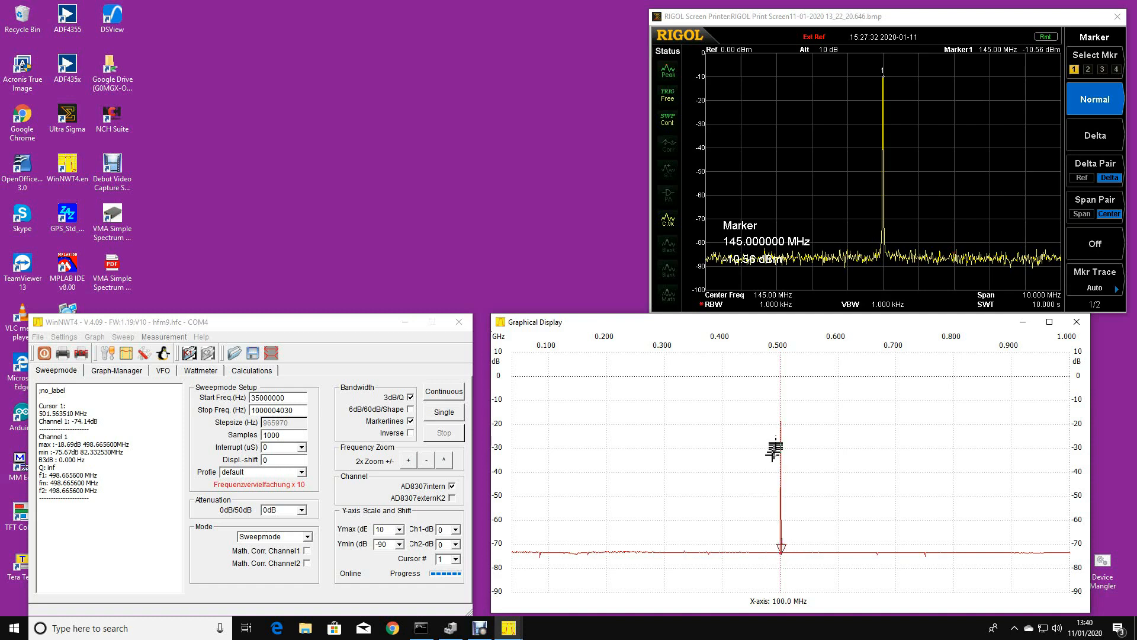
pyautogui.moveTo(780, 434)
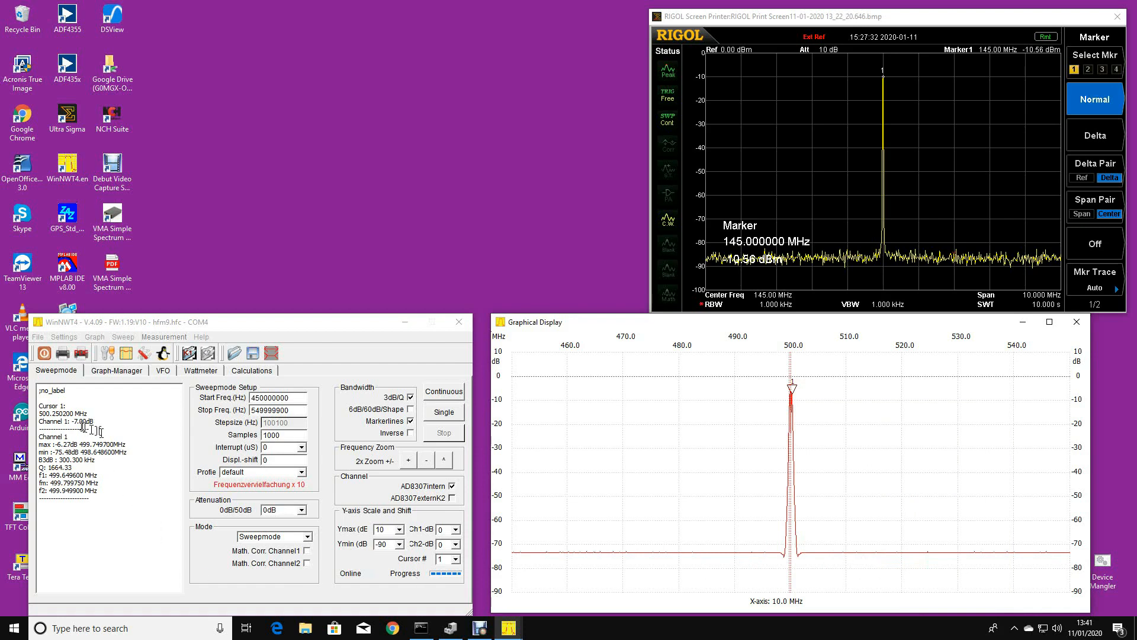
pyautogui.moveTo(809, 403)
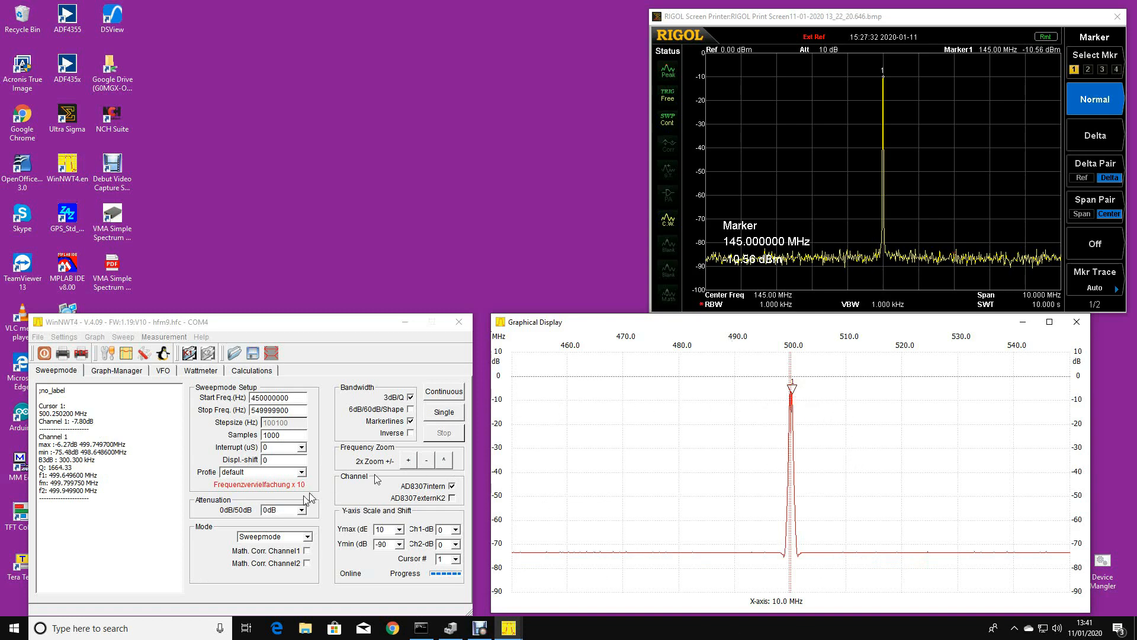
# Raise the sample count to 9999 and run single sweeps at the higher resolution.
pyautogui.tripleClick(276, 434)
pyautogui.write('9999')
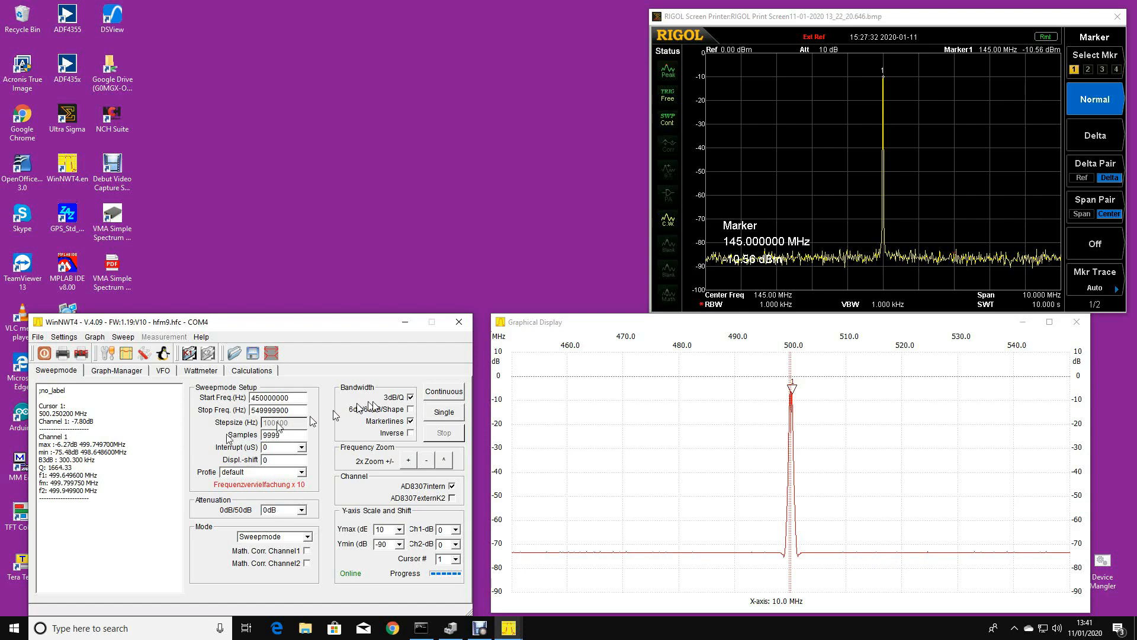
pyautogui.click(443, 413)
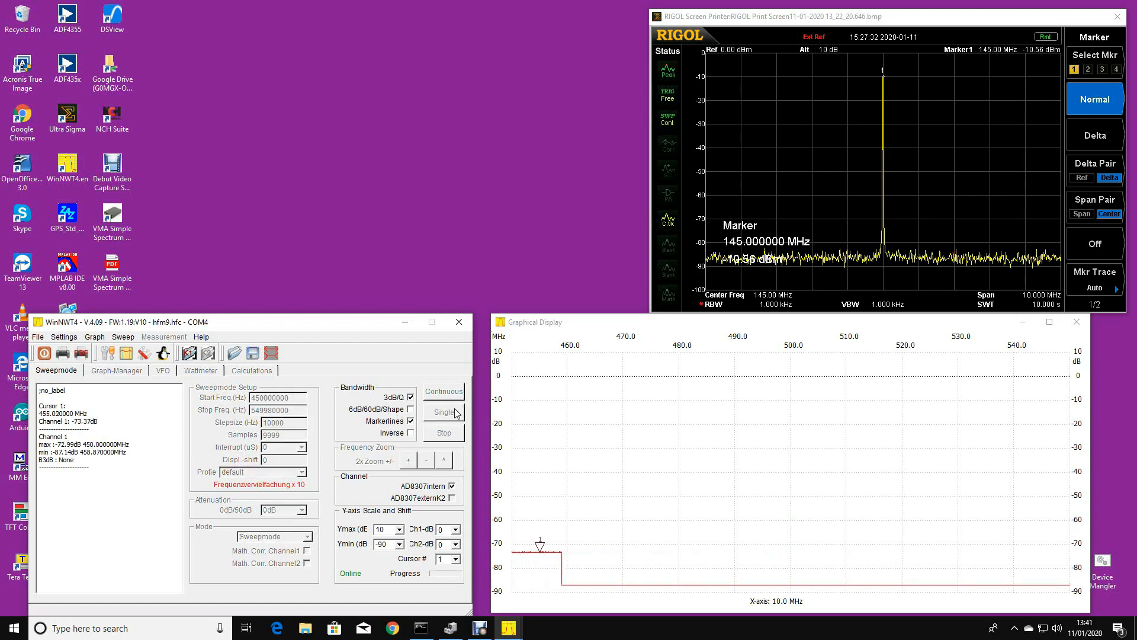
pyautogui.click(443, 413)
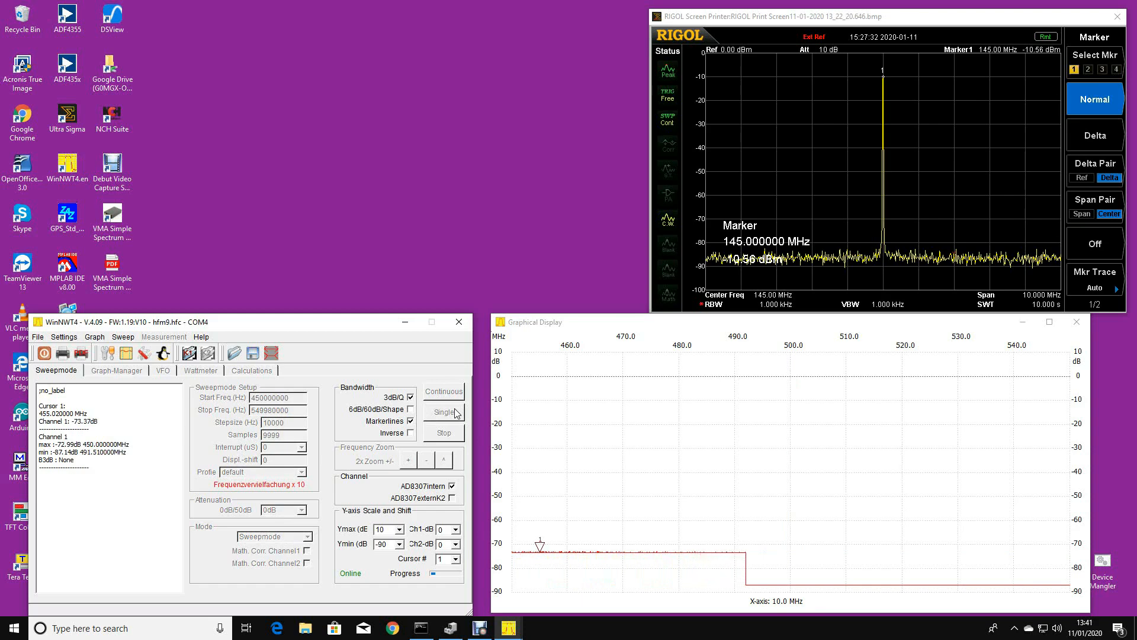
pyautogui.click(443, 412)
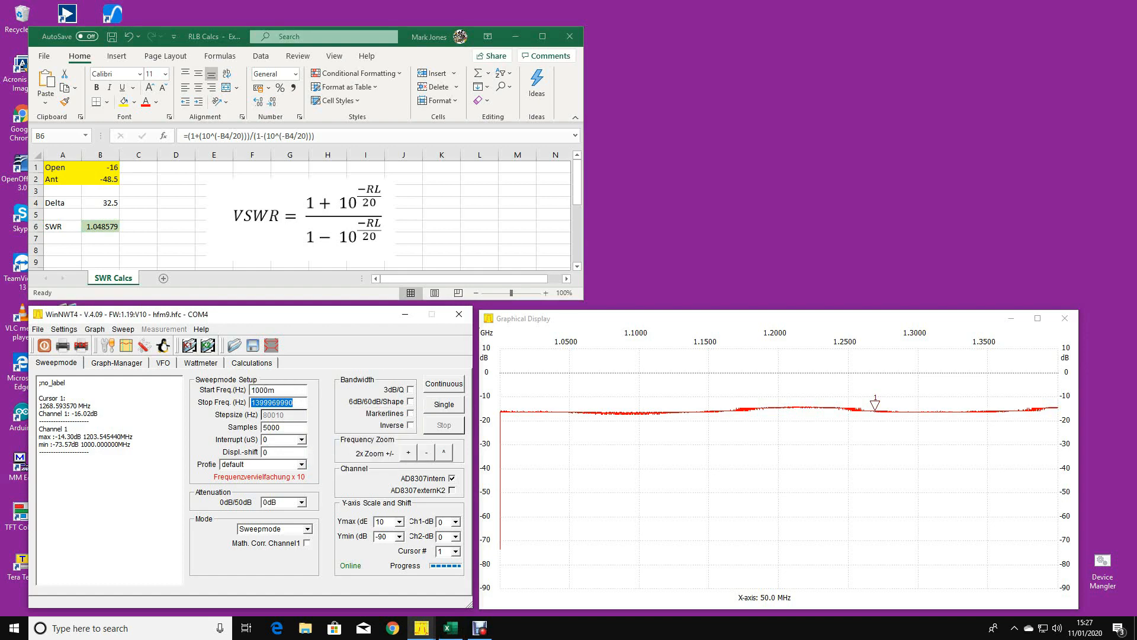
# Enter 1400m as the stop frequency alongside the 1000m start.
pyautogui.write('1400m')
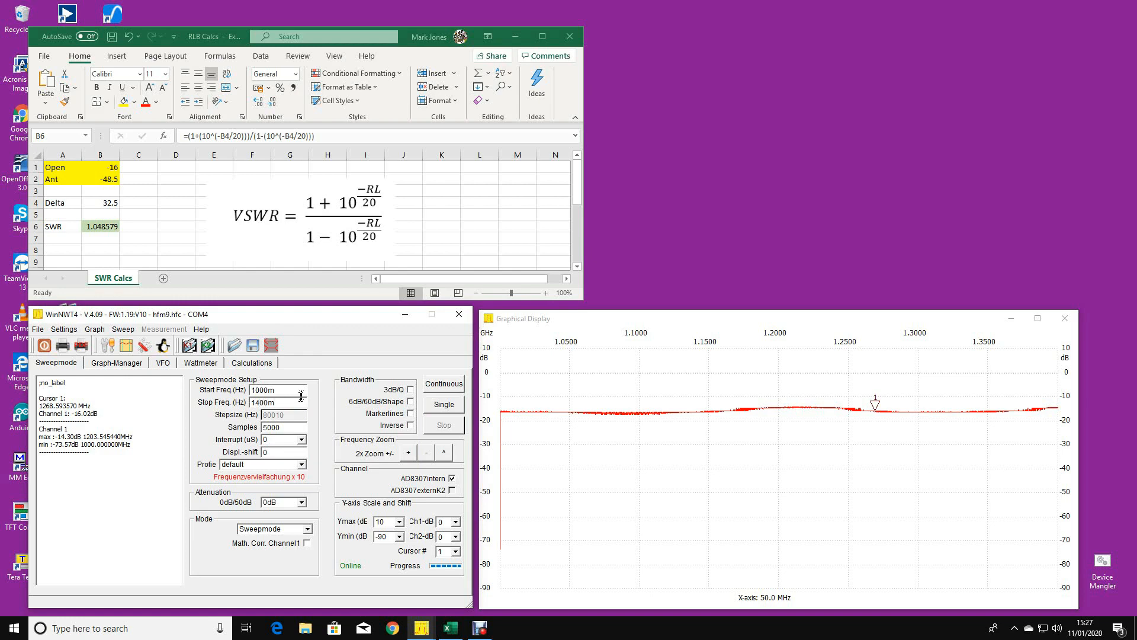
pyautogui.moveTo(290, 427)
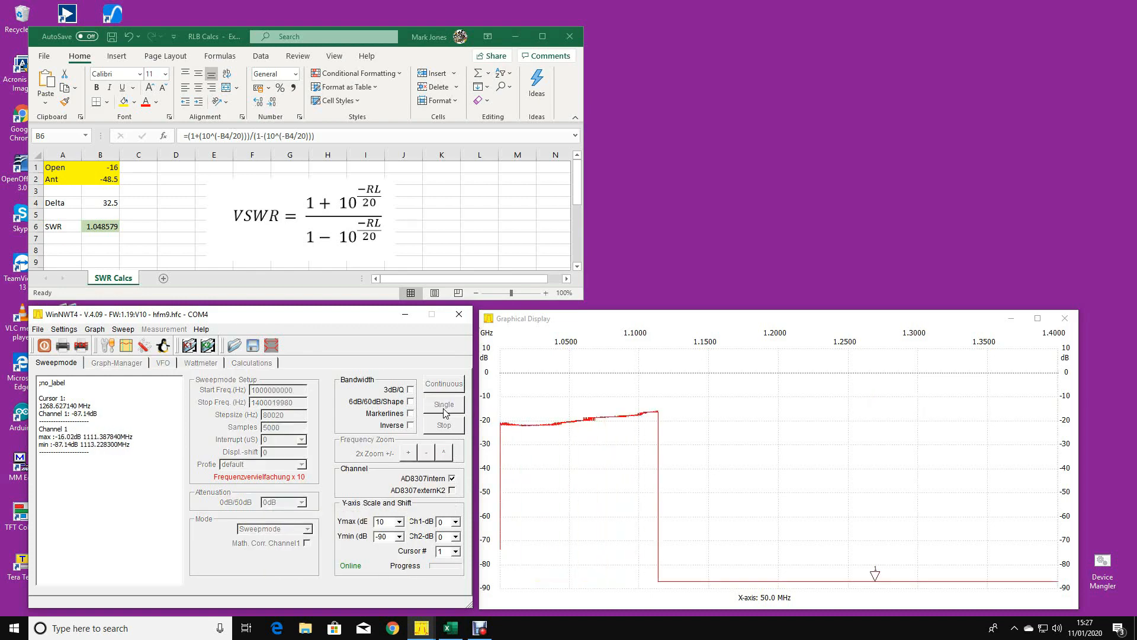
# Run single sweeps of the antenna over 1.0–1.4 GHz, finding about −51 dB near 1266 MHz.
pyautogui.click(443, 404)
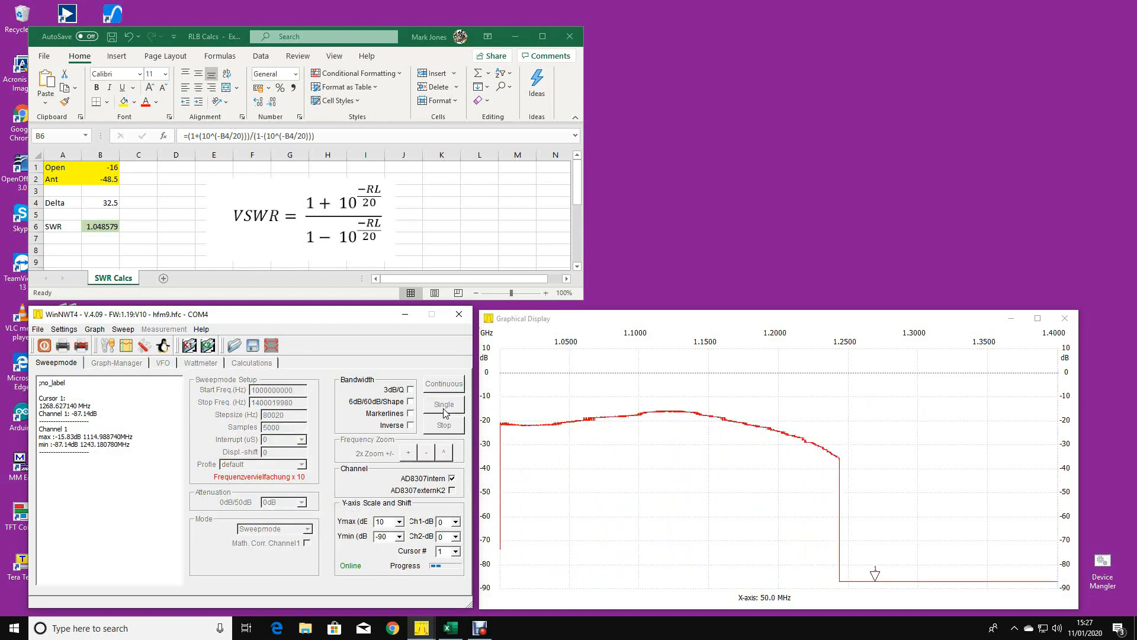
pyautogui.click(443, 404)
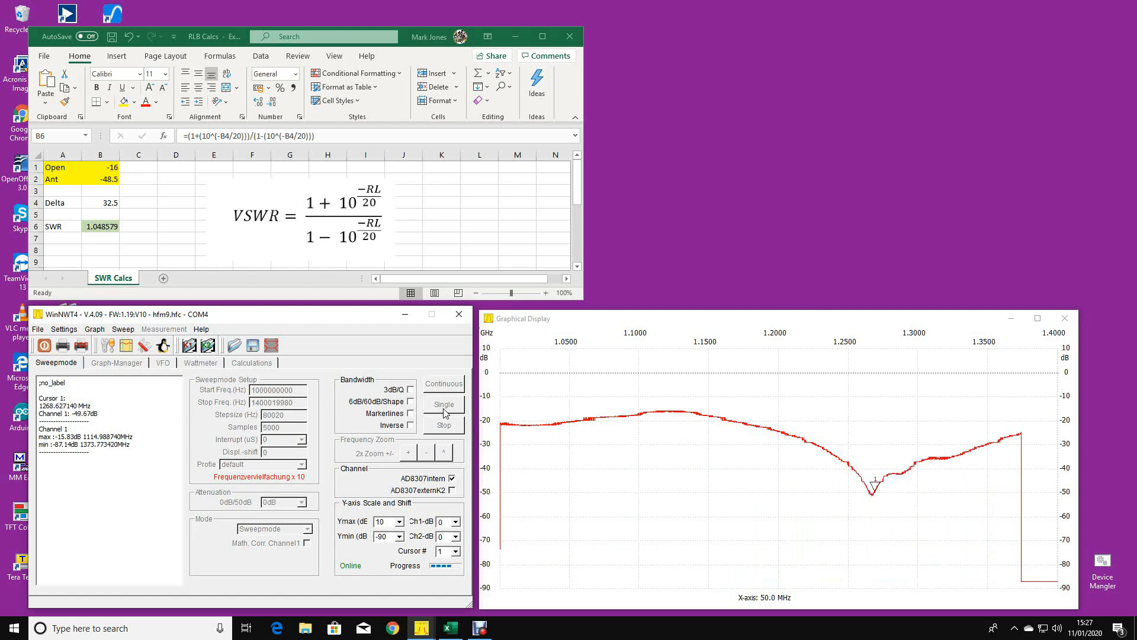
pyautogui.click(443, 404)
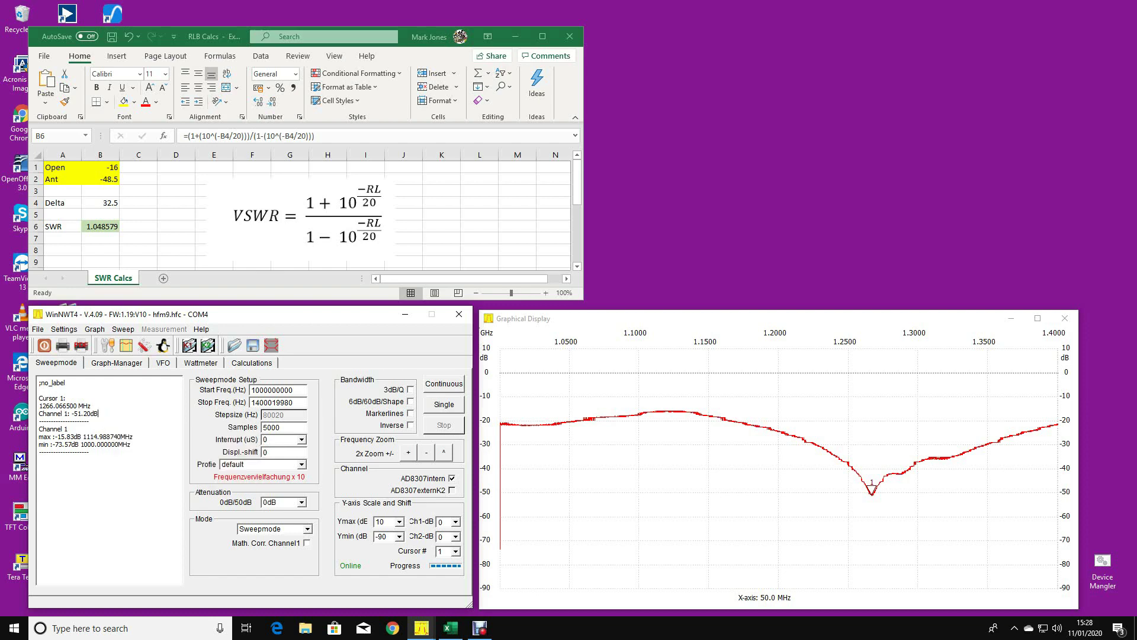
pyautogui.click(443, 404)
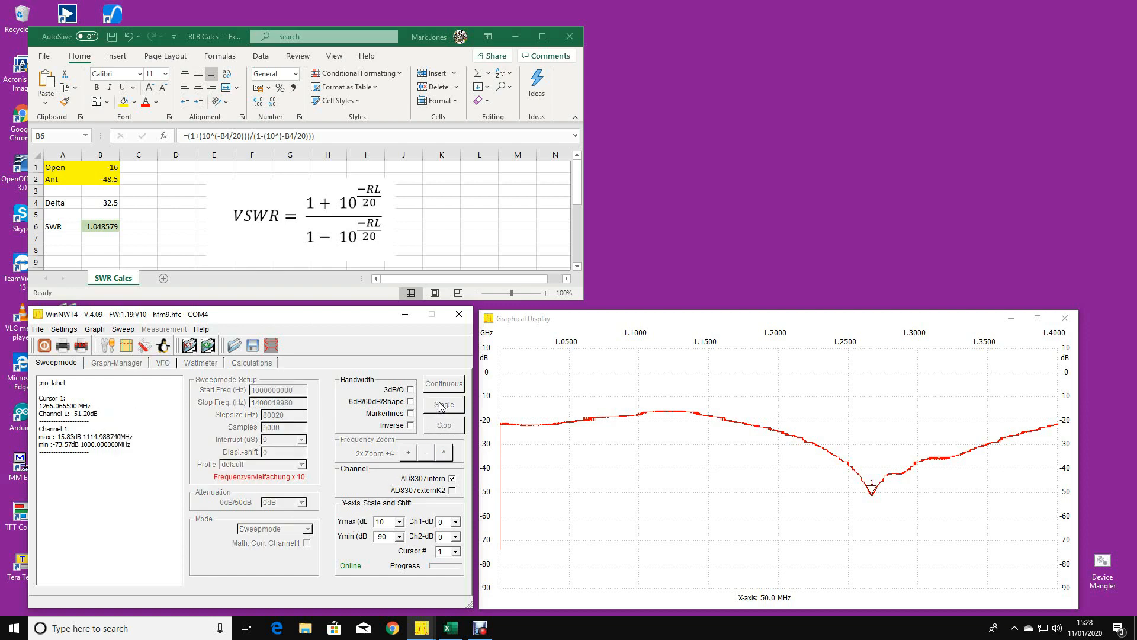
pyautogui.click(442, 404)
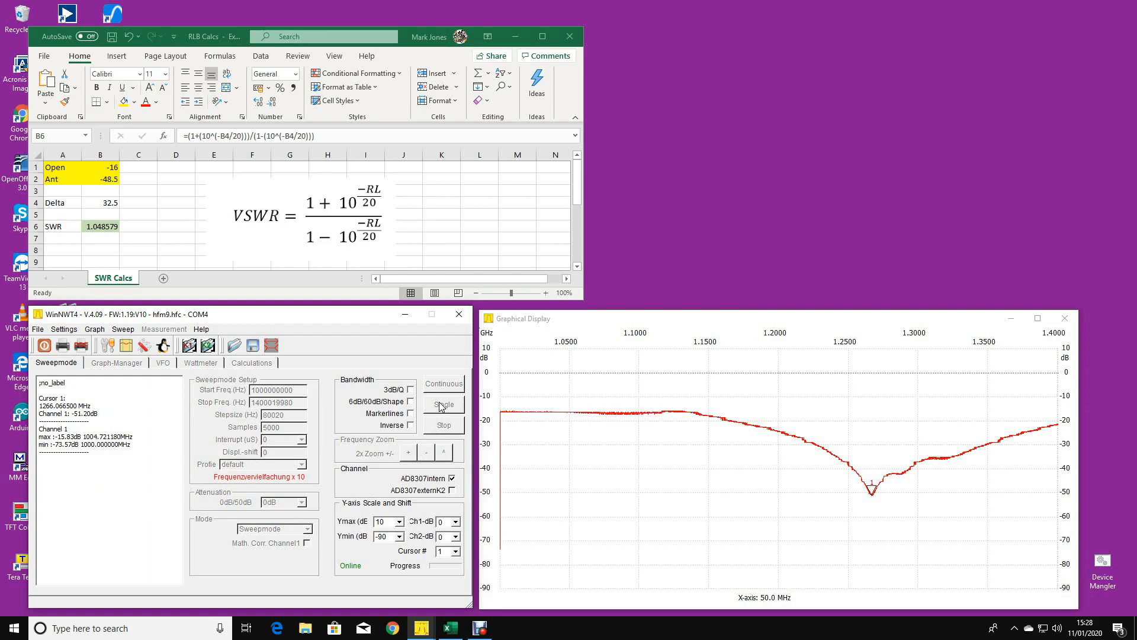
pyautogui.click(443, 404)
pyautogui.write('-51')
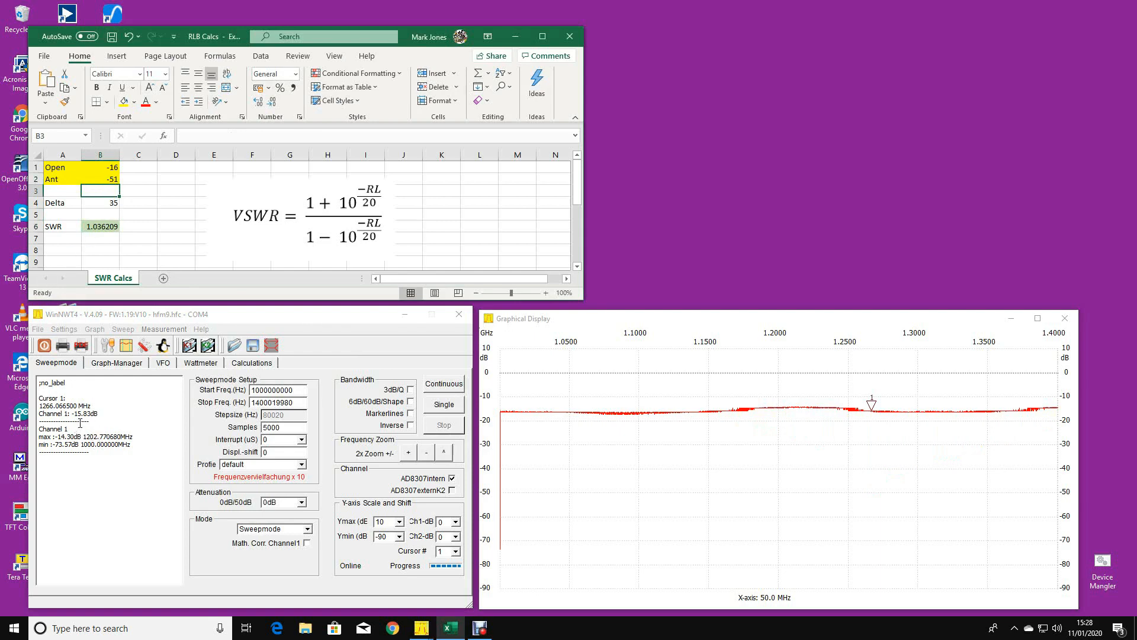
pyautogui.click(100, 167)
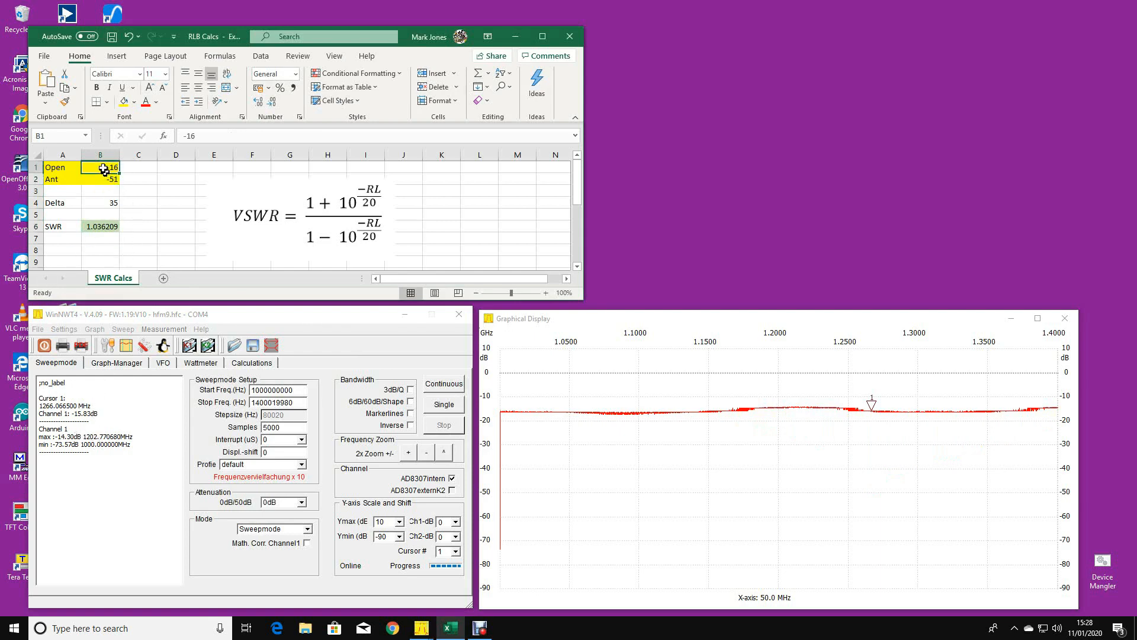
pyautogui.click(99, 178)
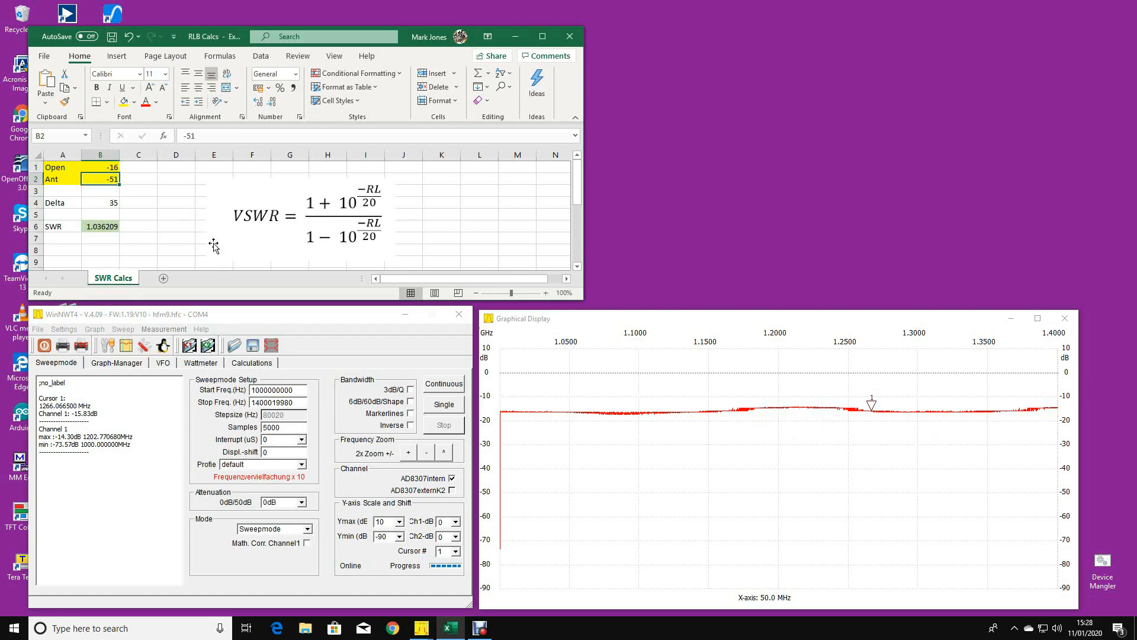
pyautogui.click(100, 202)
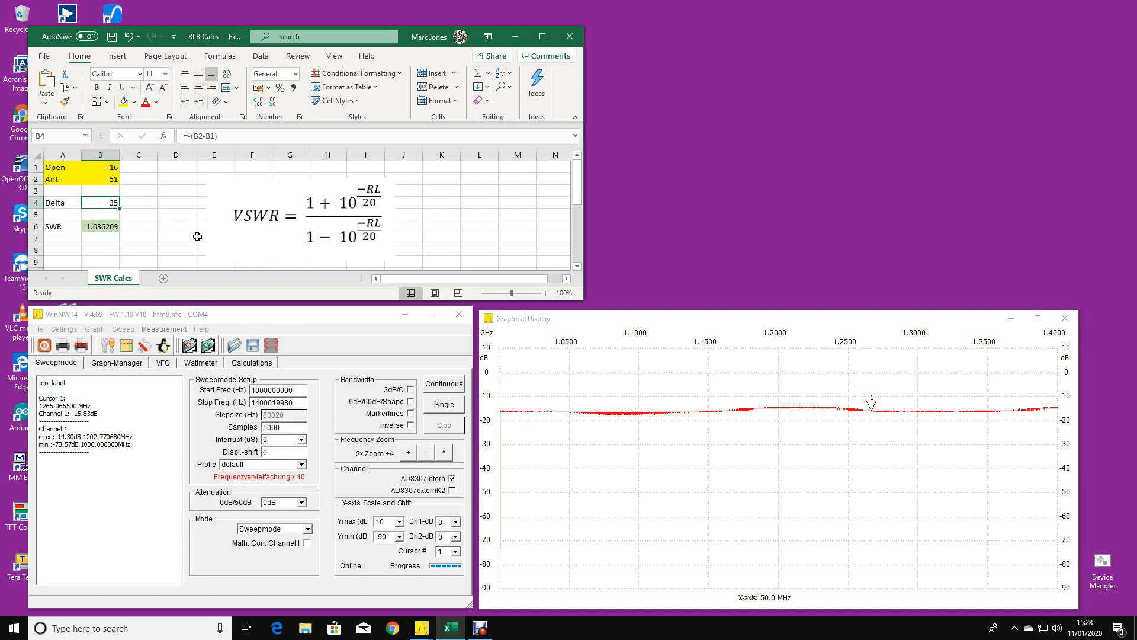
pyautogui.moveTo(400, 202)
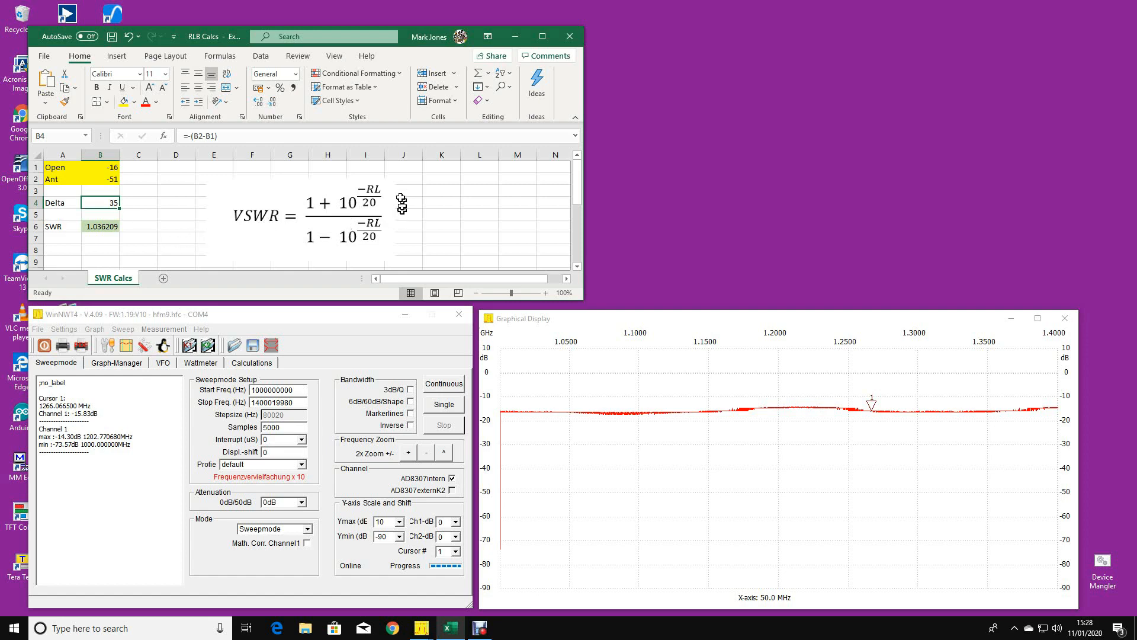
pyautogui.moveTo(380, 225)
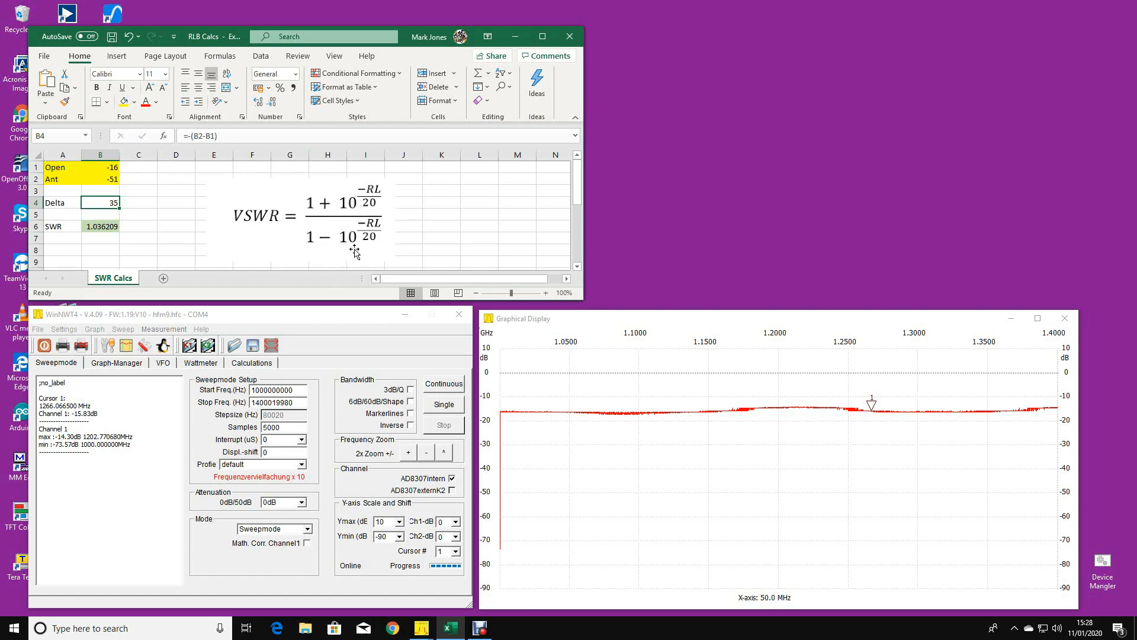
pyautogui.moveTo(126, 224)
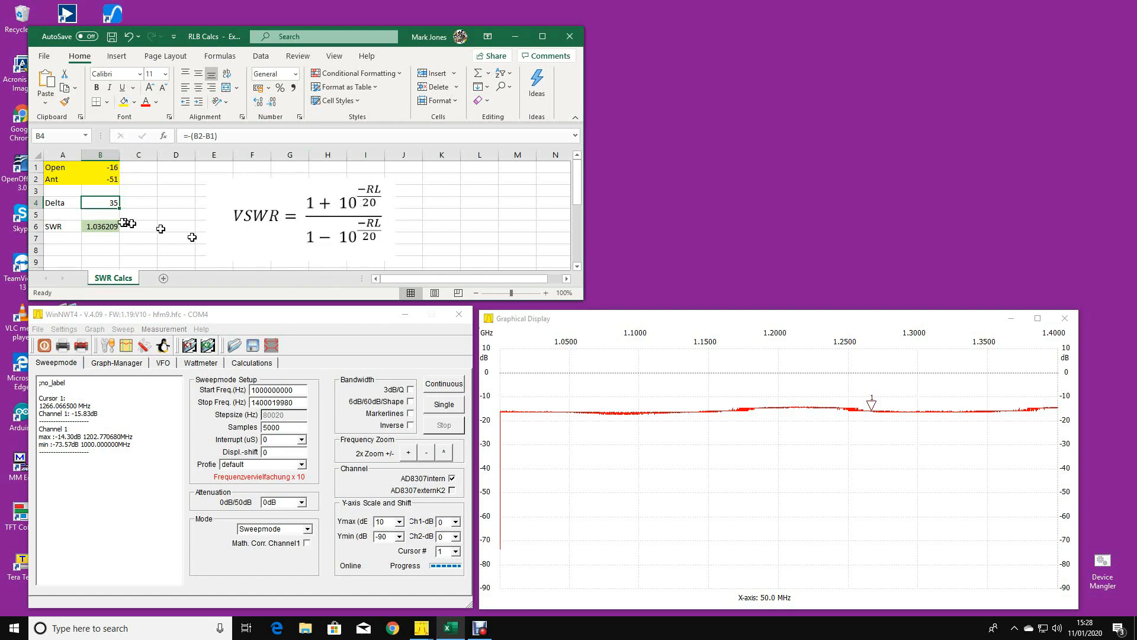
pyautogui.click(137, 249)
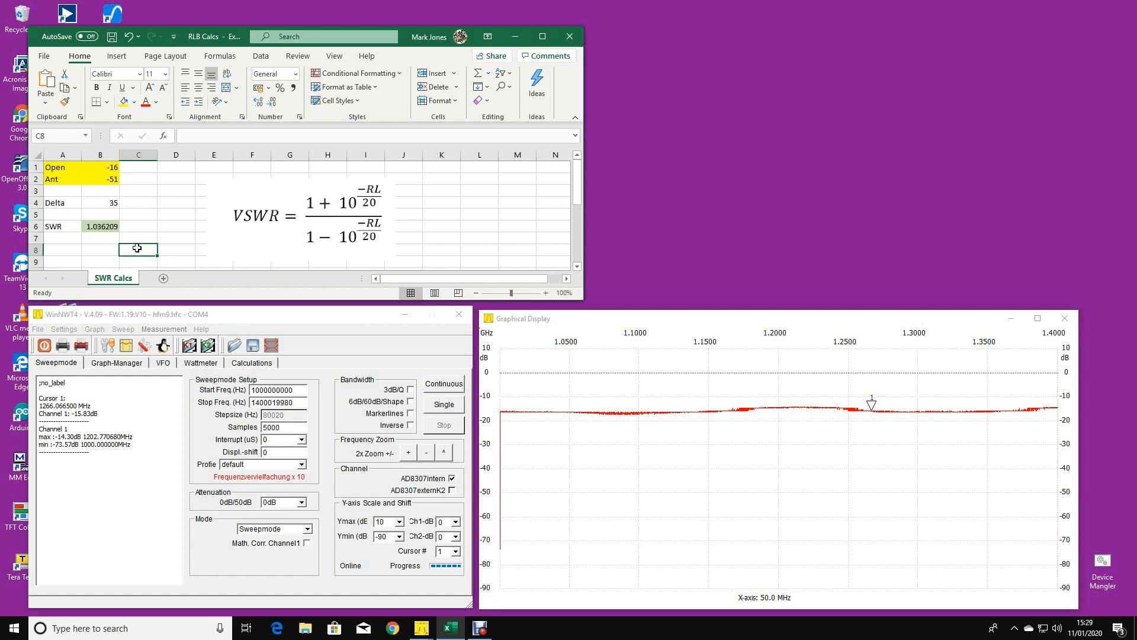
pyautogui.moveTo(137, 247)
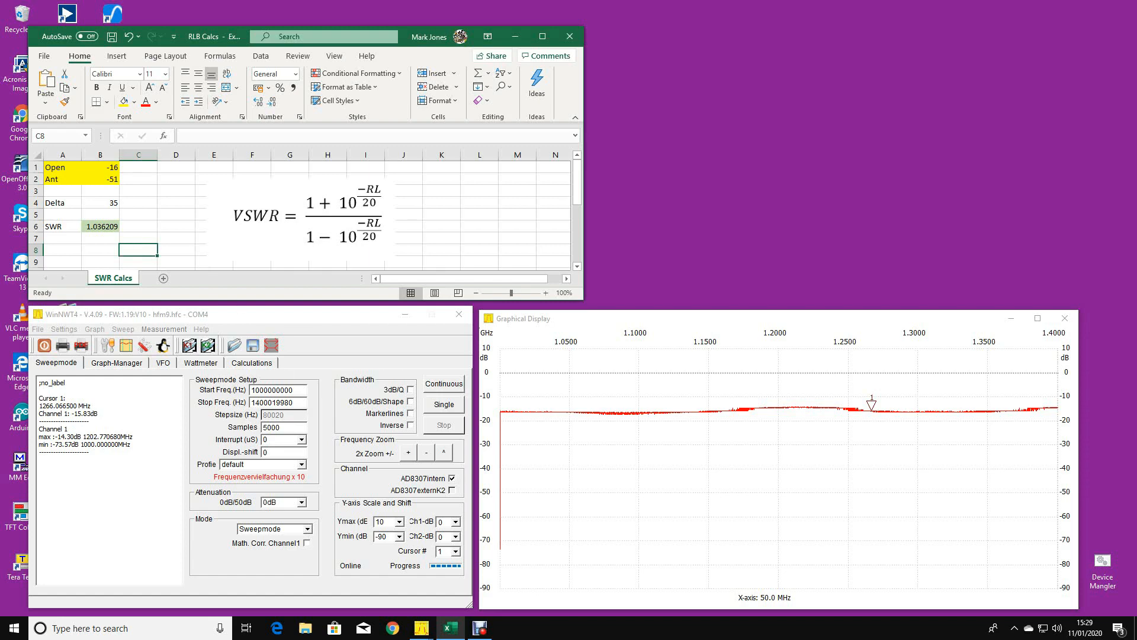
# Switch the measurement mode to SWR and run single sweeps, giving minimum SWR 1.01 near 1262.5 MHz.
pyautogui.click(306, 528)
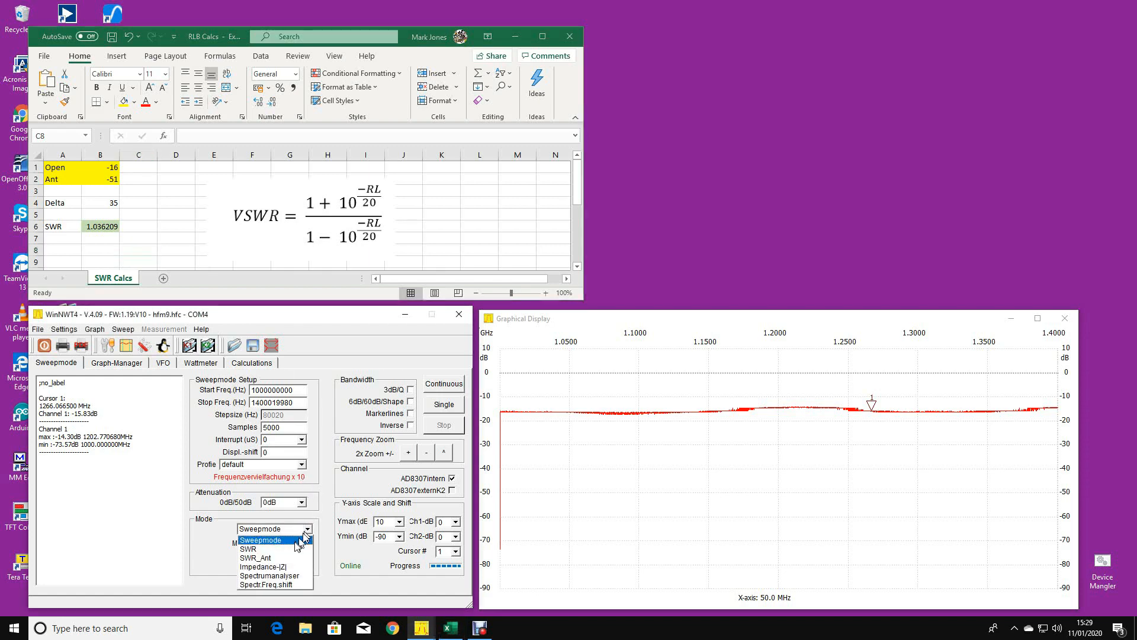
pyautogui.click(260, 540)
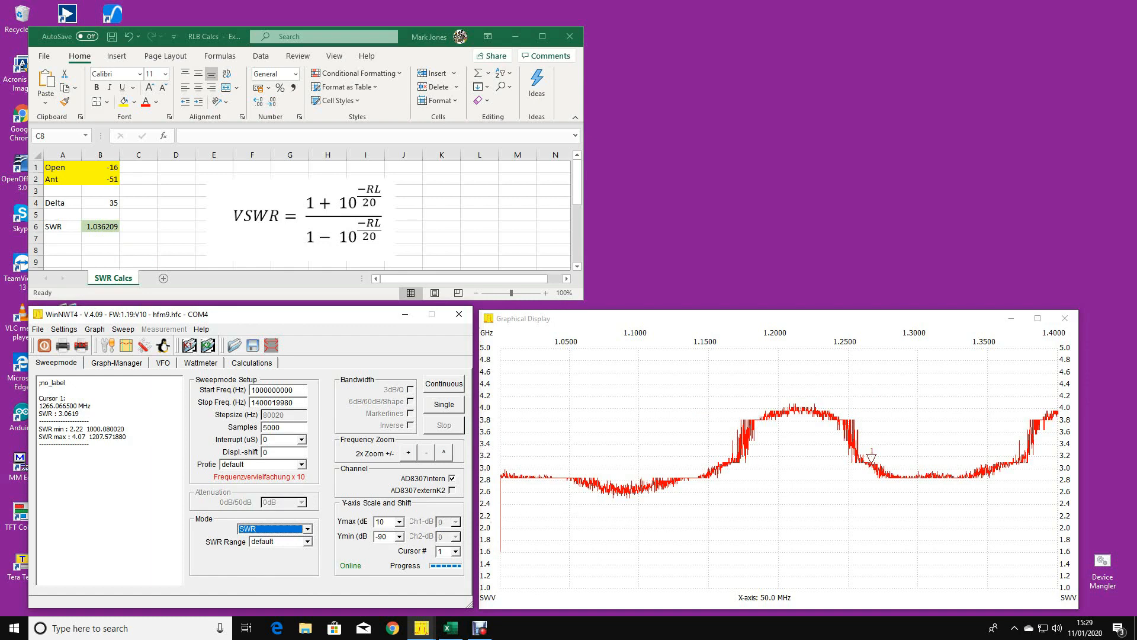
pyautogui.moveTo(475, 417)
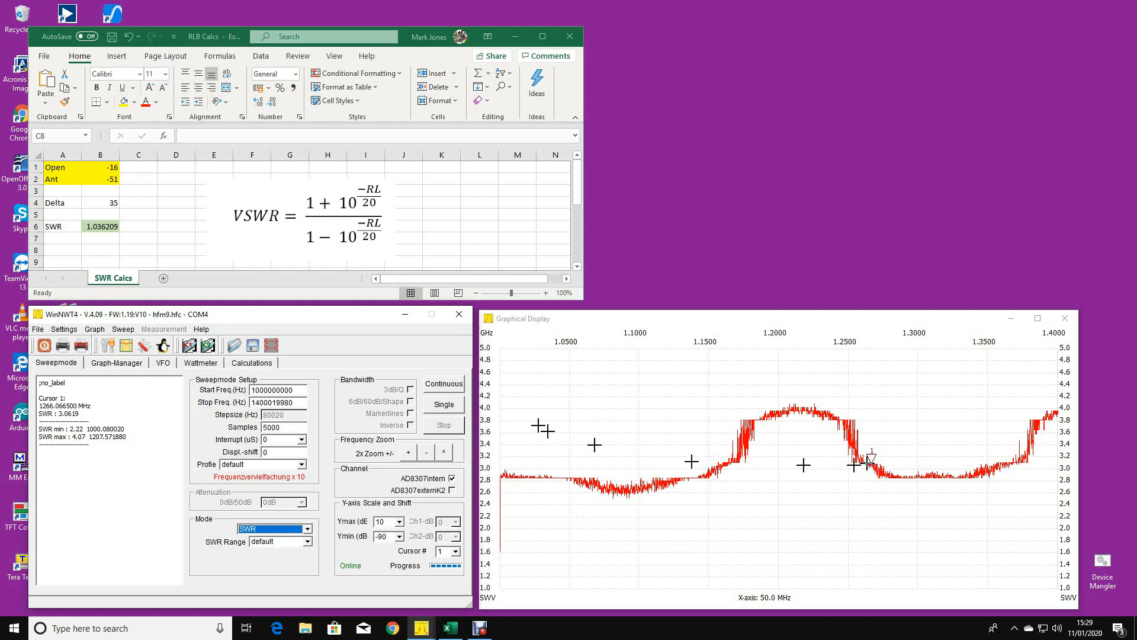
pyautogui.click(443, 404)
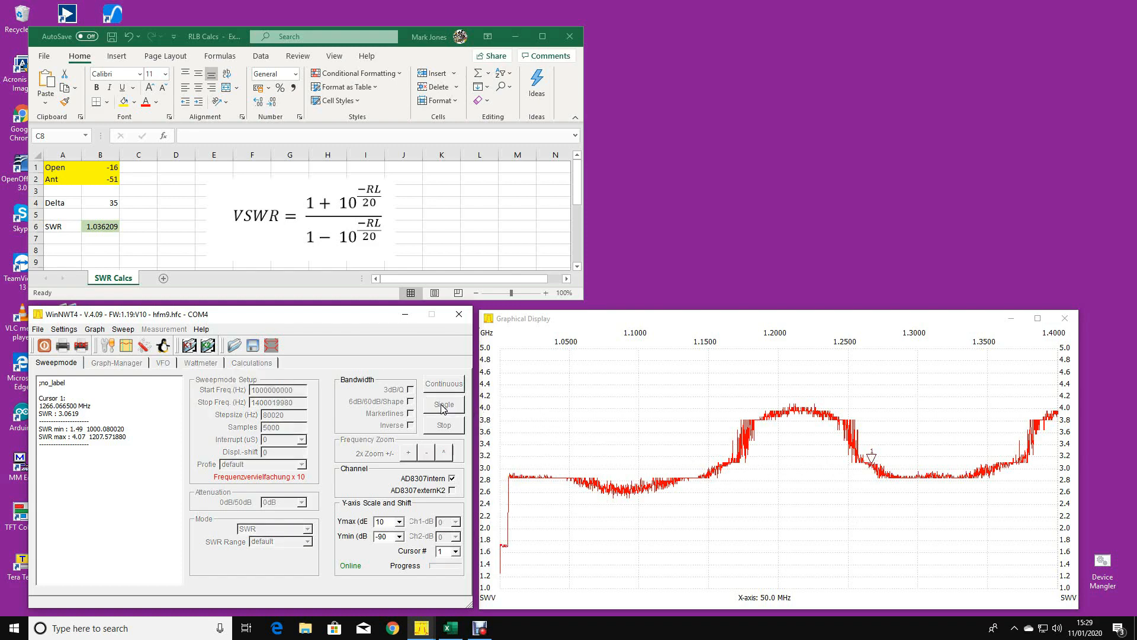
pyautogui.click(444, 404)
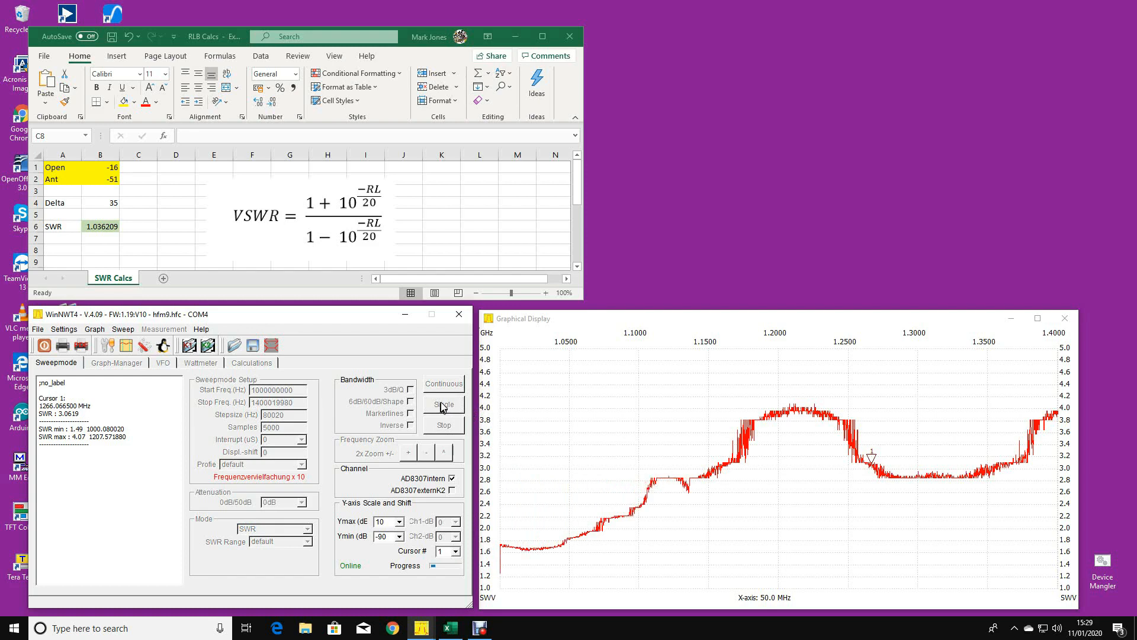
pyautogui.click(443, 403)
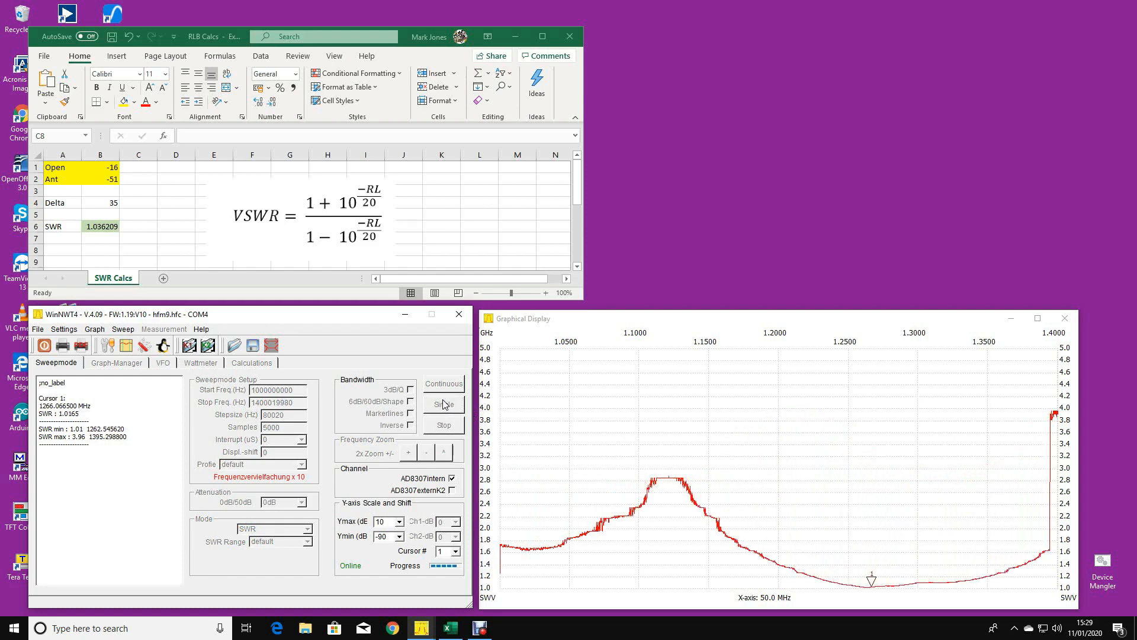
pyautogui.click(443, 404)
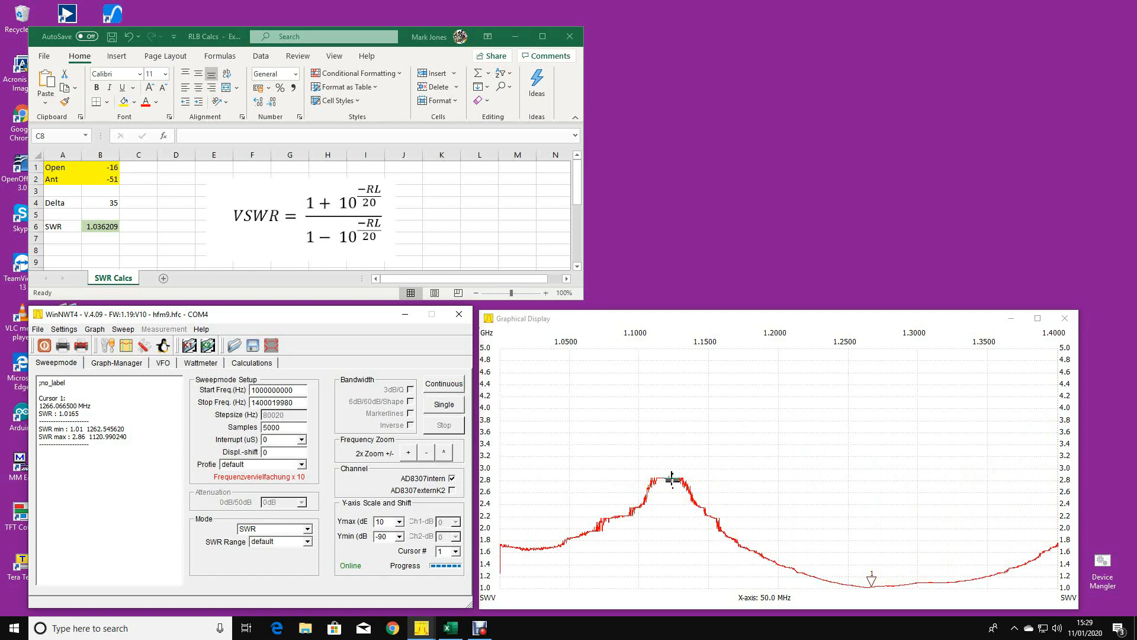
pyautogui.moveTo(670, 479)
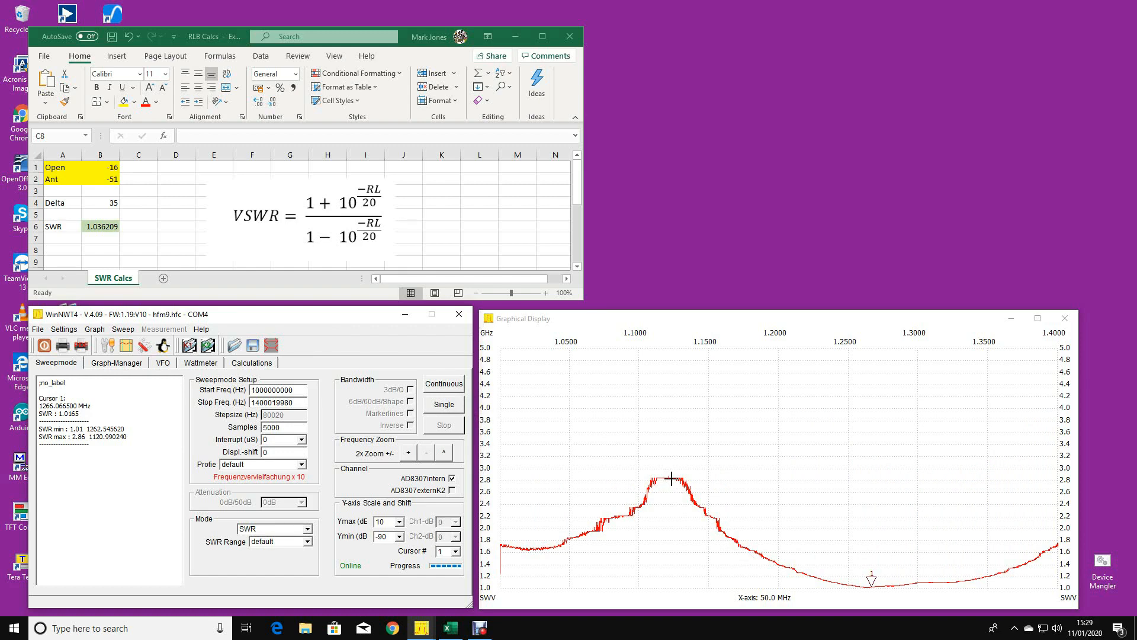
pyautogui.moveTo(72, 242)
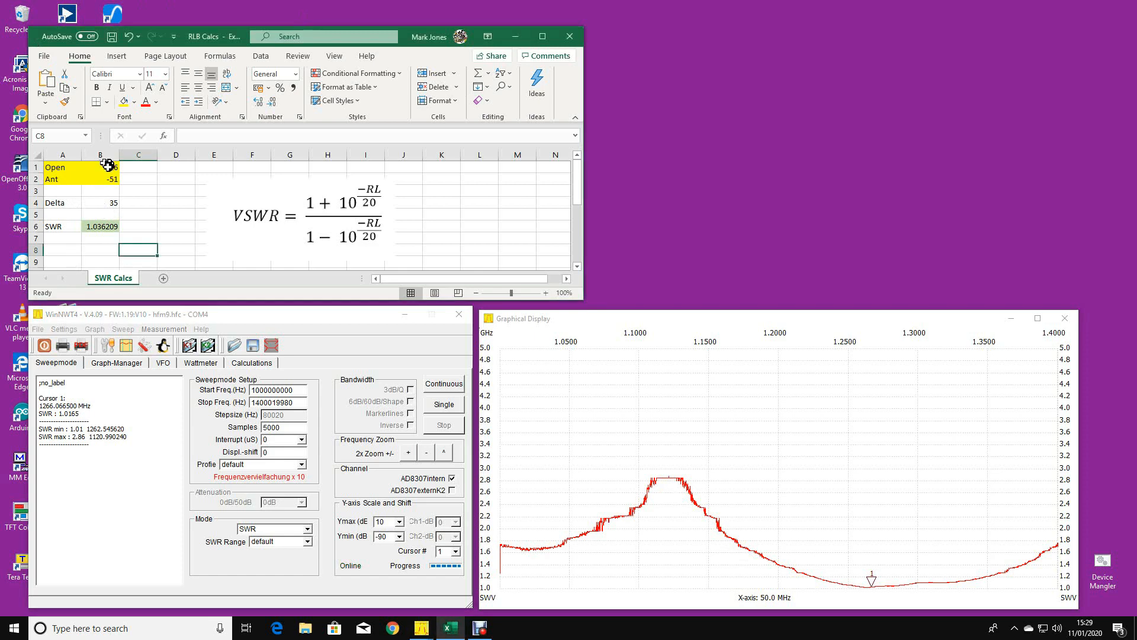
# Check the antenna value −51 dB in Excel cell B2.
pyautogui.click(99, 178)
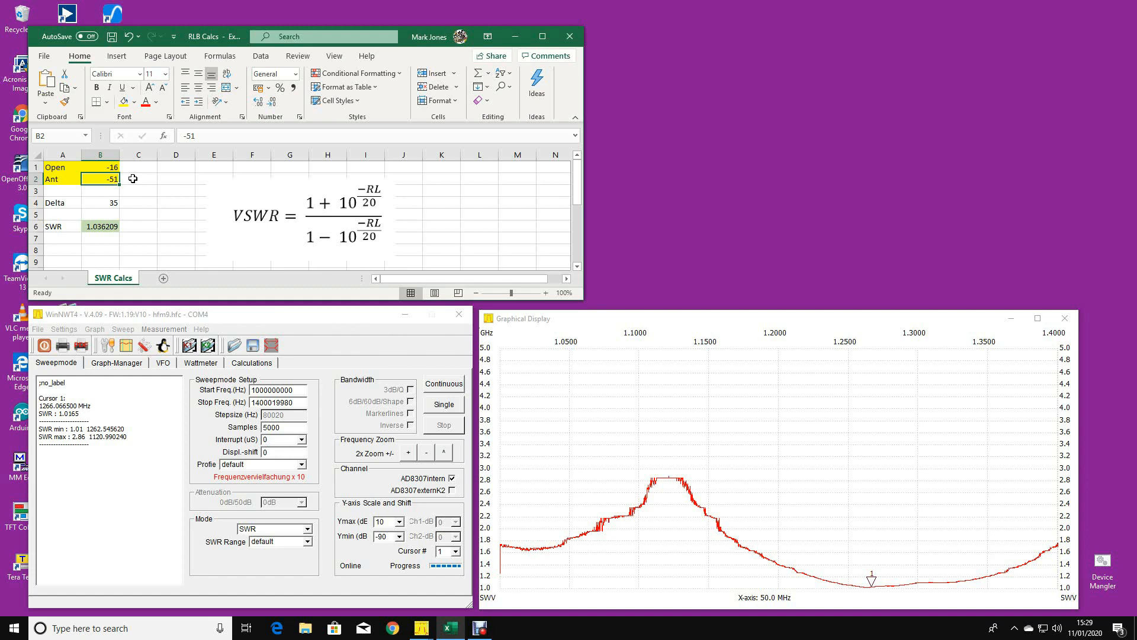
pyautogui.moveTo(370, 563)
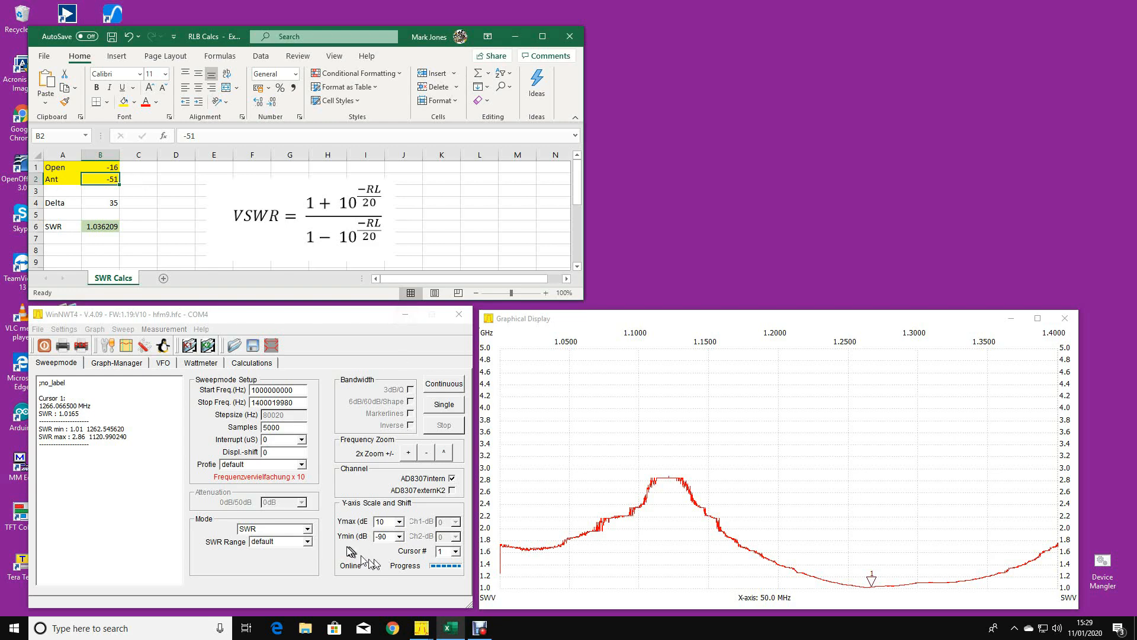
# Switch the sweep plot from SWR to return loss in dB, revealing the deep dip near 1.26 GHz.
pyautogui.click(274, 529)
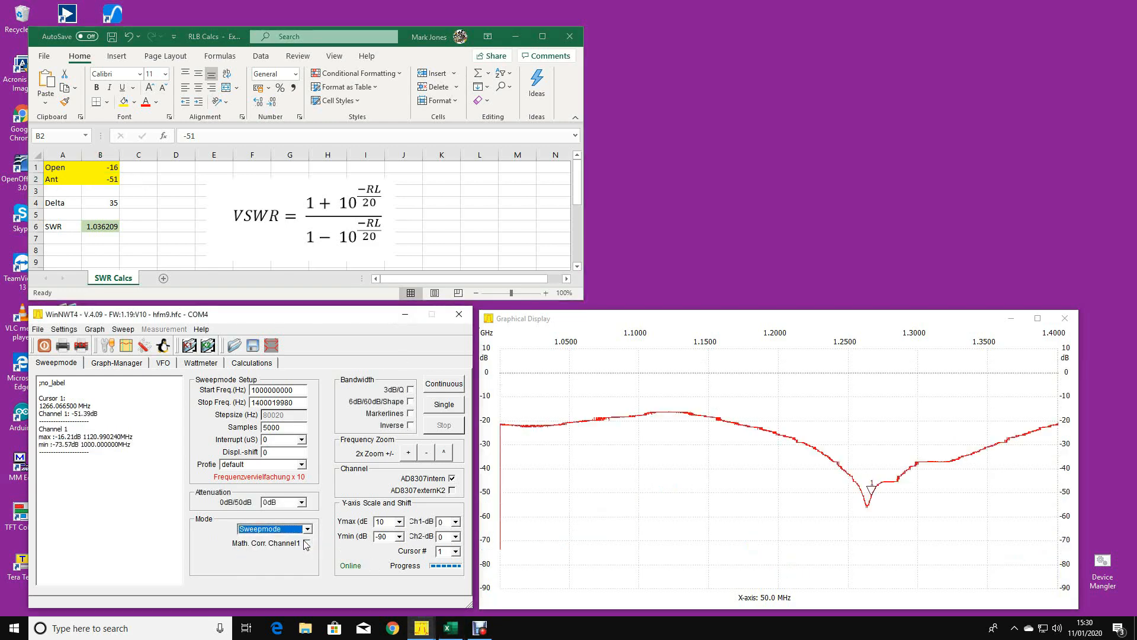
pyautogui.moveTo(280, 252)
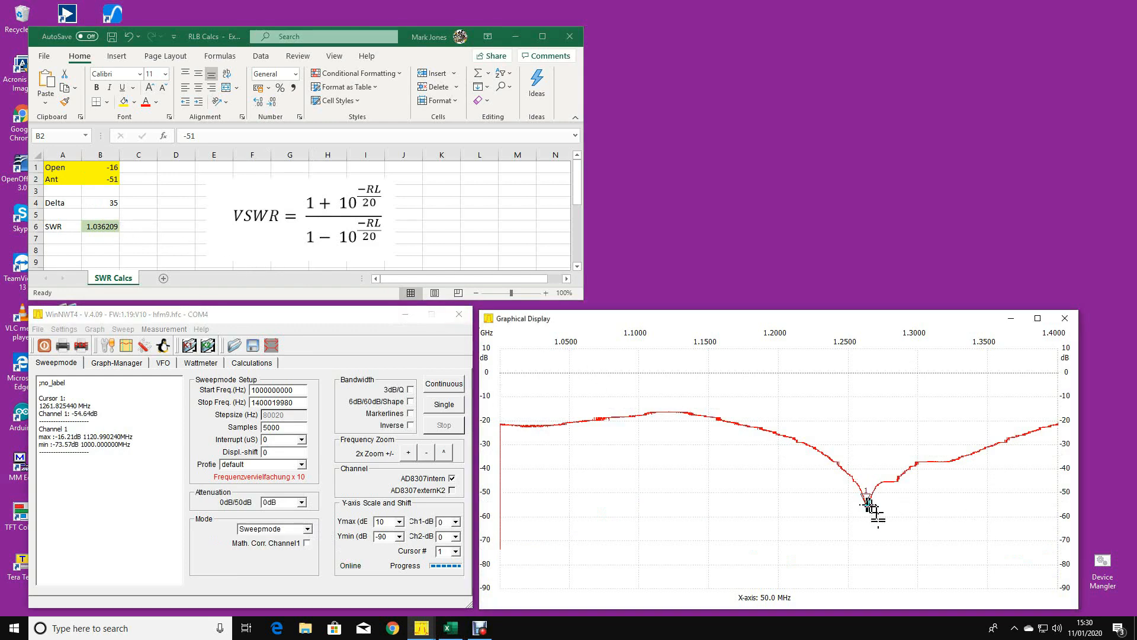
pyautogui.moveTo(865, 540)
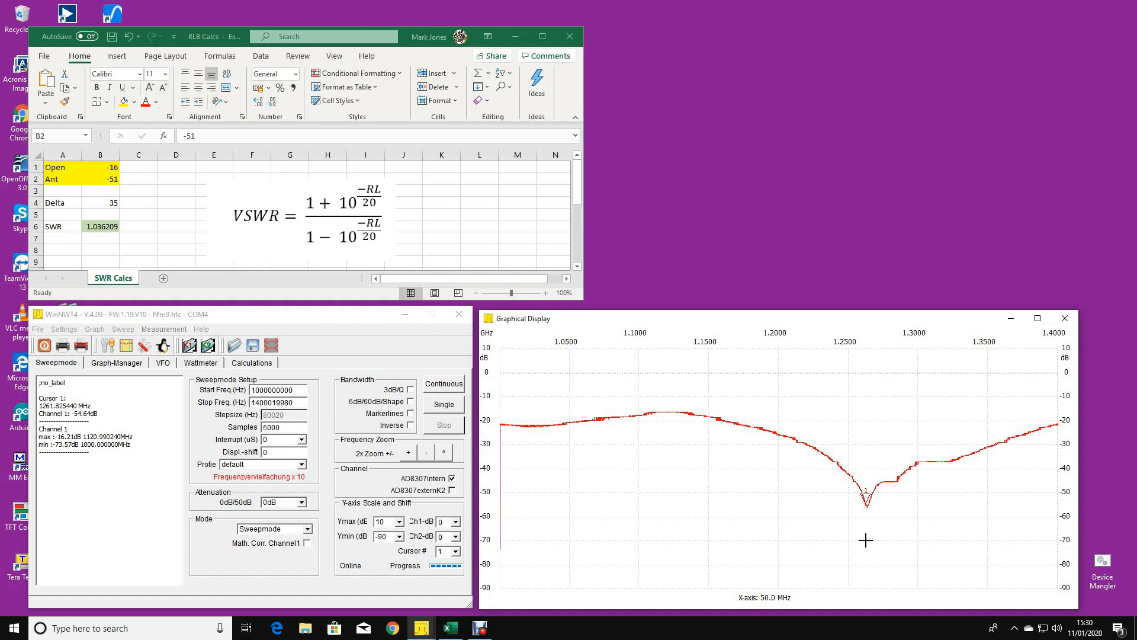
pyautogui.rightClick(865, 540)
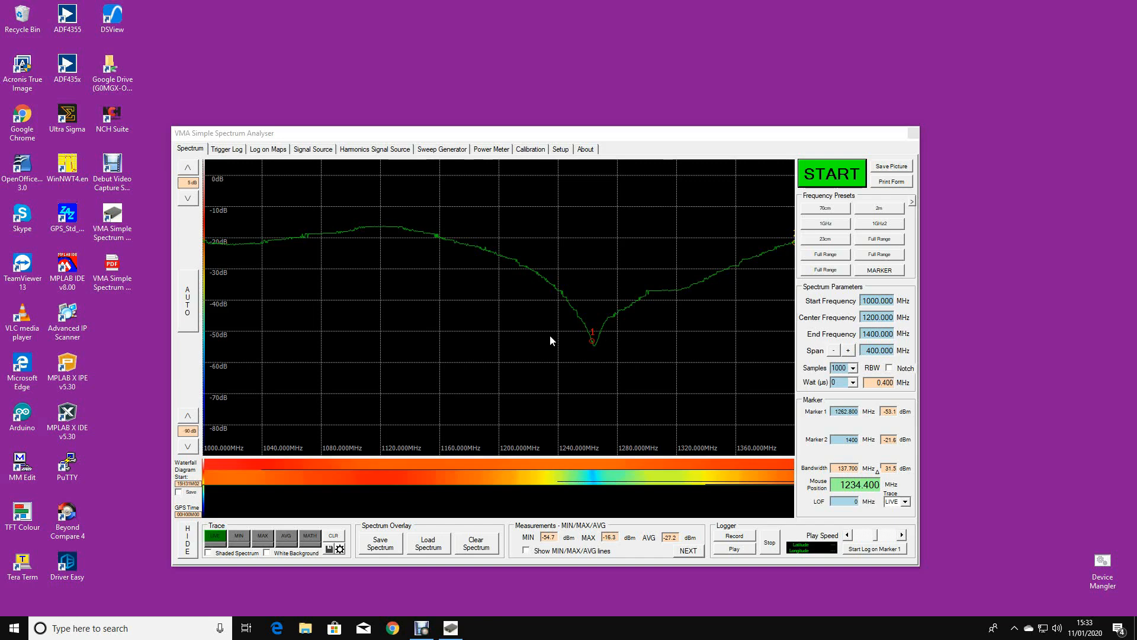
# Start the live 1000–1400 MHz scan, which settles to a flat noise floor near −73 dBm.
pyautogui.click(832, 173)
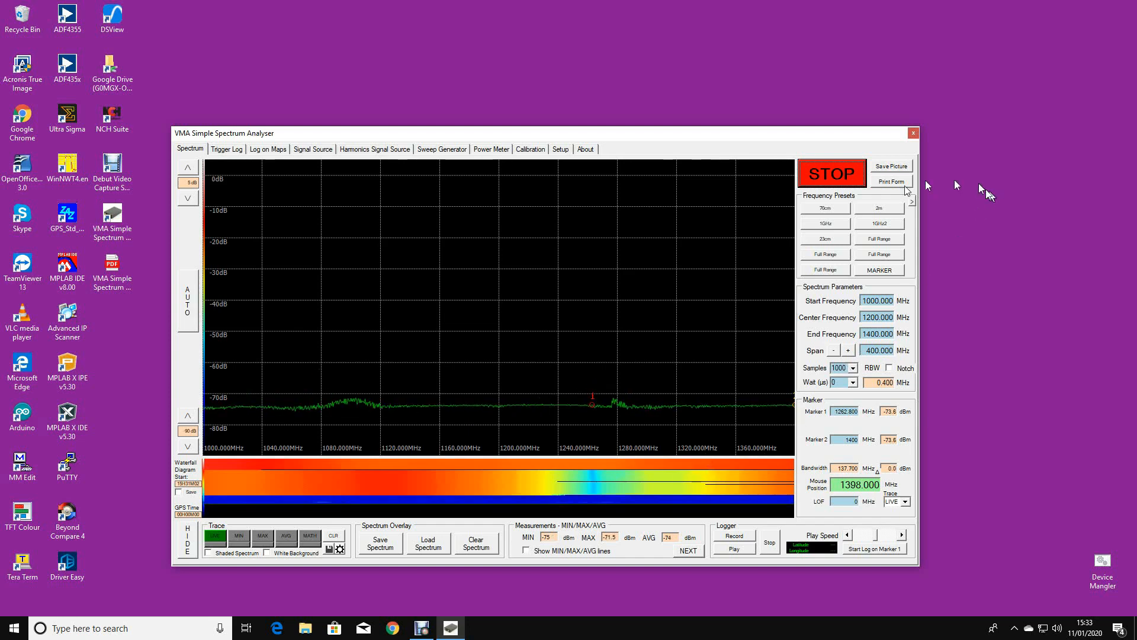
# Stop the scan, retune it to 400–600 MHz and restart, exposing the sharp peak near 498 MHz.
pyautogui.click(877, 300)
pyautogui.write('800')
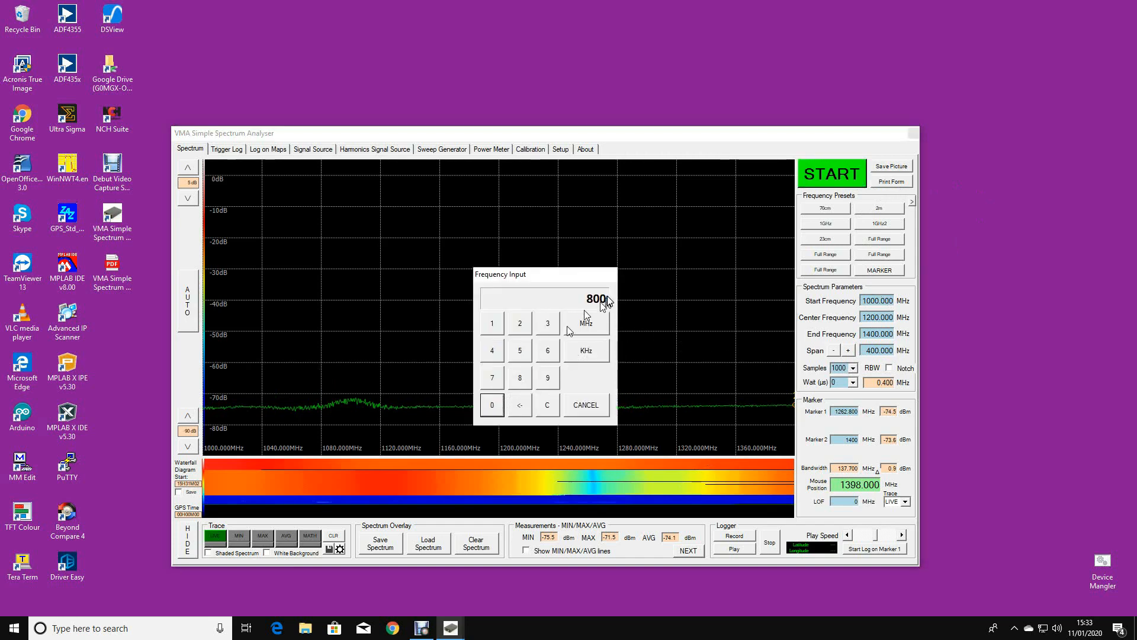
pyautogui.click(586, 322)
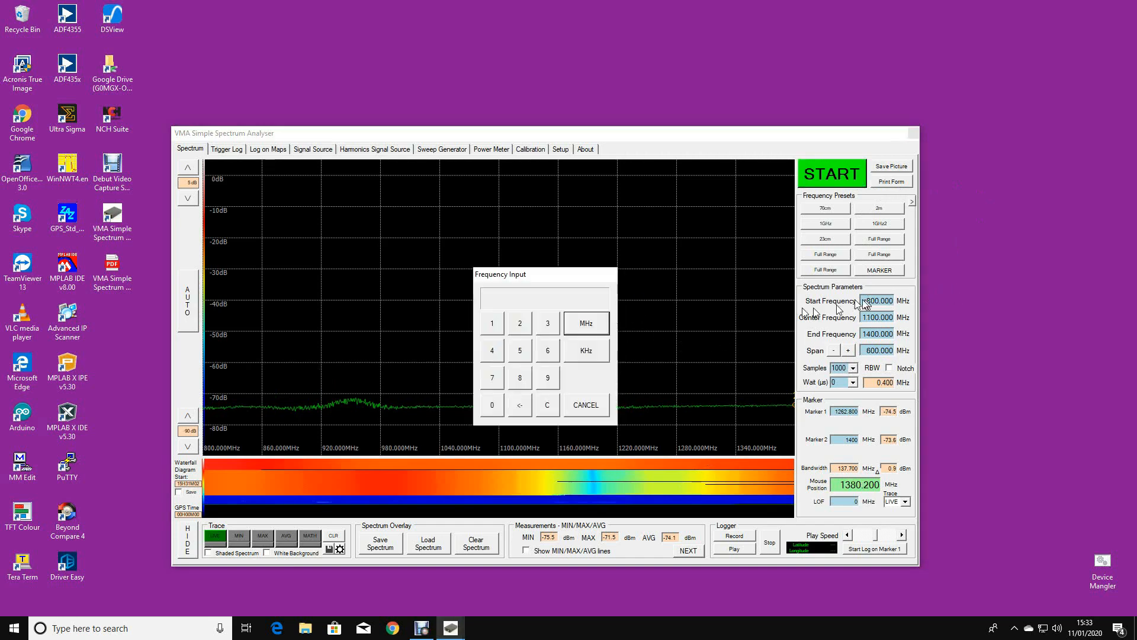
pyautogui.click(490, 405)
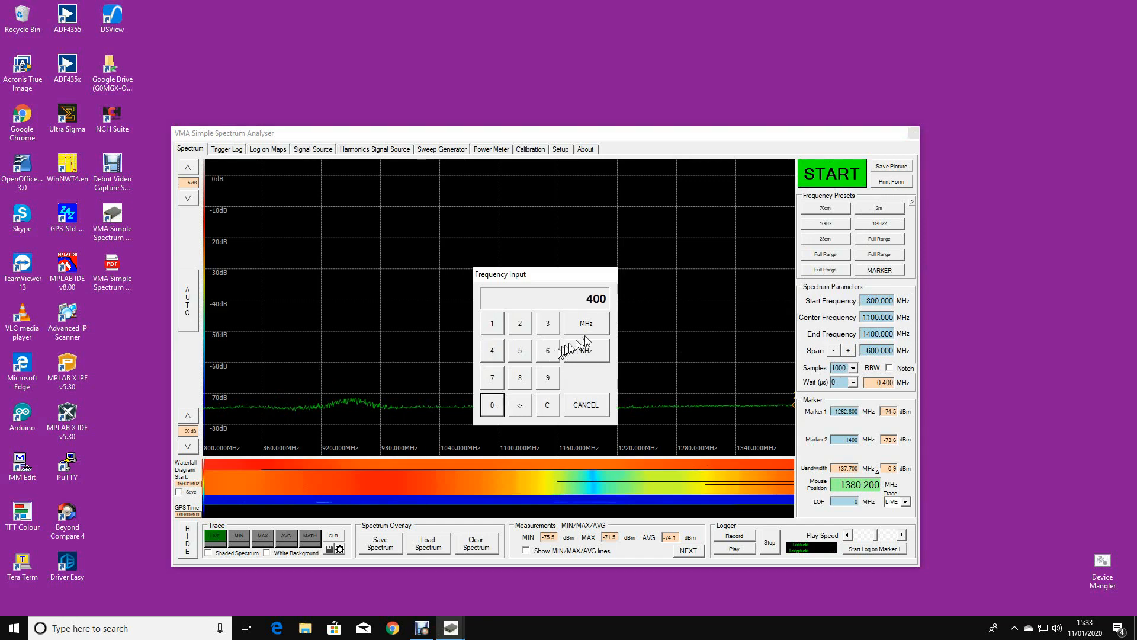
pyautogui.click(587, 322)
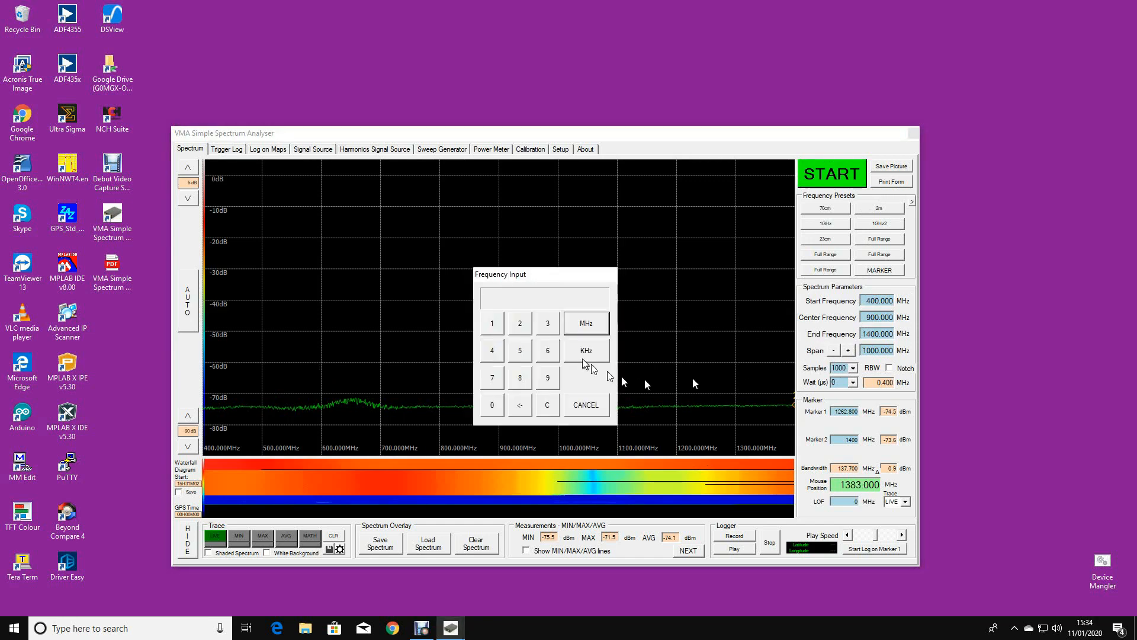
pyautogui.click(586, 350)
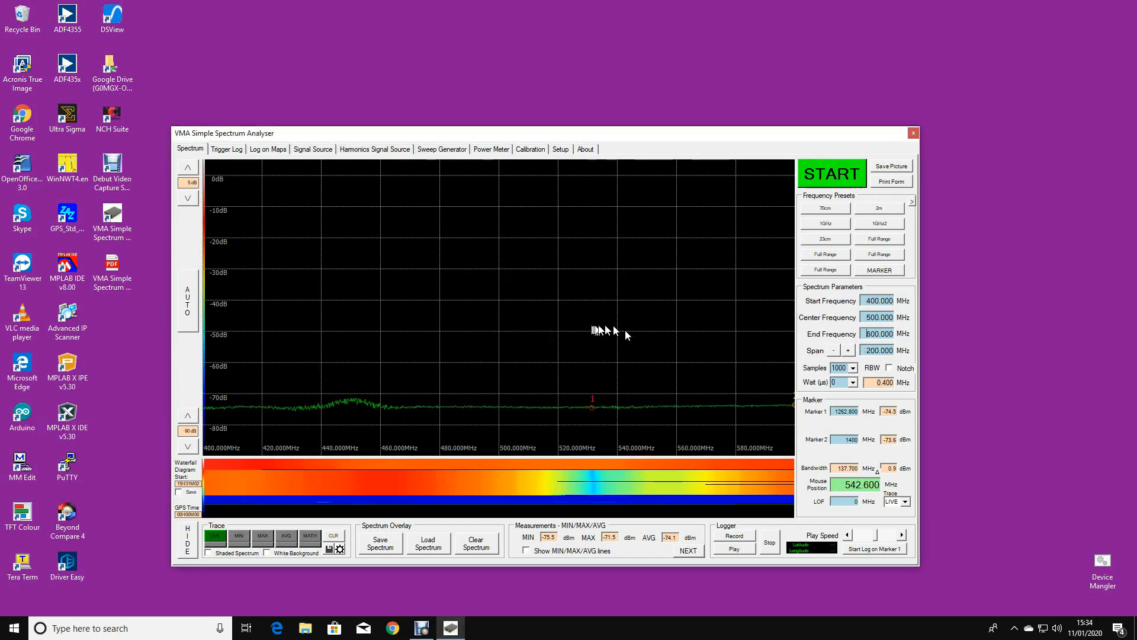
pyautogui.click(831, 173)
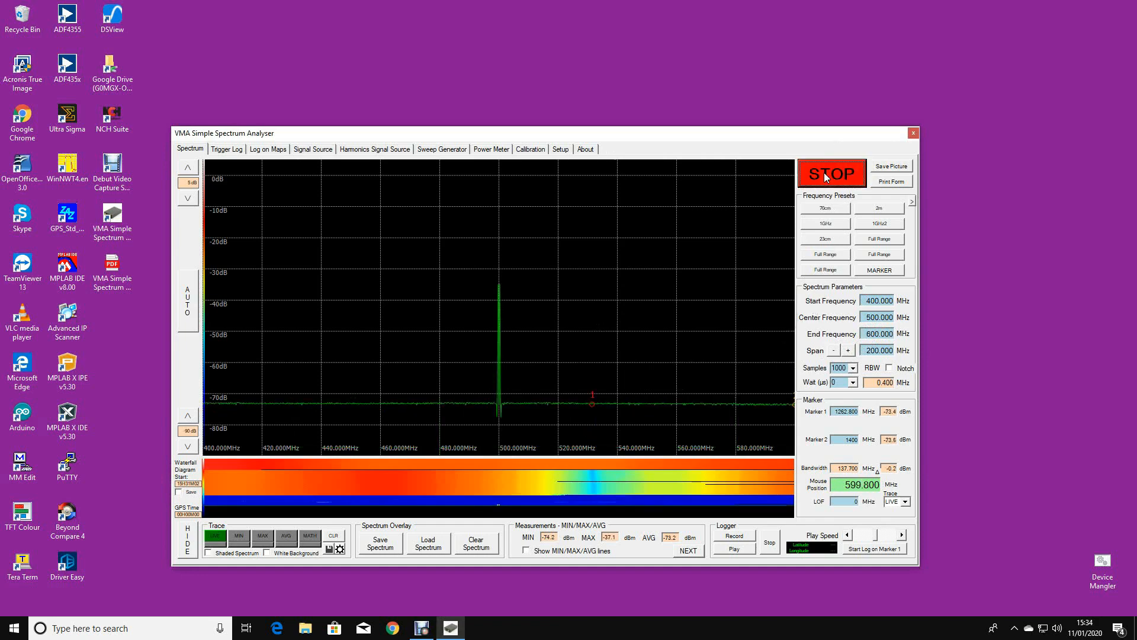
pyautogui.moveTo(543, 330)
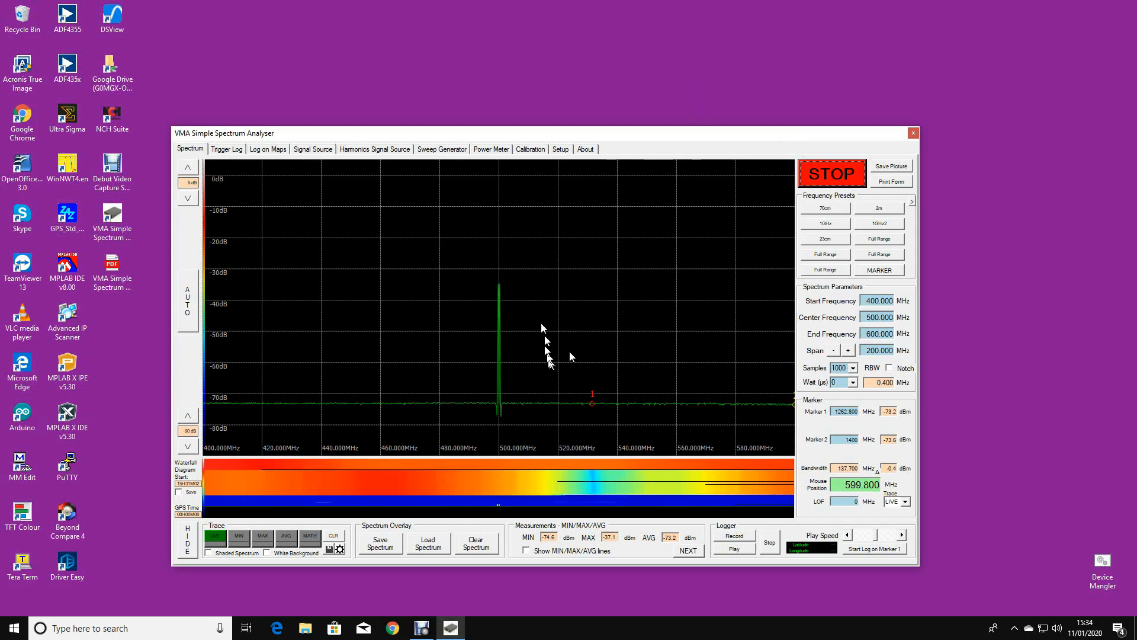
pyautogui.moveTo(499, 289)
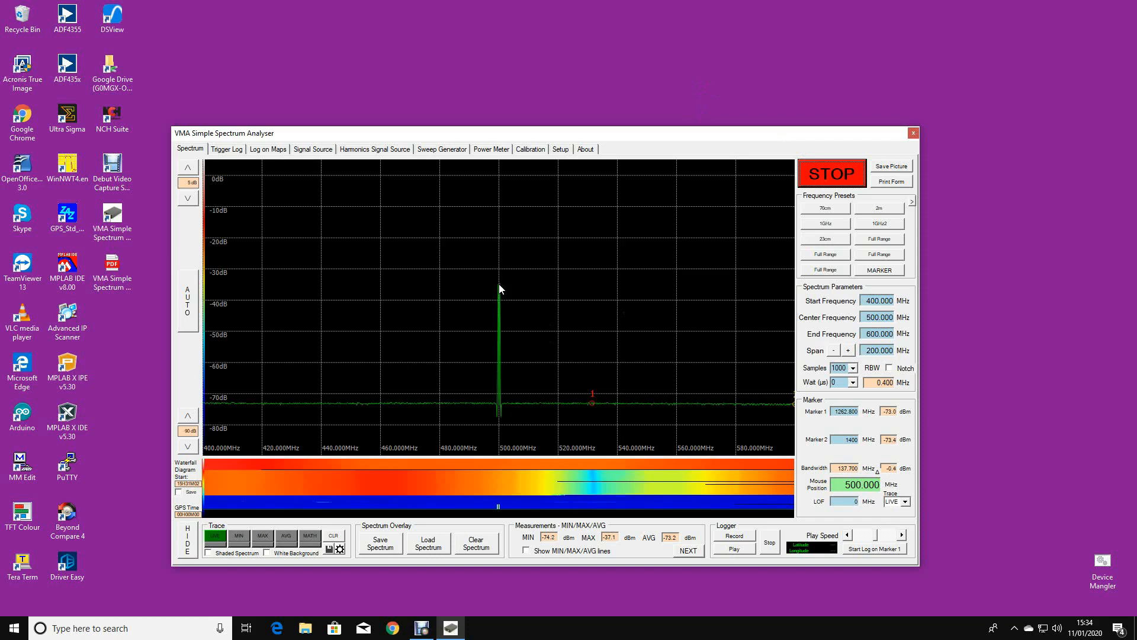
pyautogui.moveTo(500, 291)
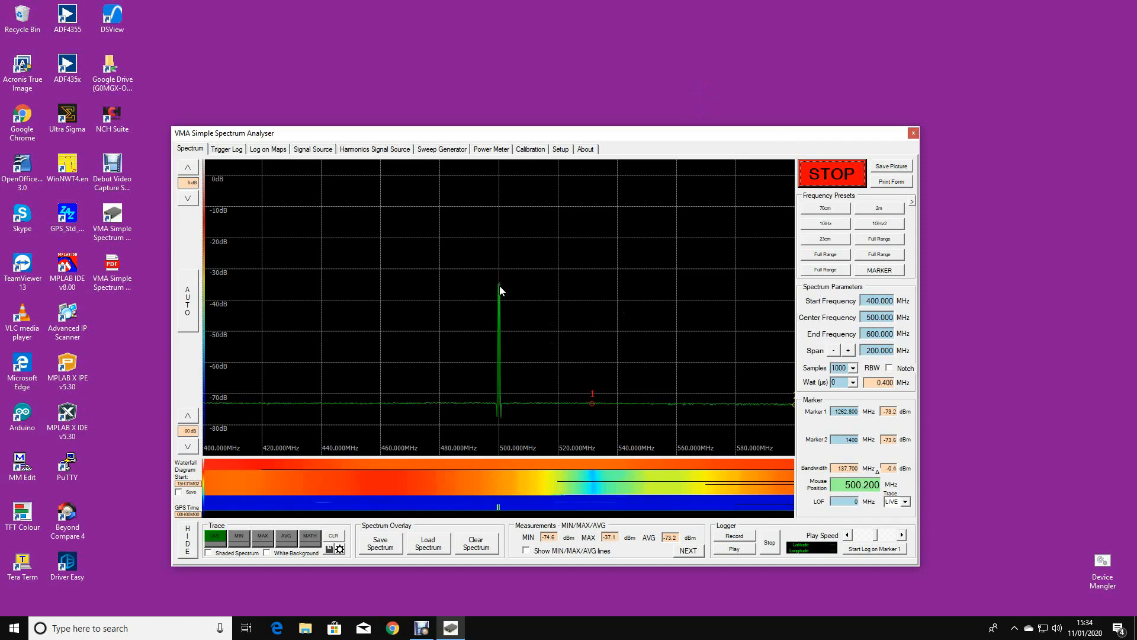
pyautogui.moveTo(500, 295)
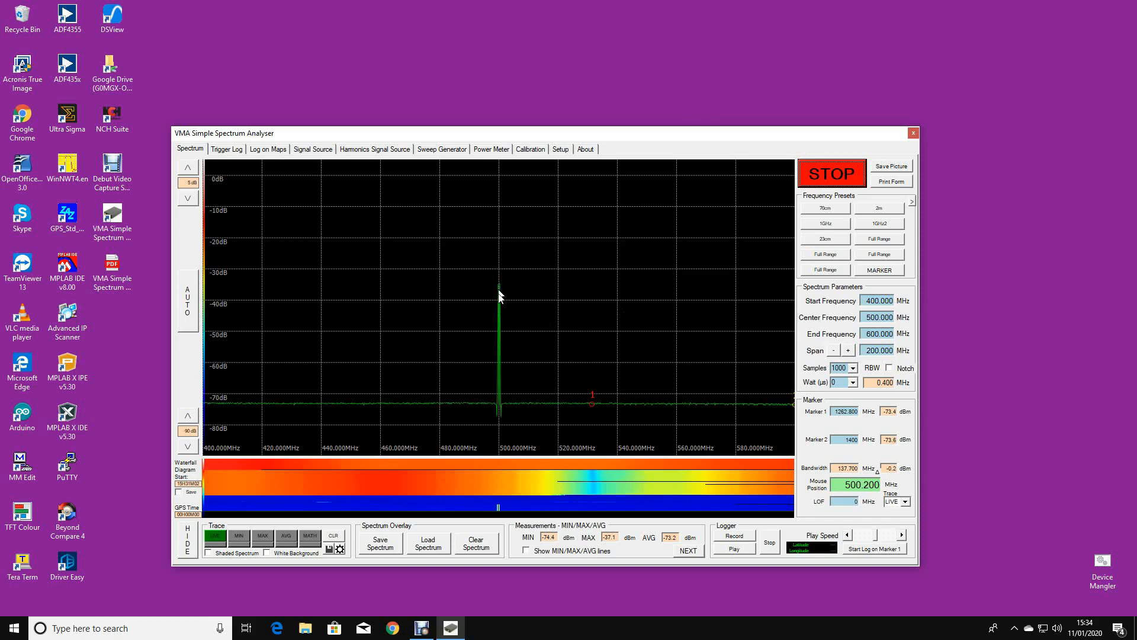
pyautogui.moveTo(499, 509)
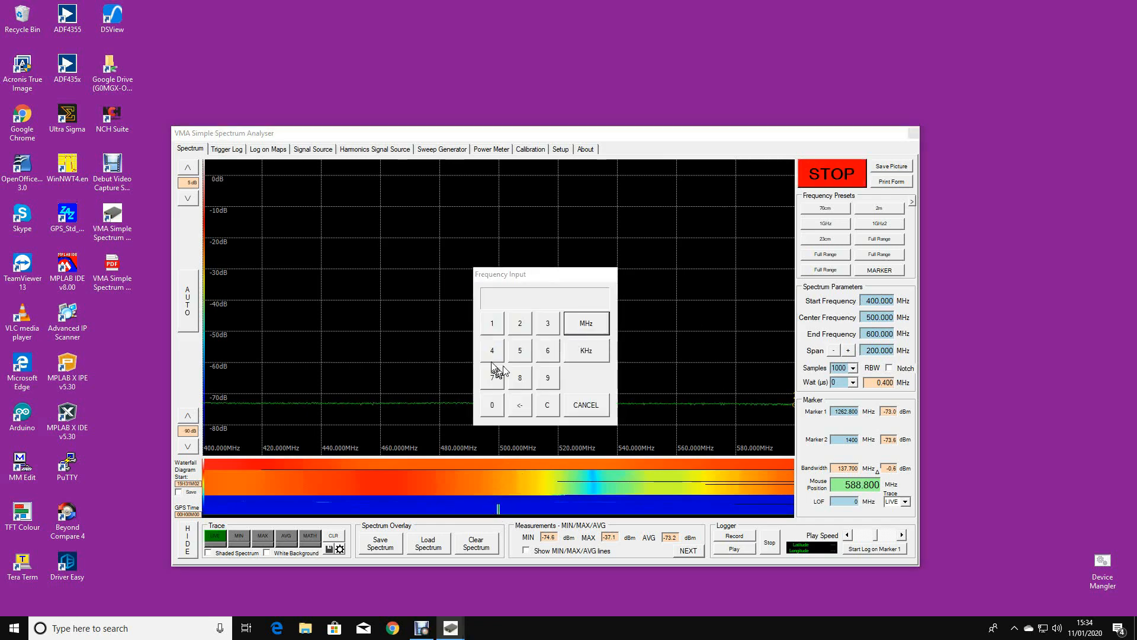
# Narrow the span to 475–525 MHz and enable the Notch option, widening the 500 MHz peak near −37 dBm.
pyautogui.click(490, 377)
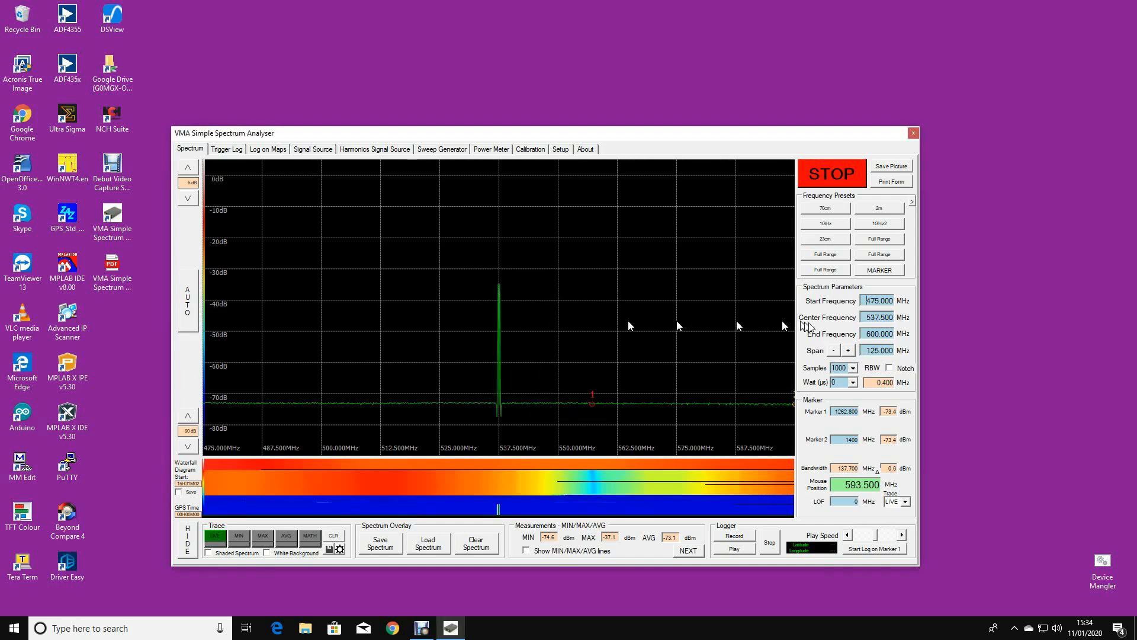
pyautogui.click(877, 335)
pyautogui.write('525.000')
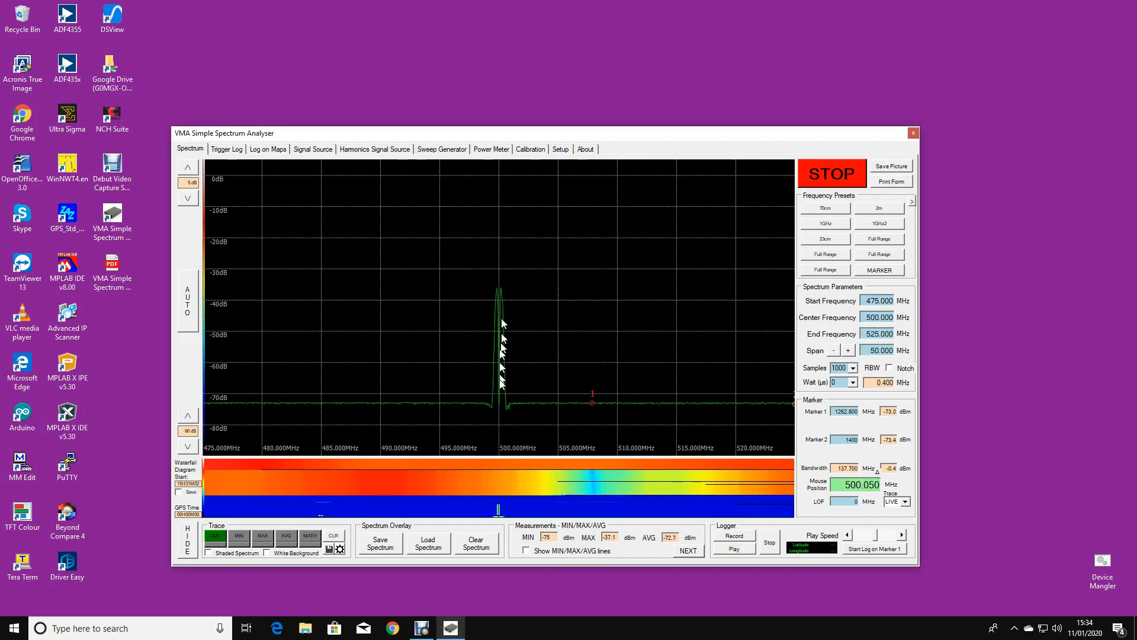
pyautogui.moveTo(628, 297)
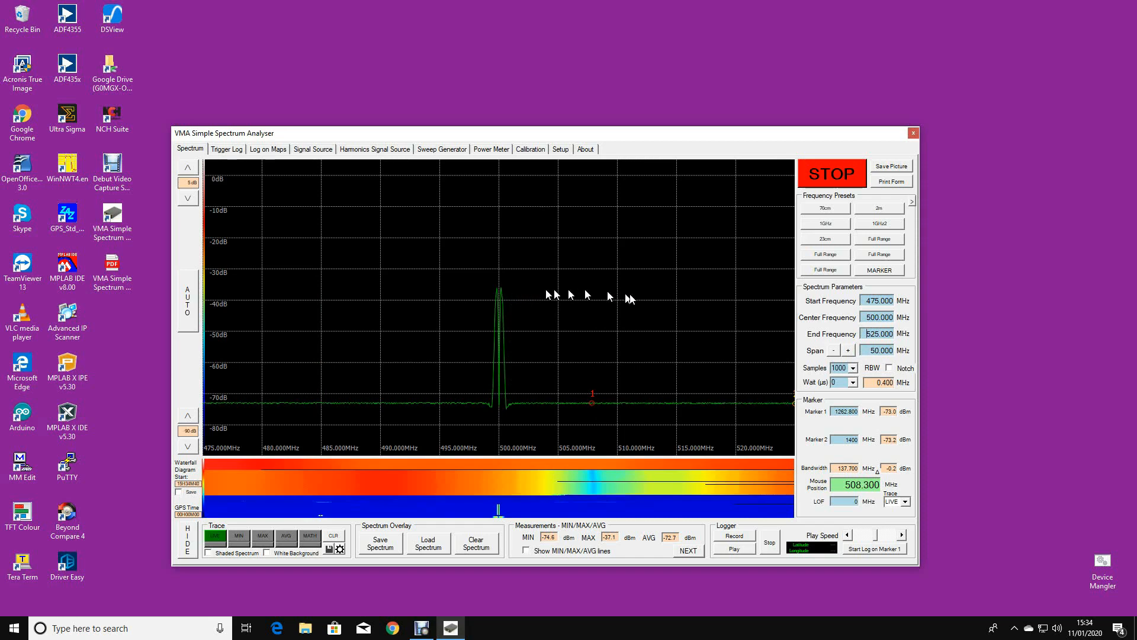
pyautogui.moveTo(878, 366)
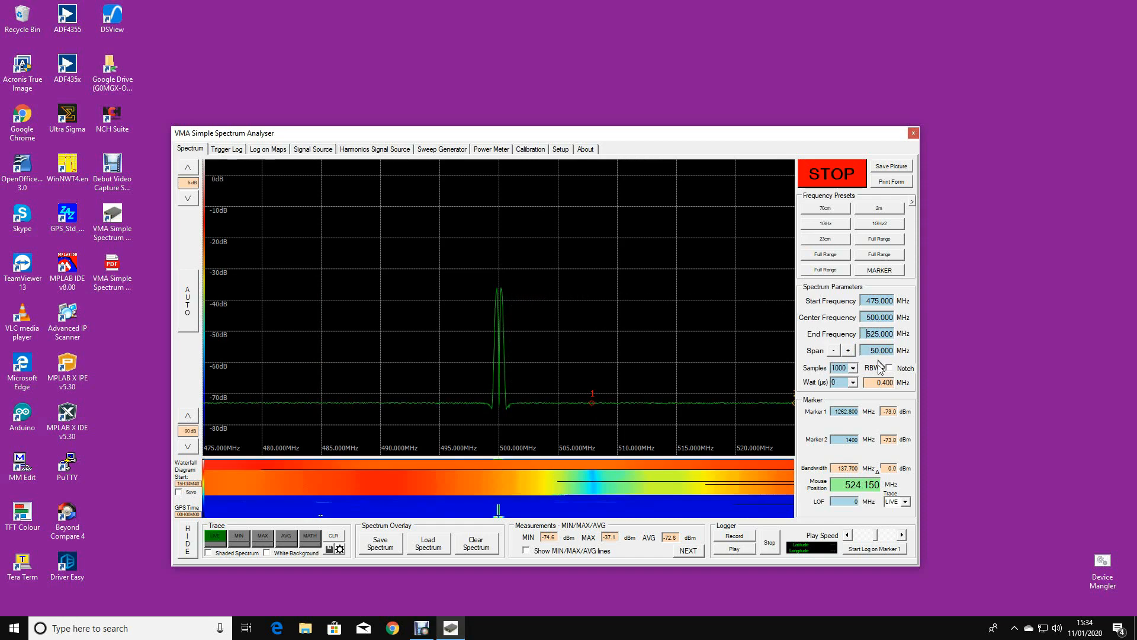
pyautogui.click(889, 368)
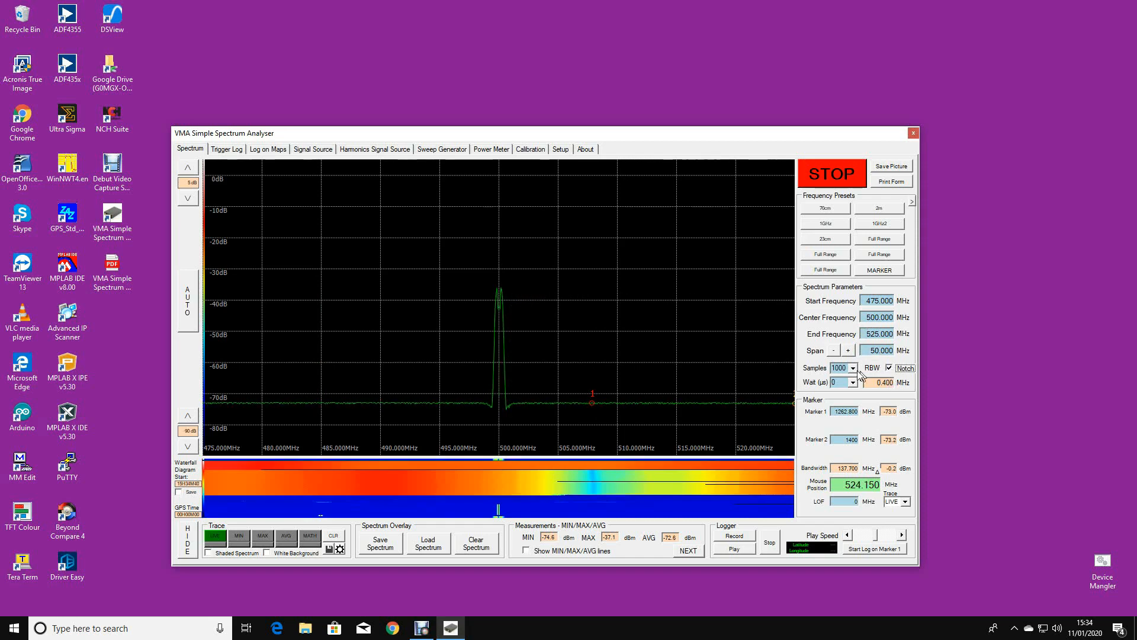
pyautogui.moveTo(500, 301)
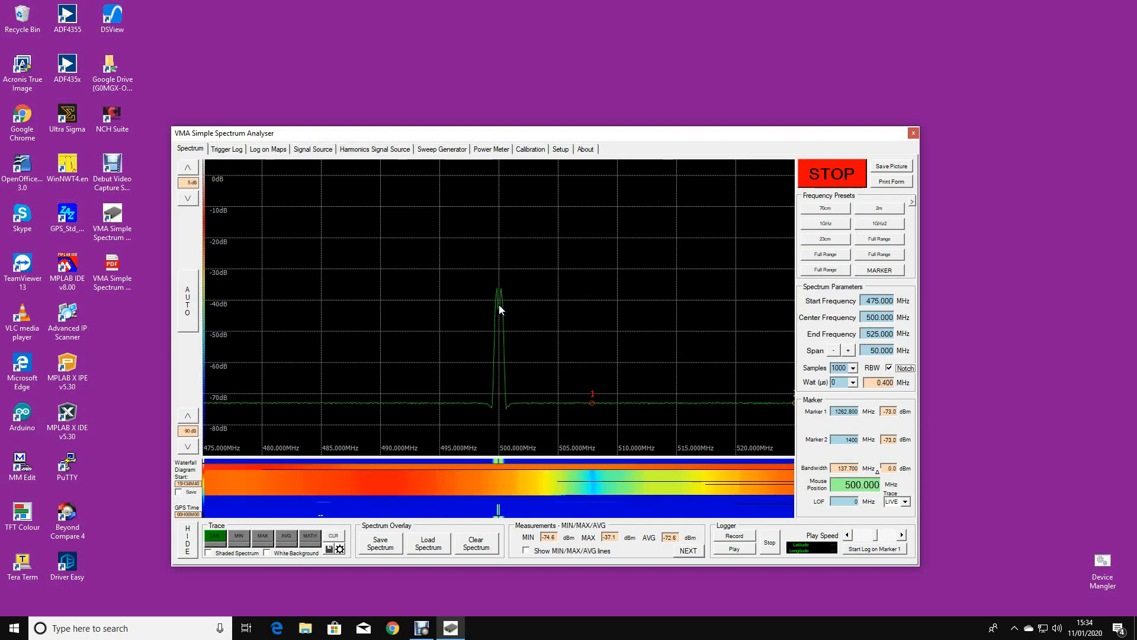
pyautogui.moveTo(512, 318)
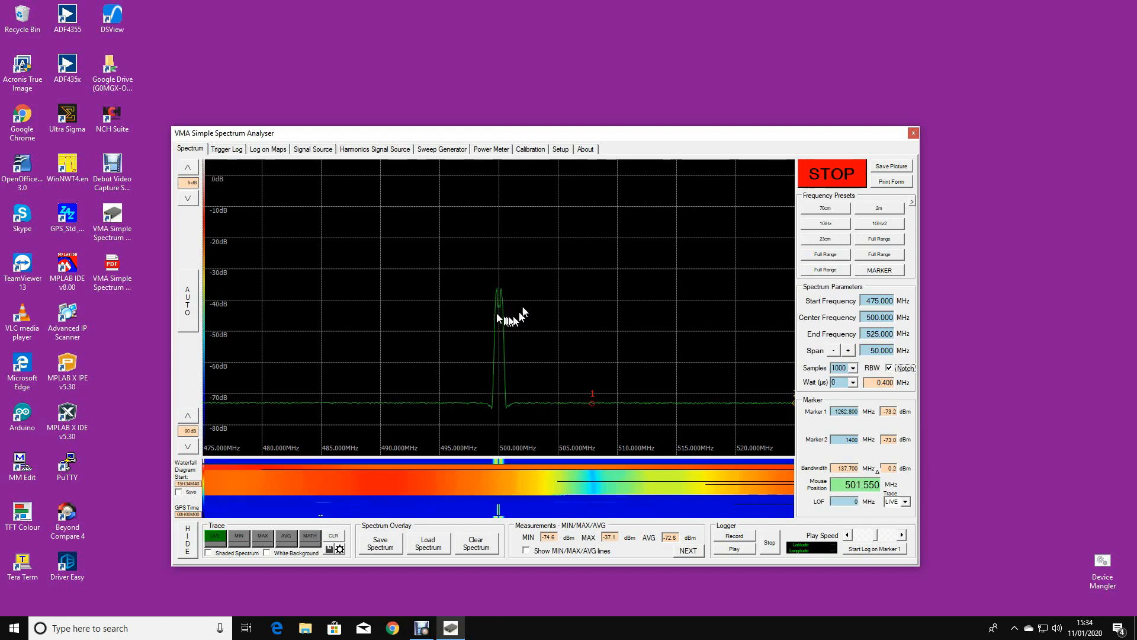
pyautogui.moveTo(520, 293)
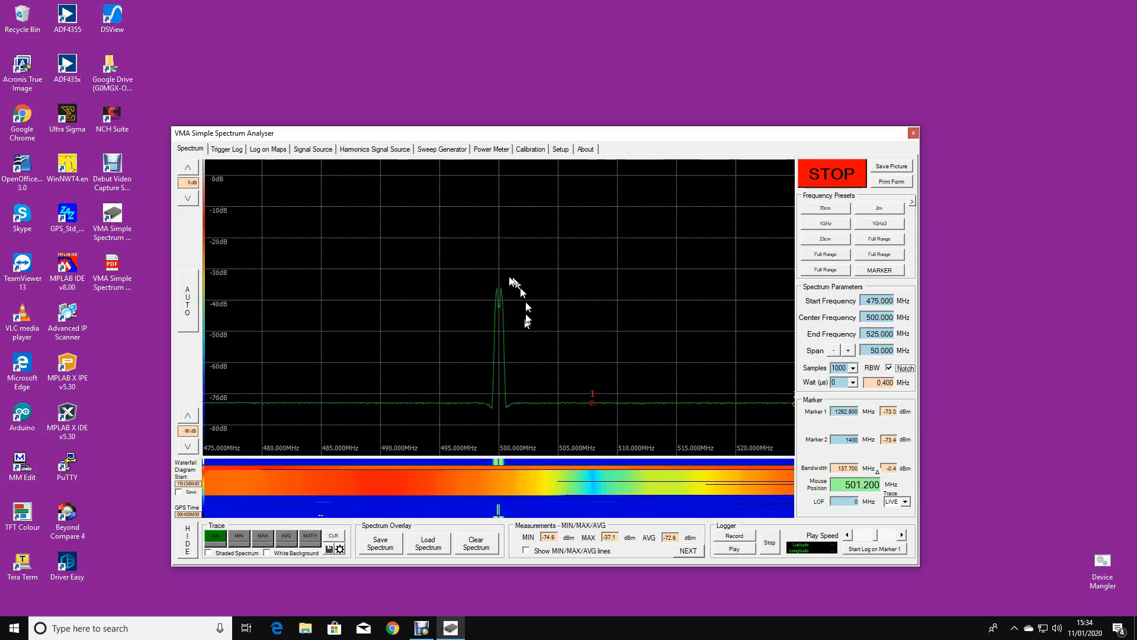
pyautogui.moveTo(729, 233)
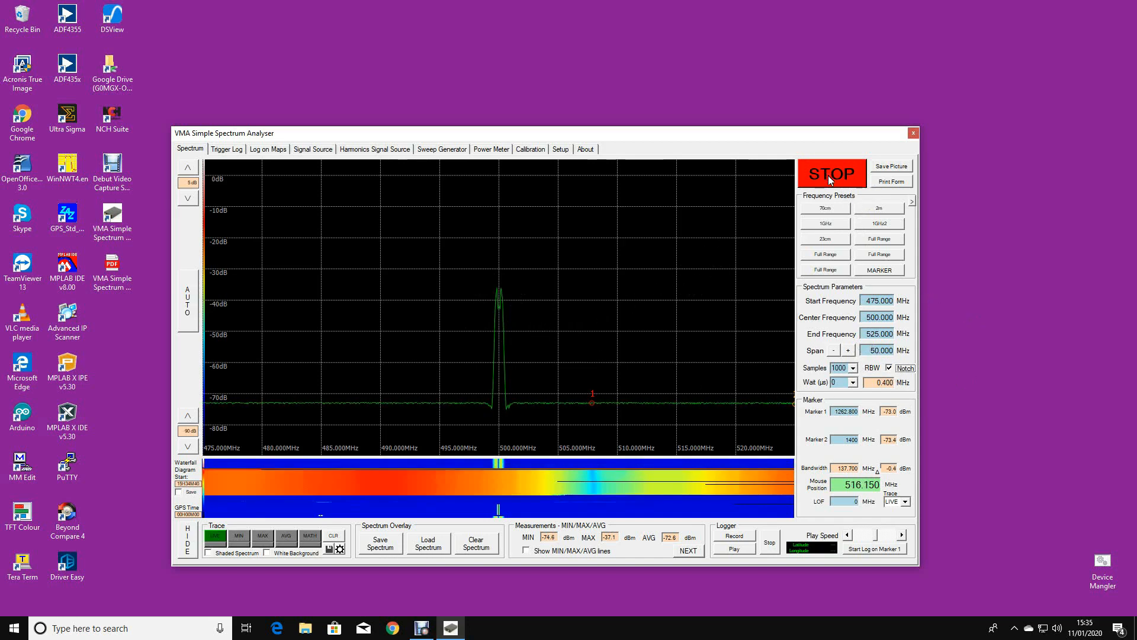
# Stop the sweep and step through the Setup and Calibration pages to the Power Meter page.
pyautogui.click(831, 173)
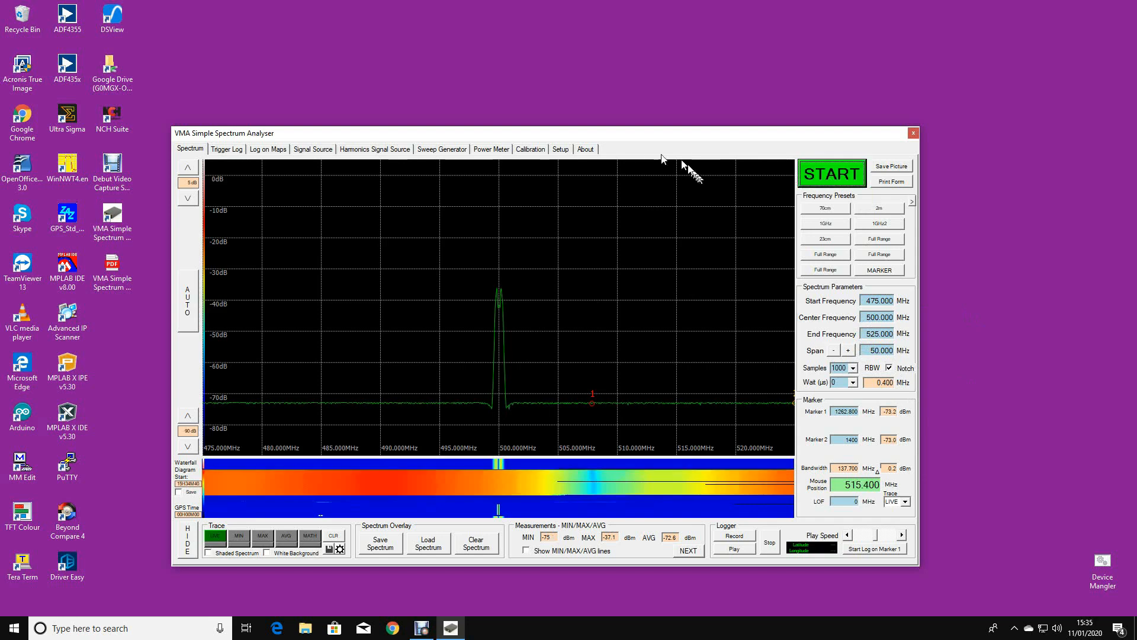
pyautogui.click(559, 150)
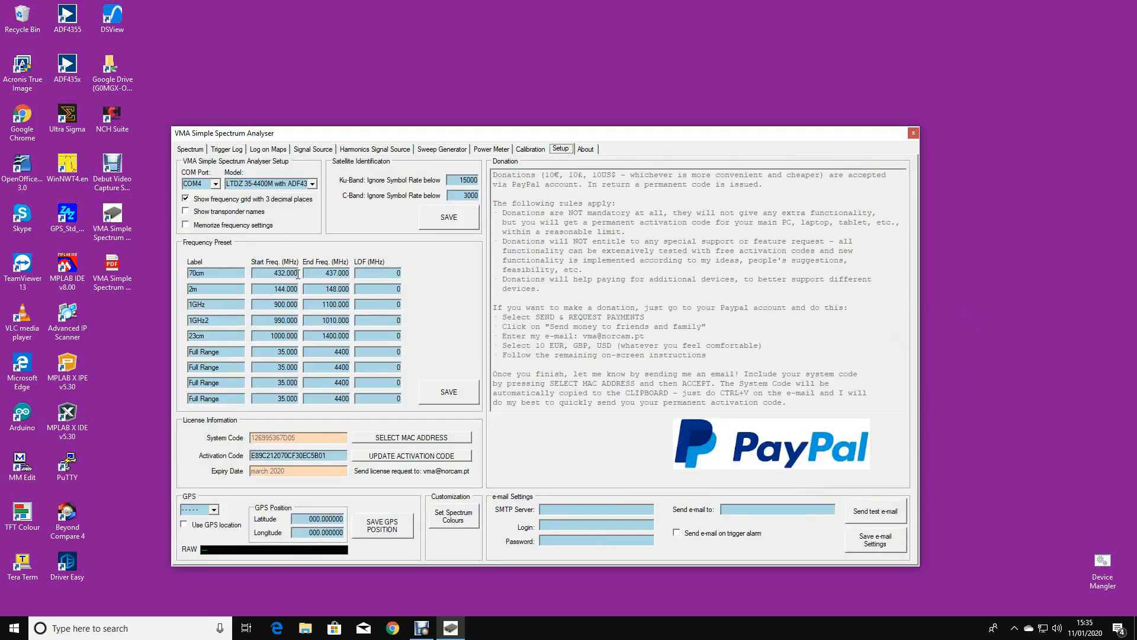
pyautogui.moveTo(436, 575)
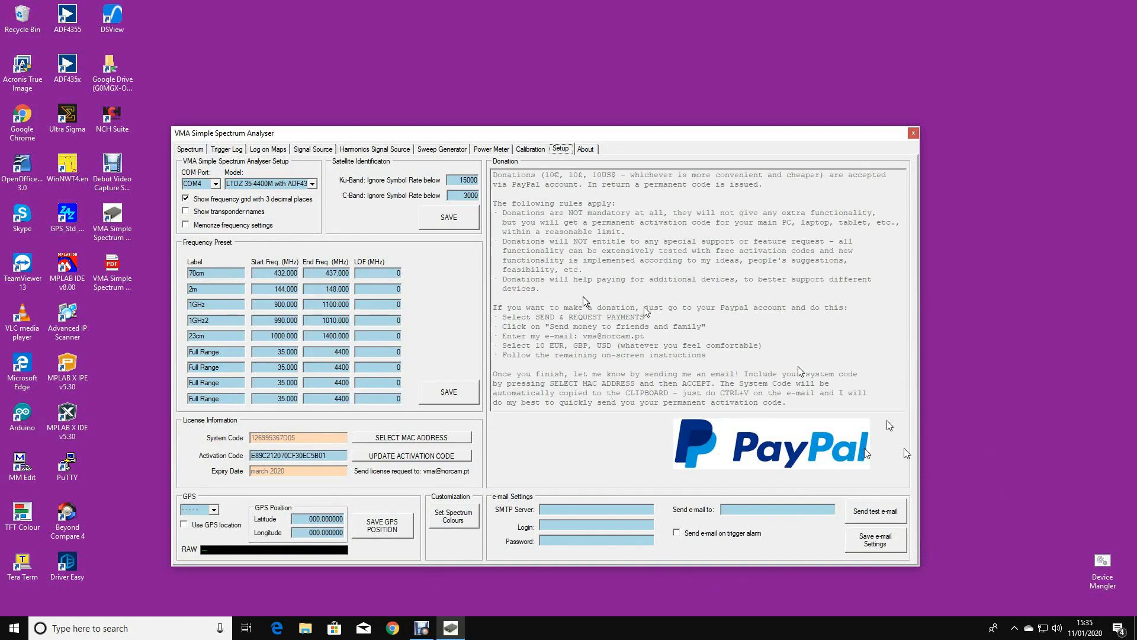
pyautogui.click(530, 150)
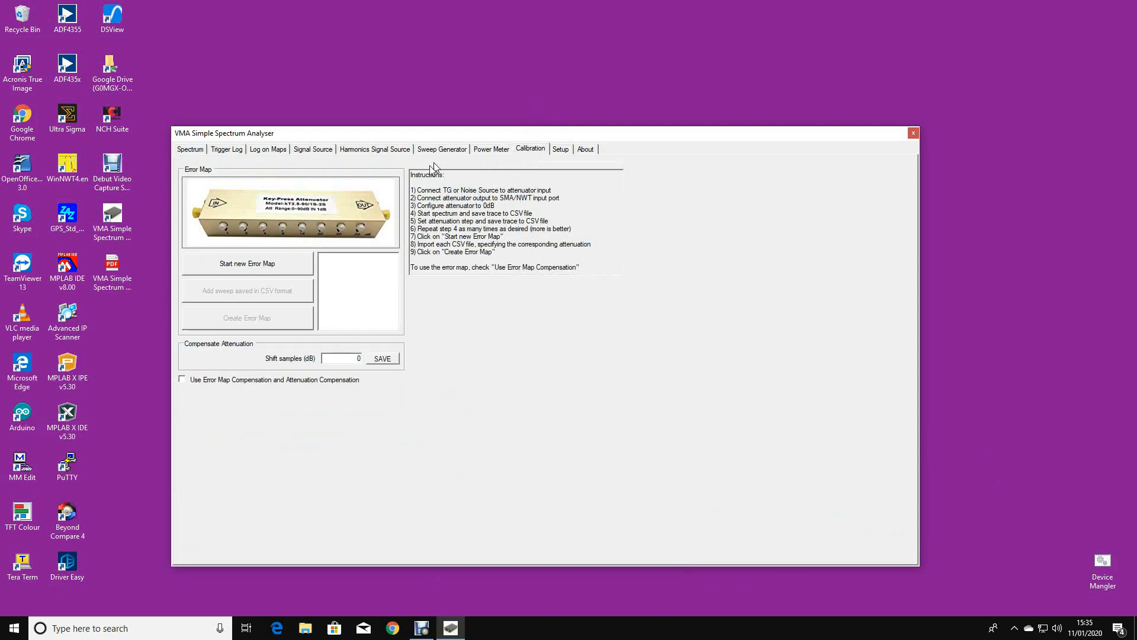
pyautogui.moveTo(399, 231)
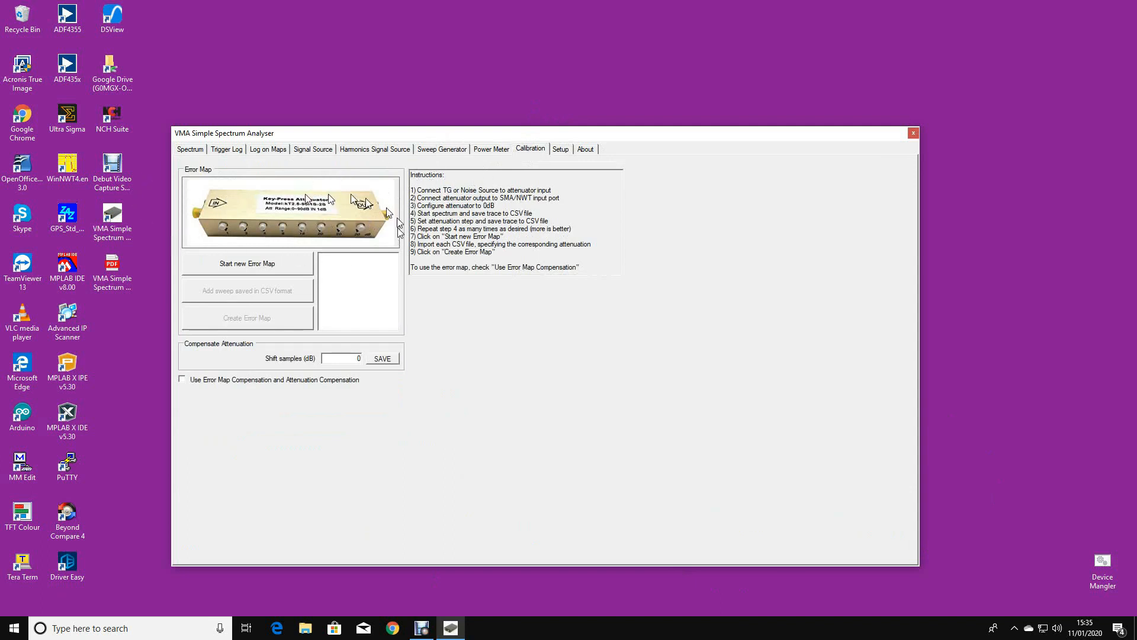
pyautogui.moveTo(283, 232)
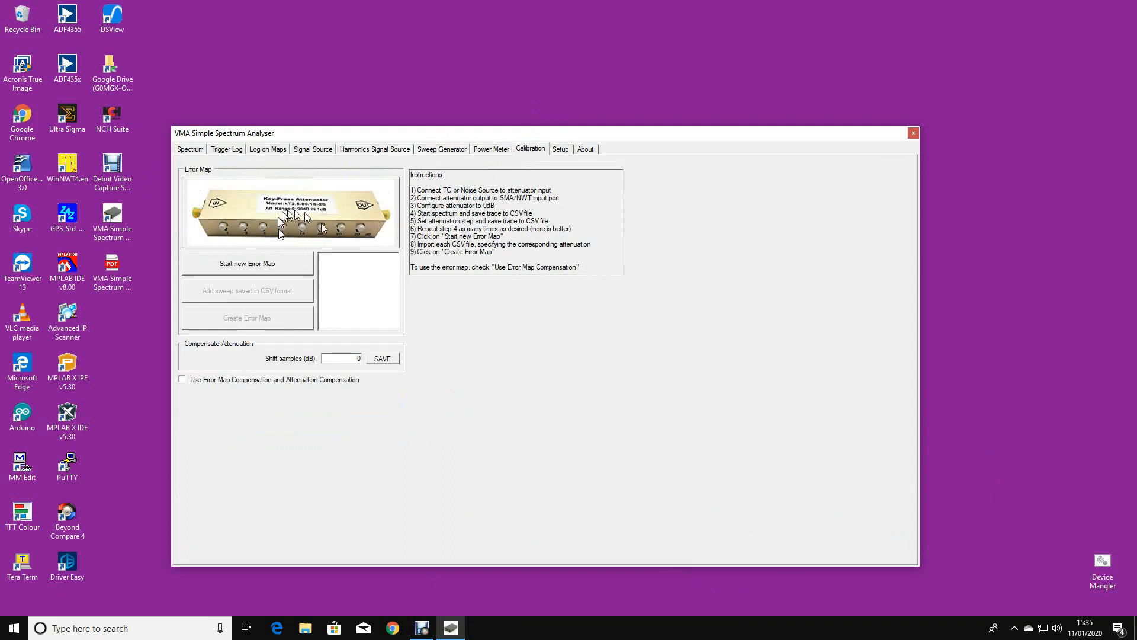
pyautogui.click(490, 149)
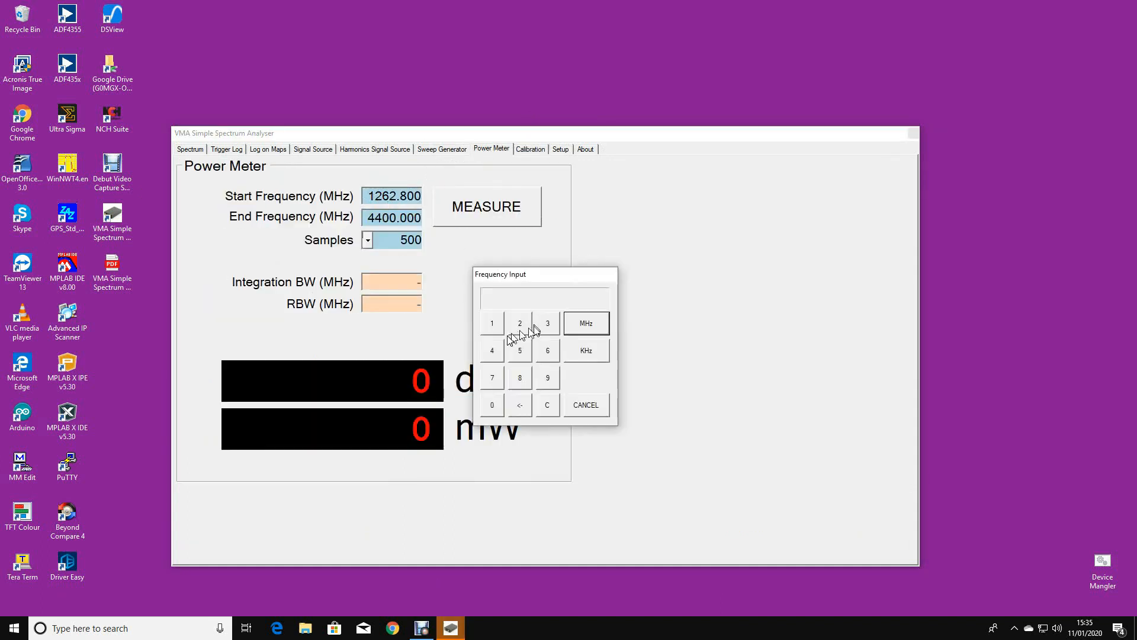
# Measure total power over 450–550 MHz, then again with 1000 samples, reading −51.34 dBm.
pyautogui.click(490, 405)
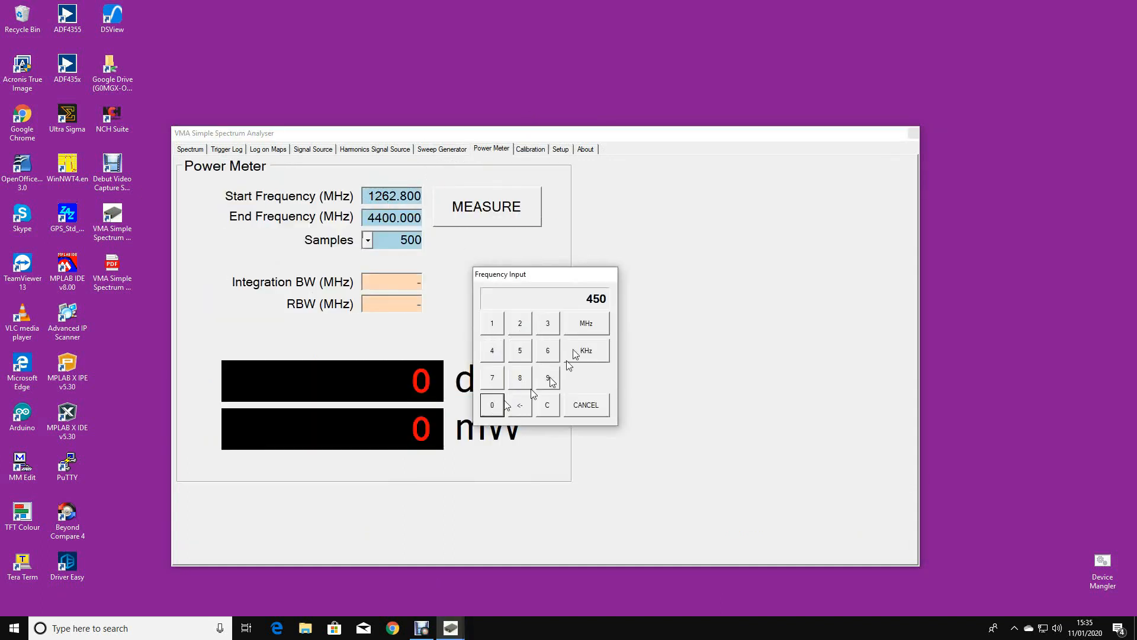
pyautogui.click(587, 323)
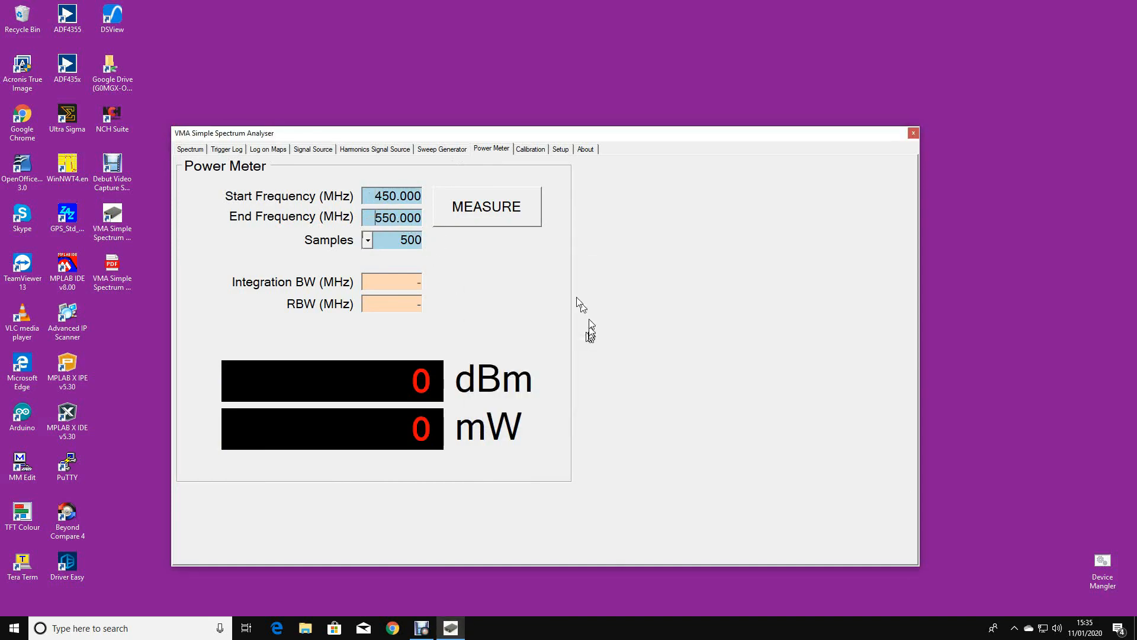
pyautogui.click(487, 206)
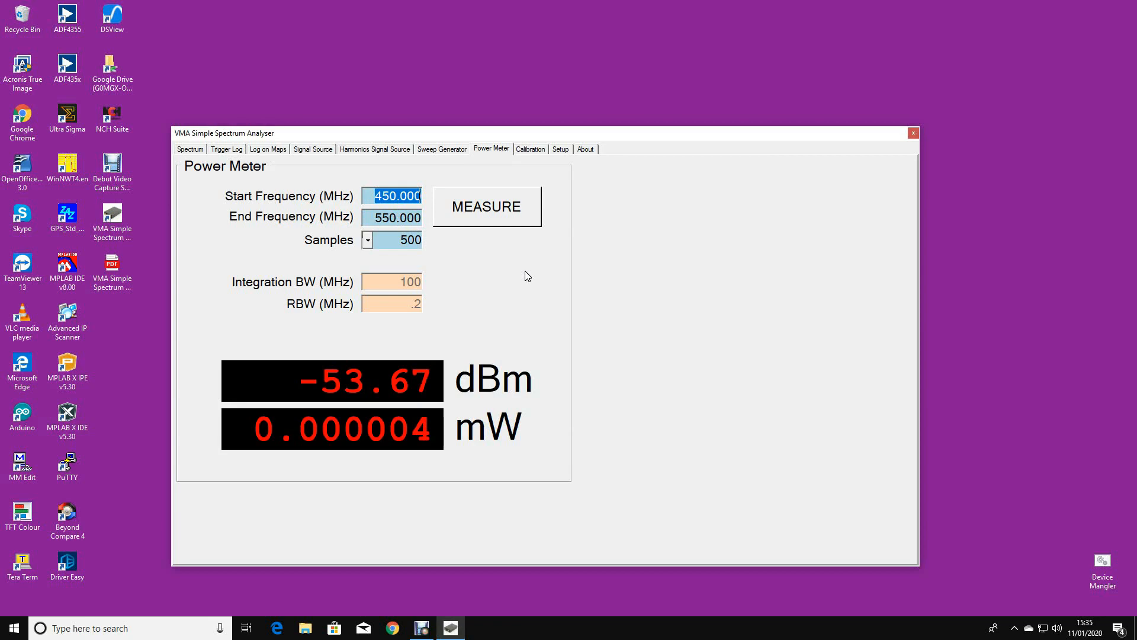
pyautogui.moveTo(366, 241)
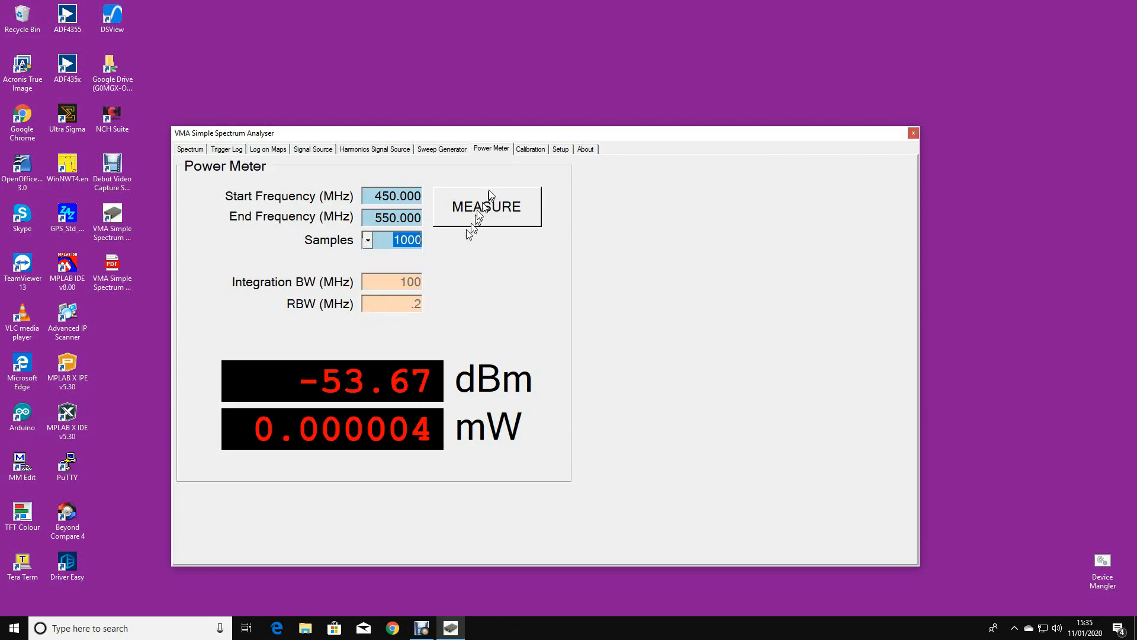
pyautogui.click(485, 206)
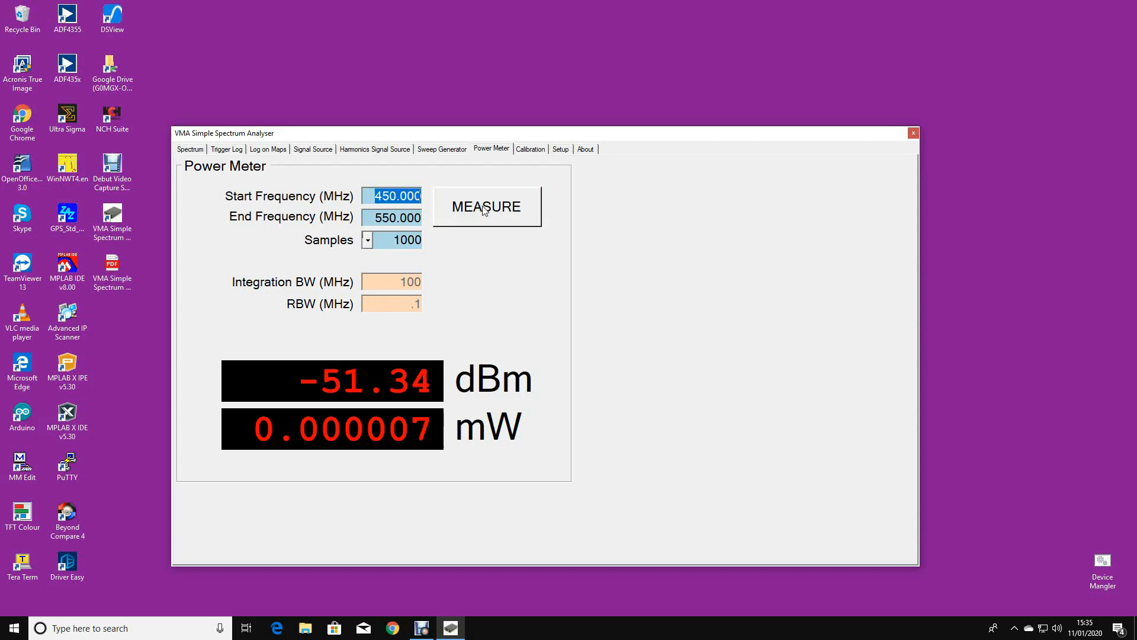
# Pass through the Sweep Generator and Signal Source pages back to Spectrum and restart the 475–525 MHz live sweep.
pyautogui.click(442, 150)
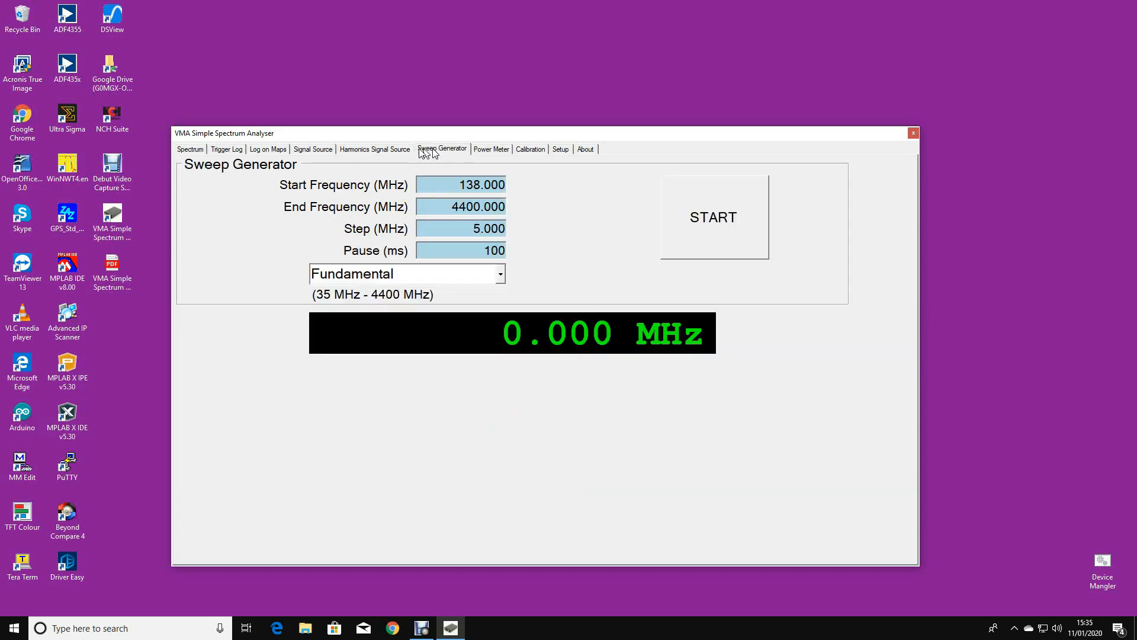
pyautogui.click(312, 149)
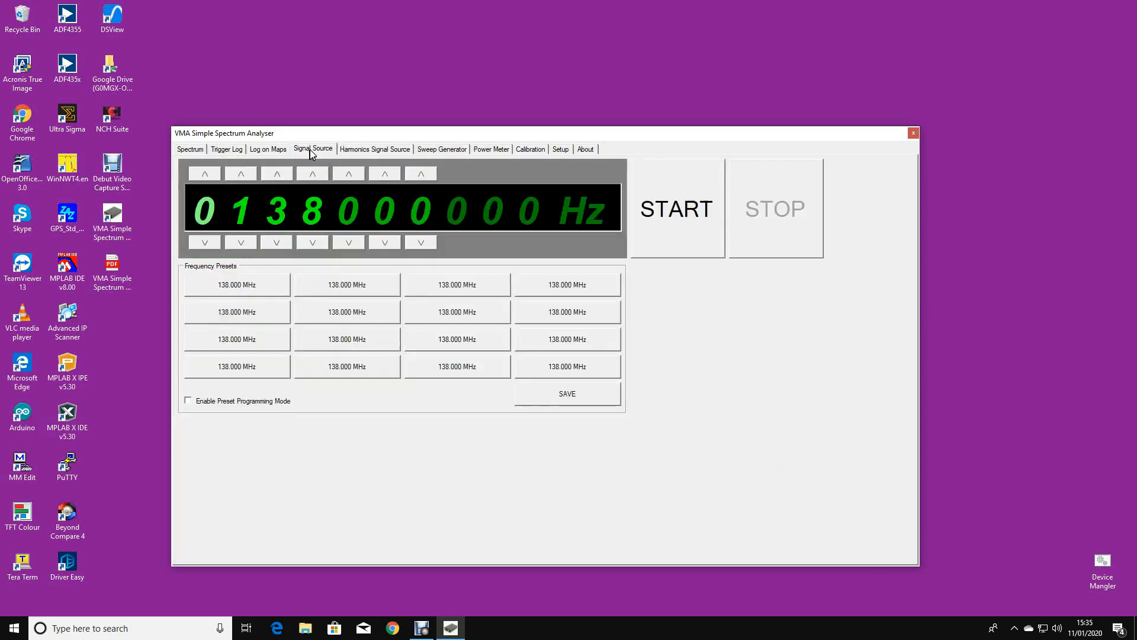
pyautogui.click(190, 149)
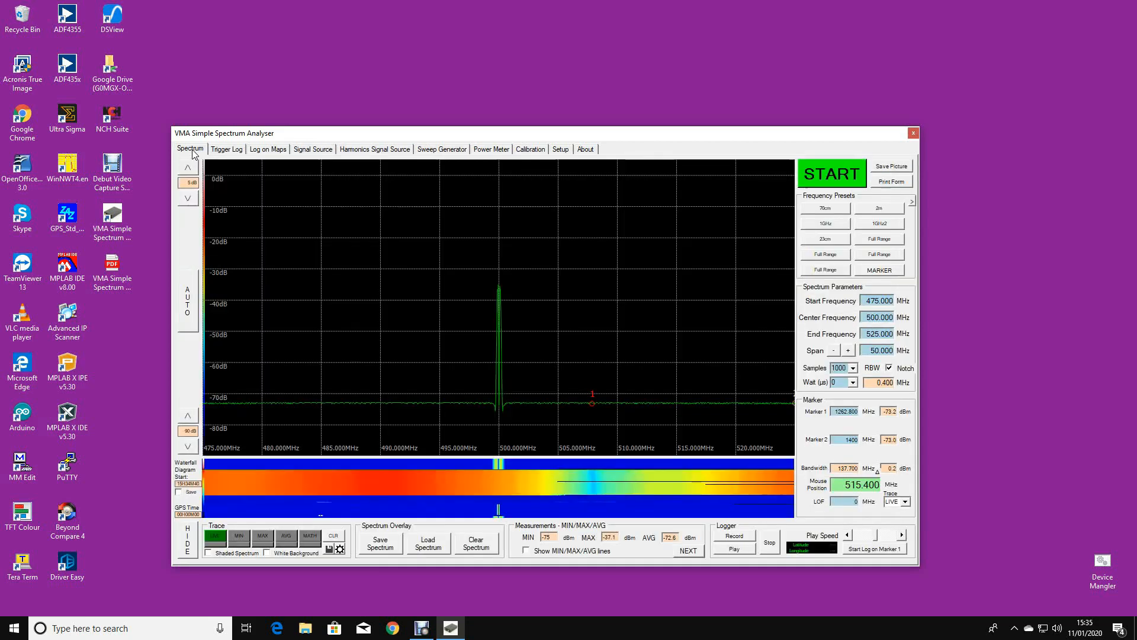
pyautogui.moveTo(659, 392)
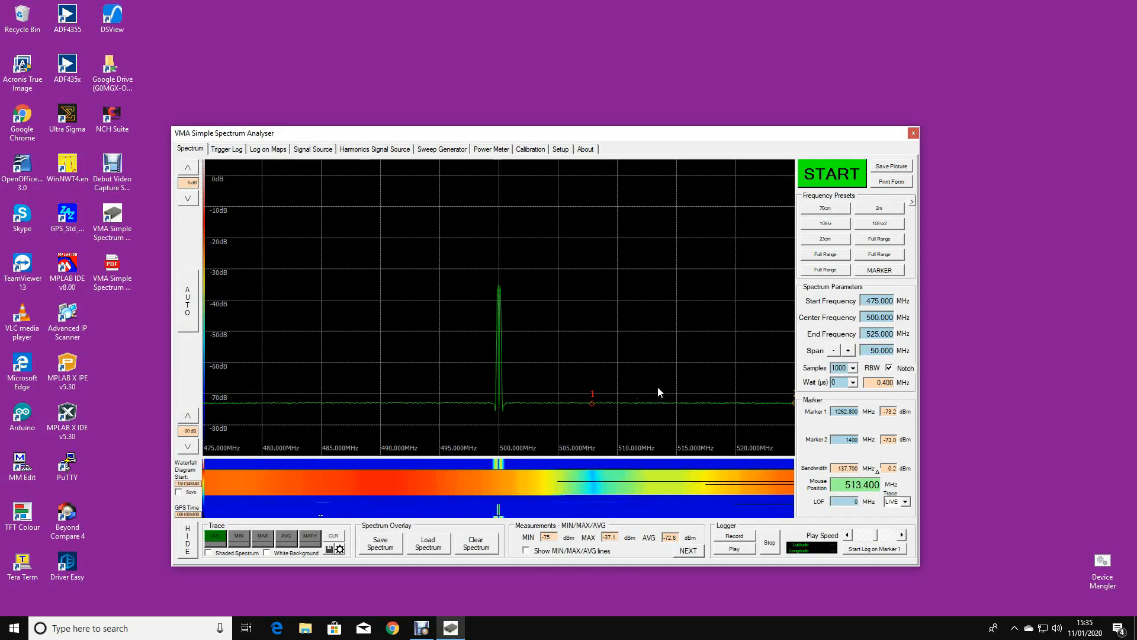
pyautogui.moveTo(618, 376)
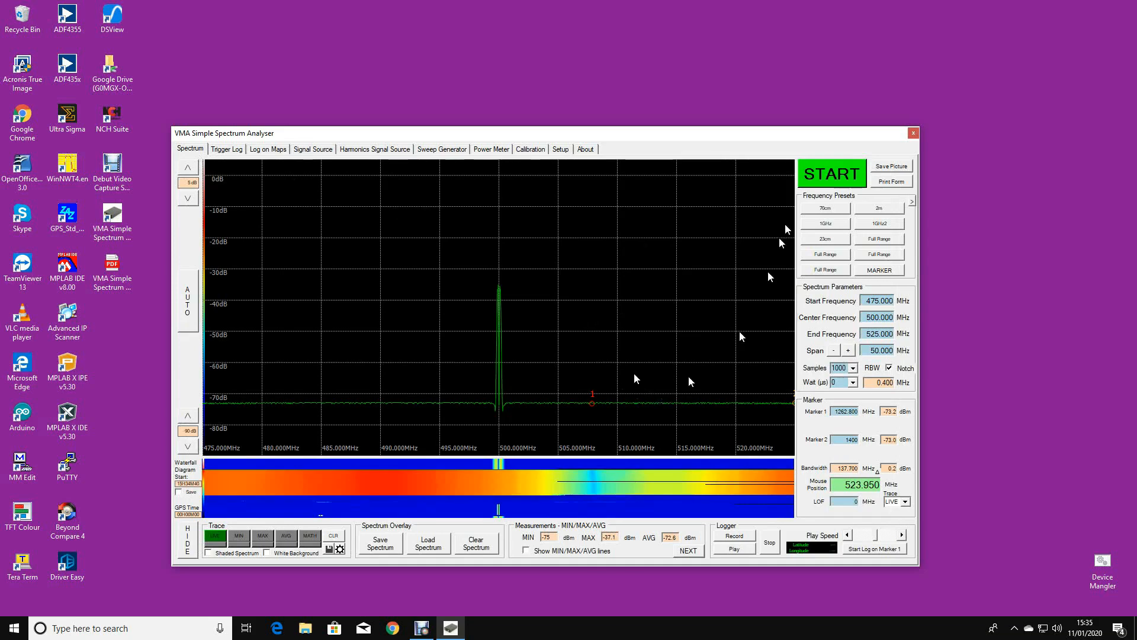
pyautogui.click(831, 173)
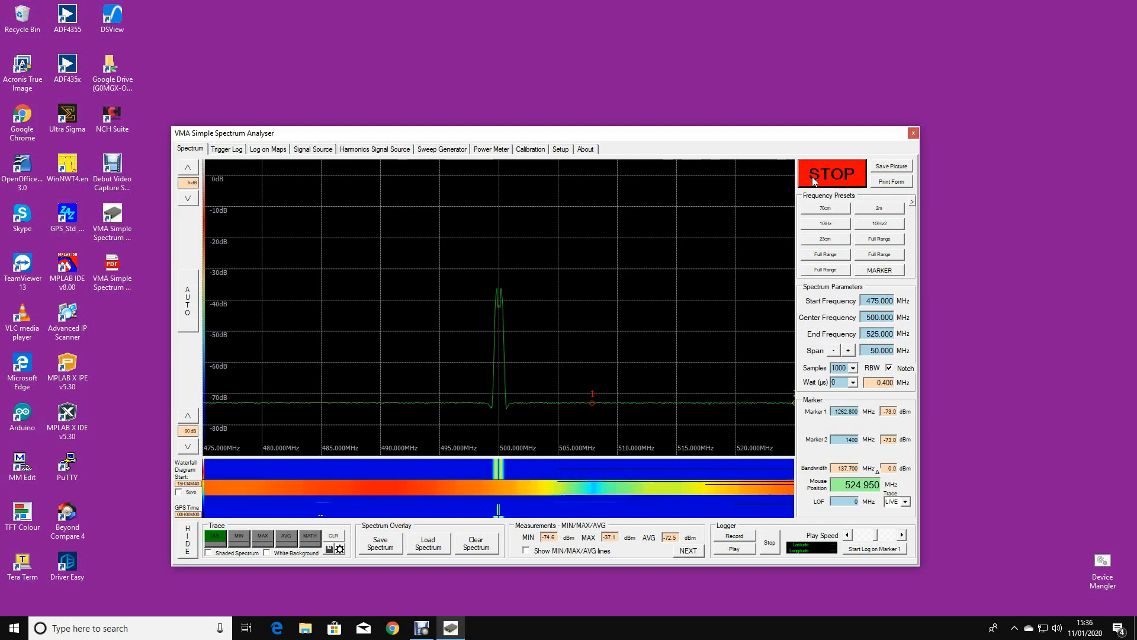
pyautogui.moveTo(831, 177)
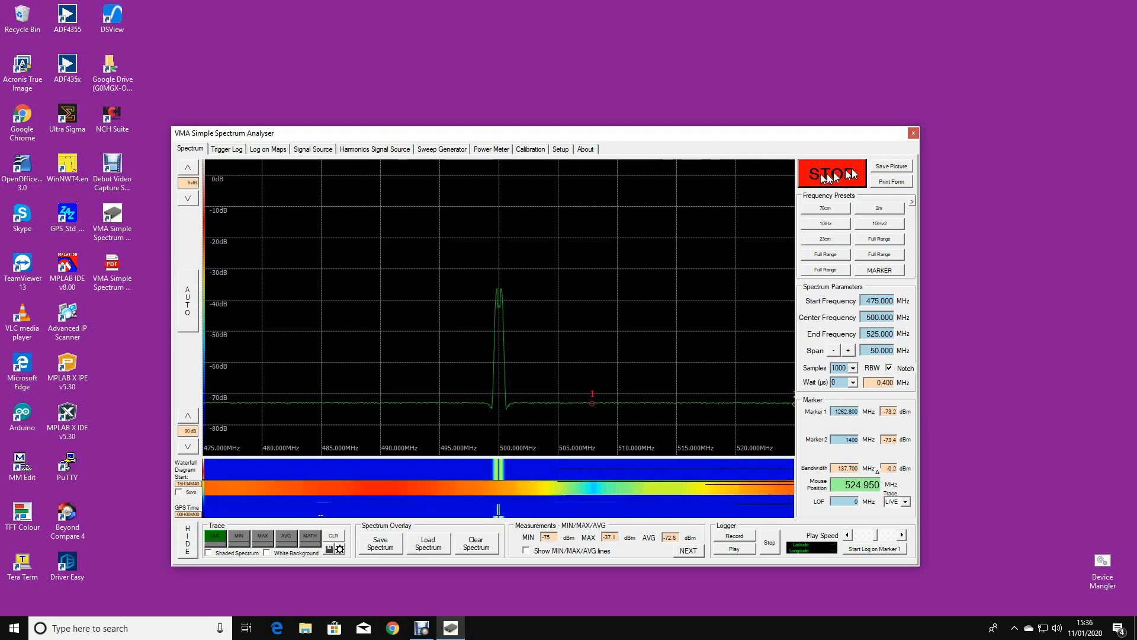